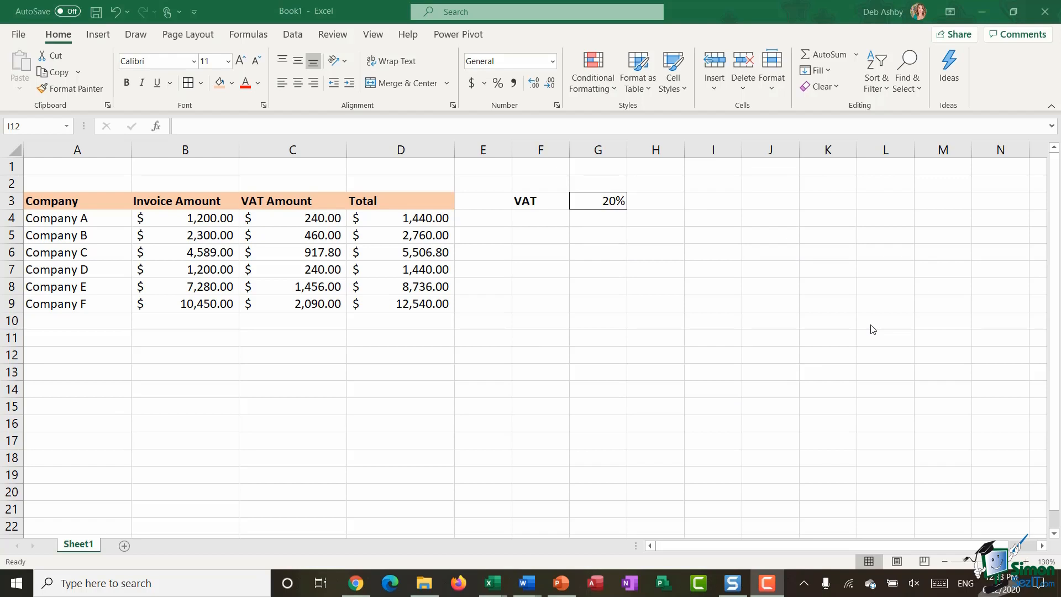
mouse_move(540, 333)
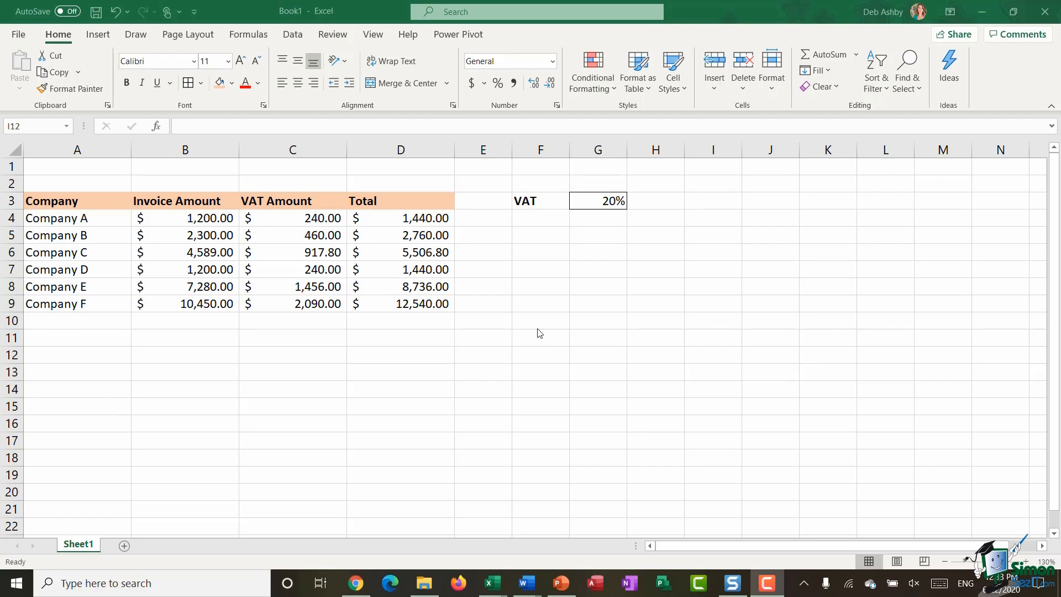
mouse_move(528, 321)
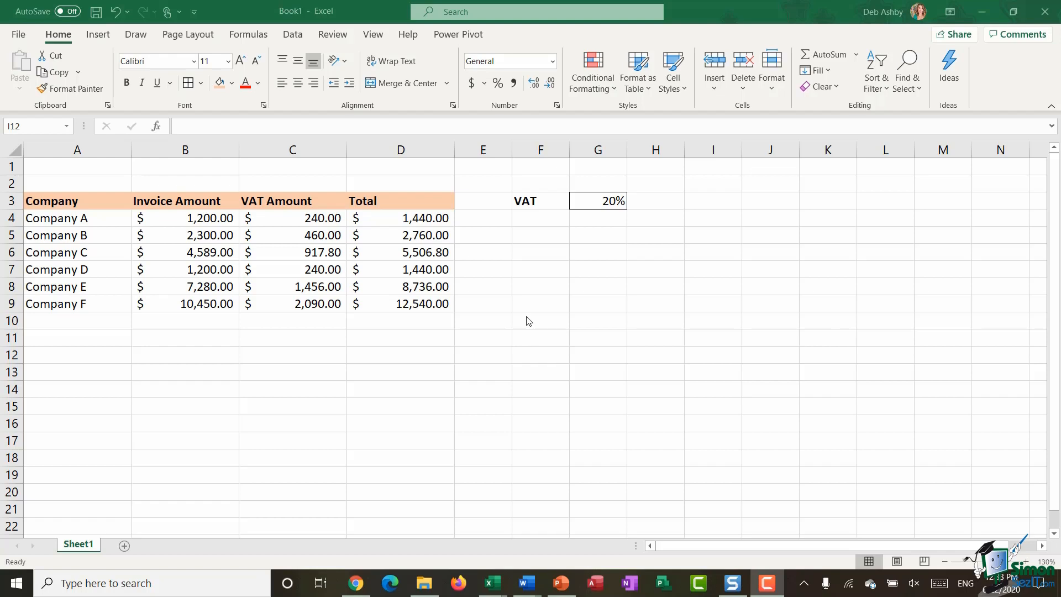
mouse_move(525, 319)
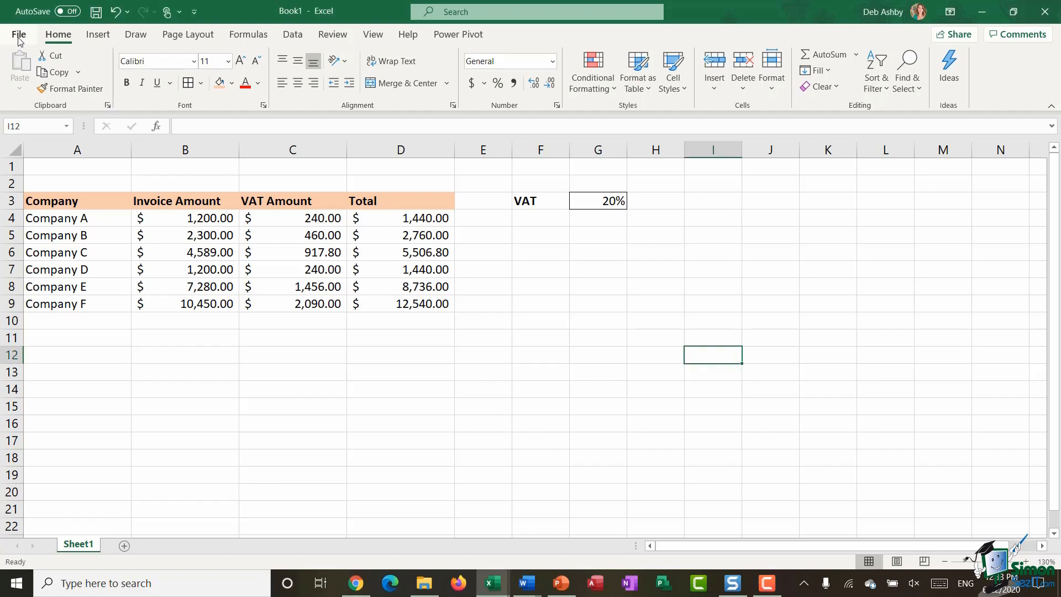
- Reach the Encrypt with Password prompt via File > Info > Protect Workbook
left_click(20, 35)
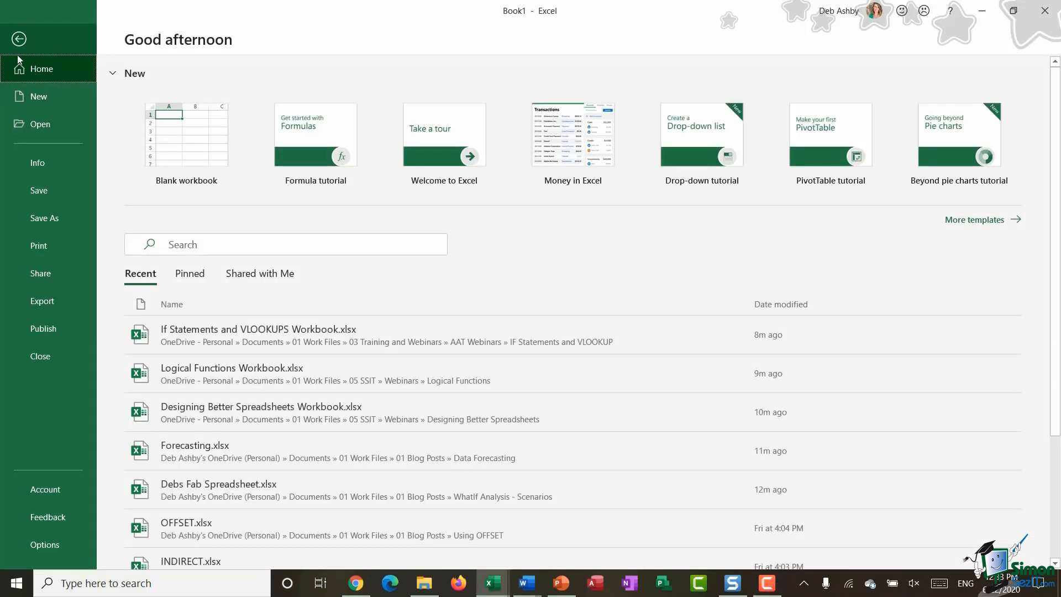
left_click(37, 164)
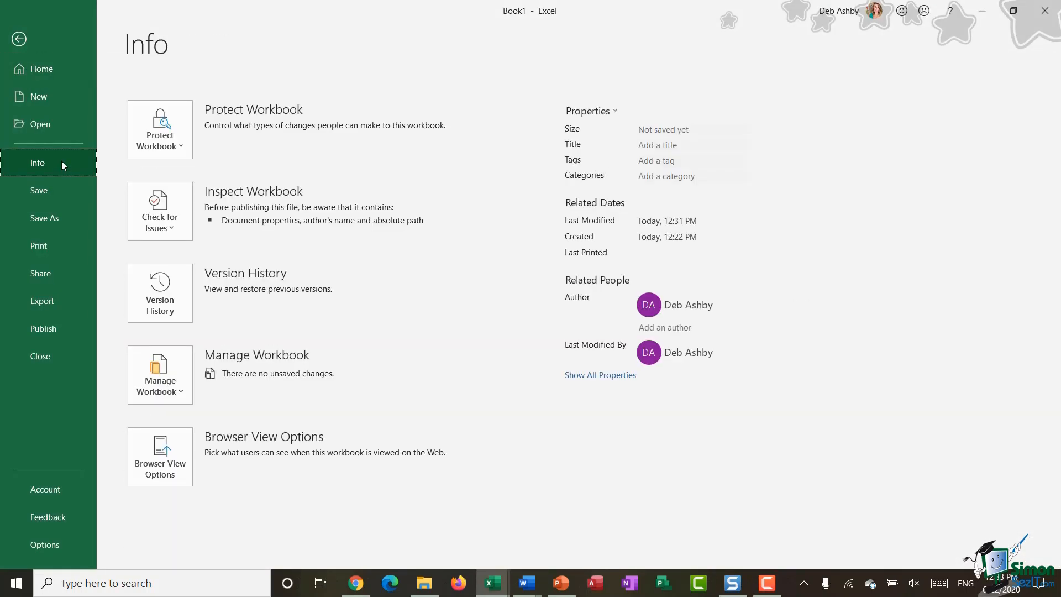
mouse_move(211, 128)
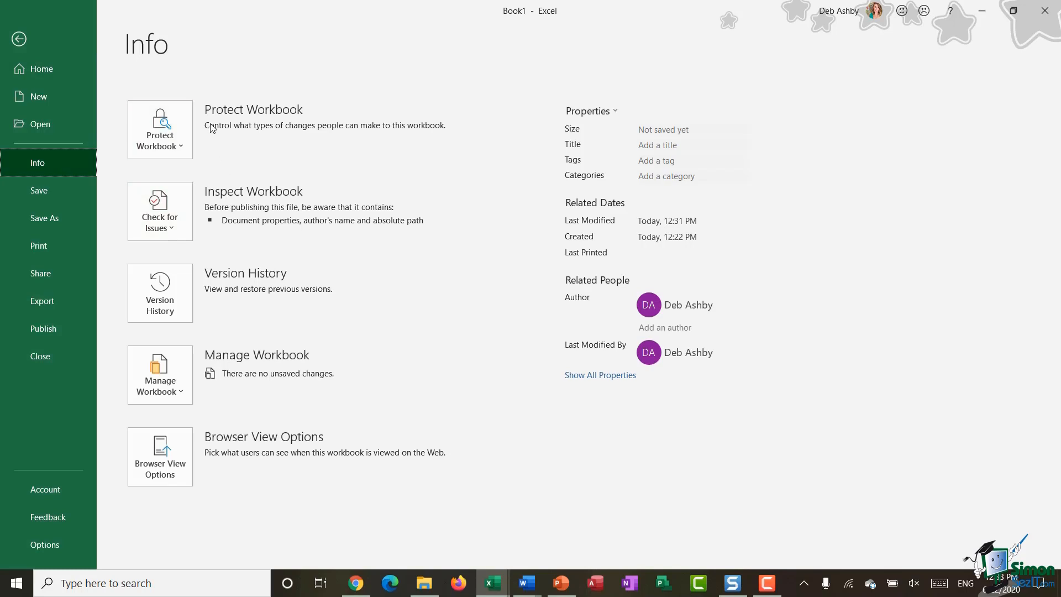
left_click(159, 128)
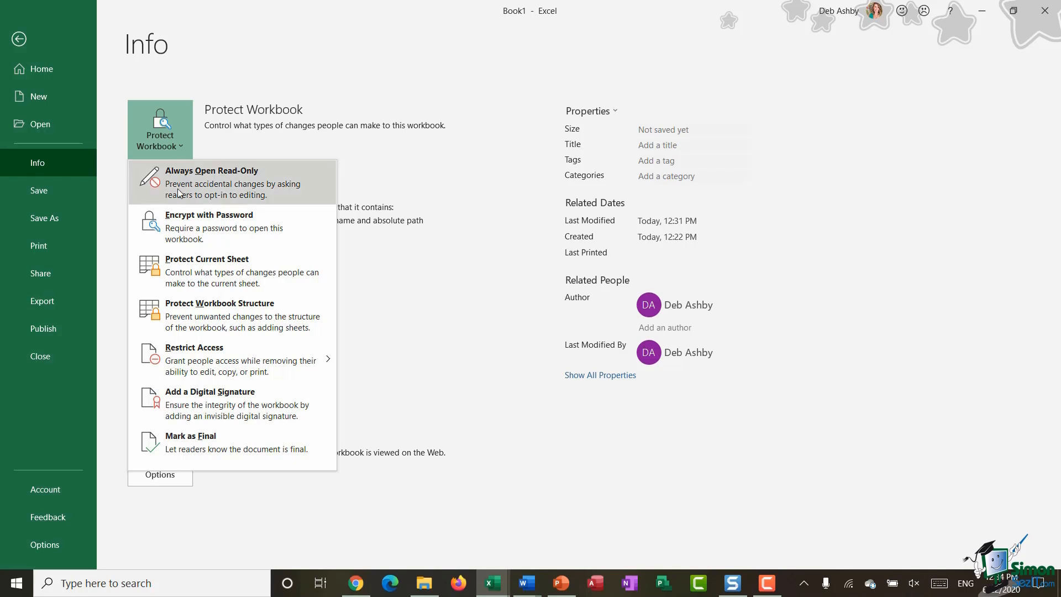
mouse_move(291, 234)
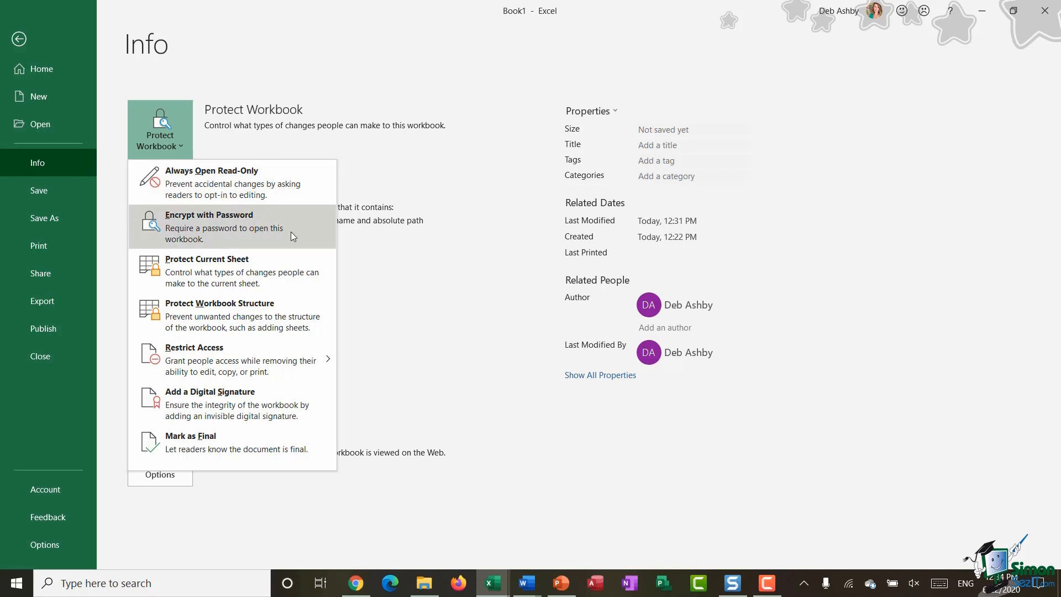
left_click(208, 226)
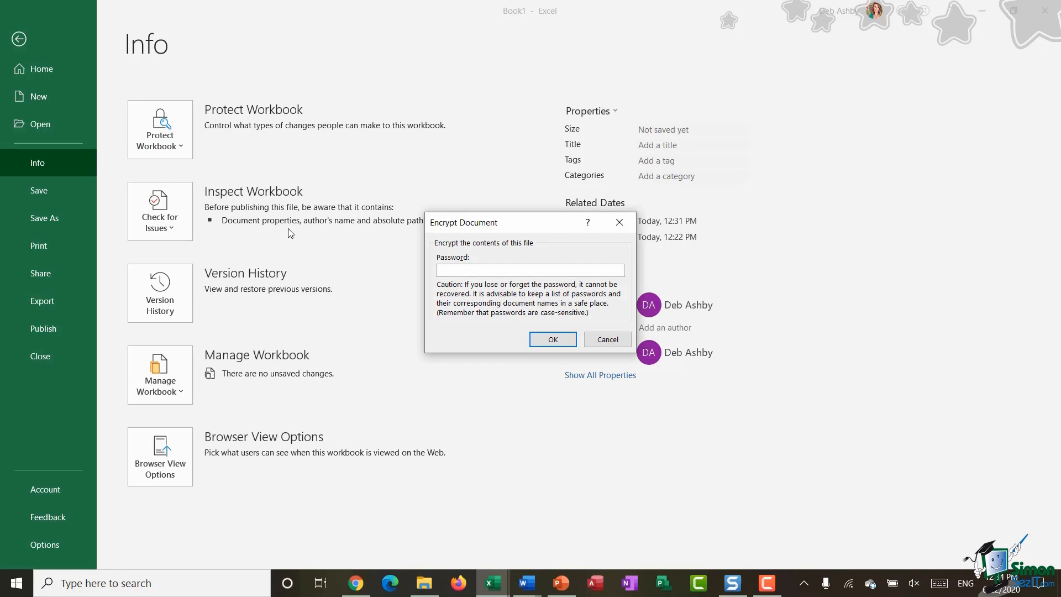
- Enter and confirm a password so the workbook requires it to open
left_click(529, 270)
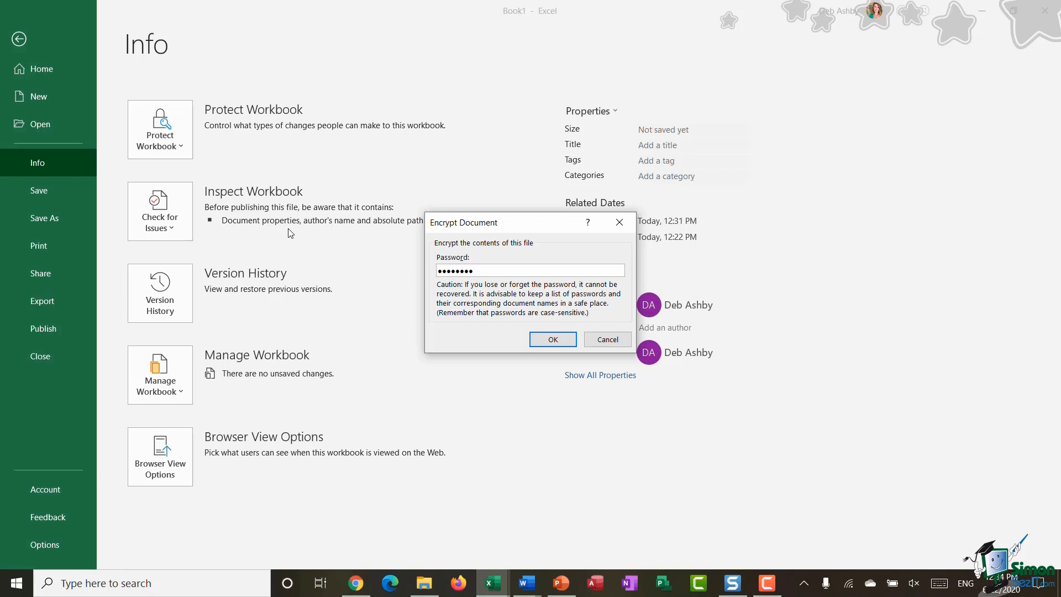
mouse_move(514, 332)
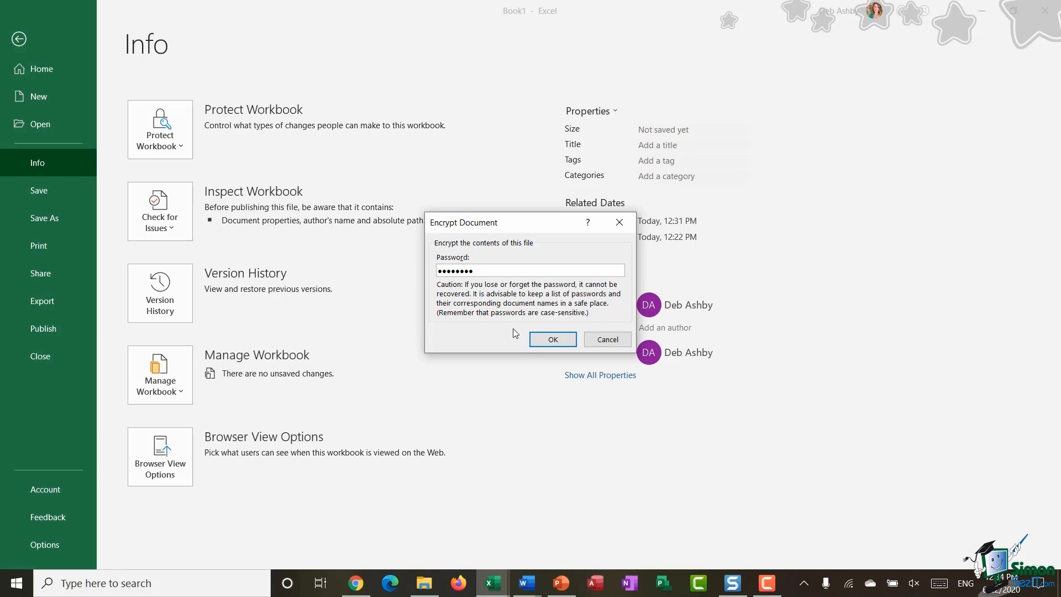
left_click(551, 339)
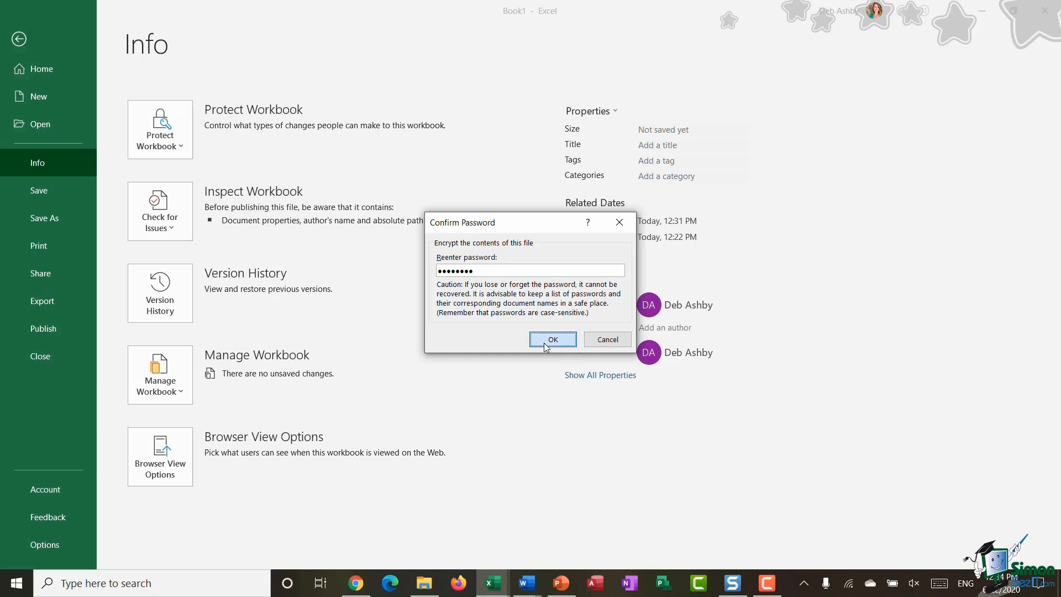
left_click(552, 339)
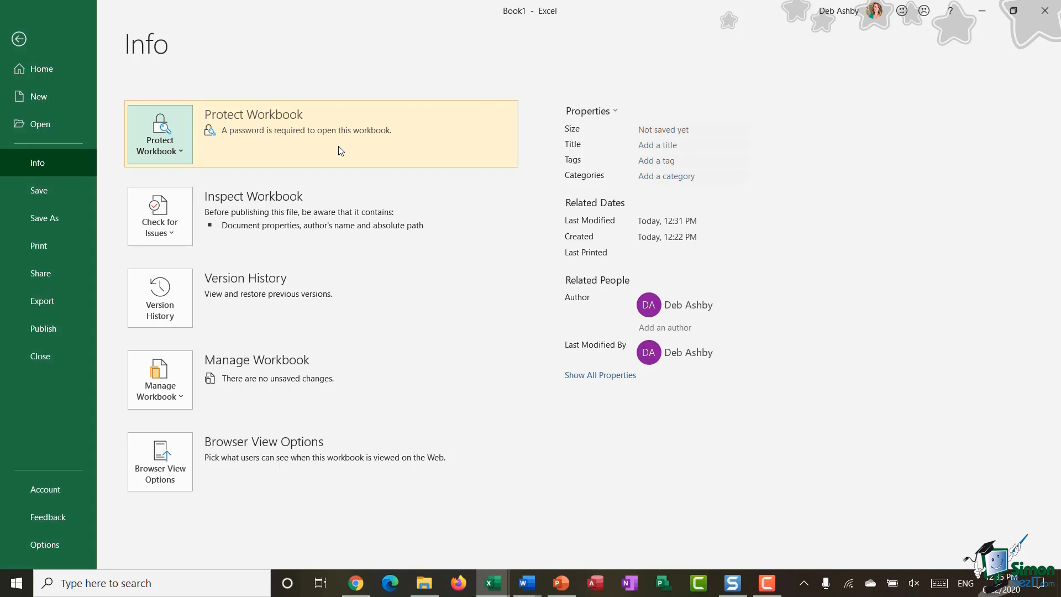
mouse_move(336, 147)
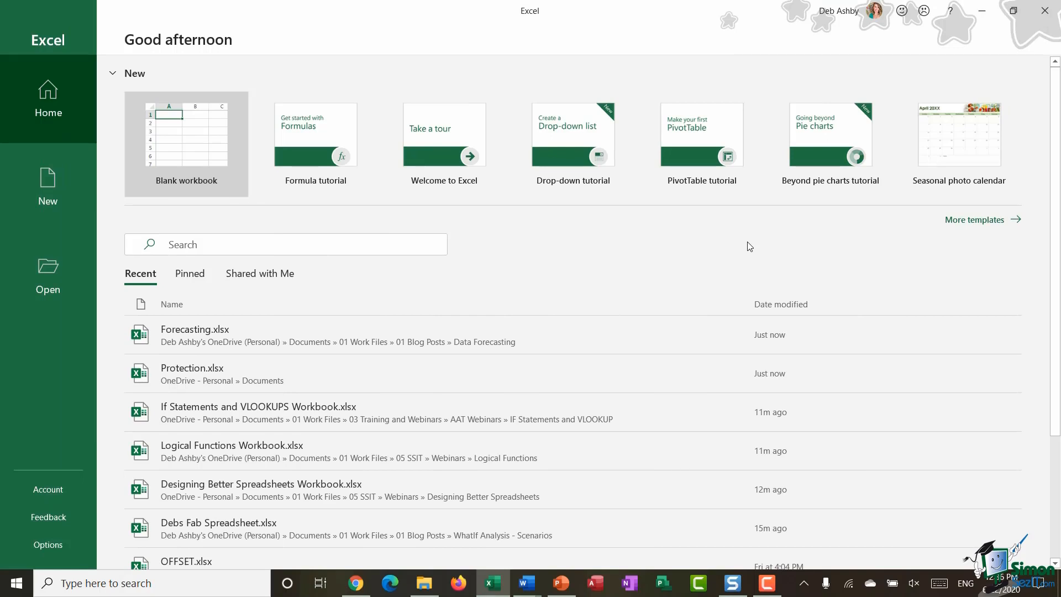
mouse_move(391, 375)
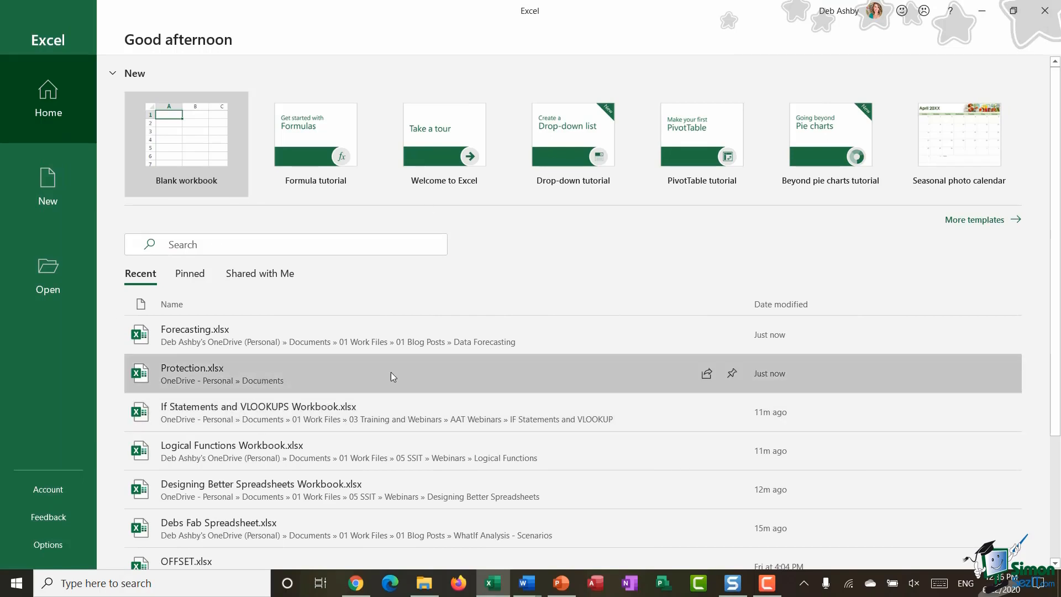
mouse_move(391, 376)
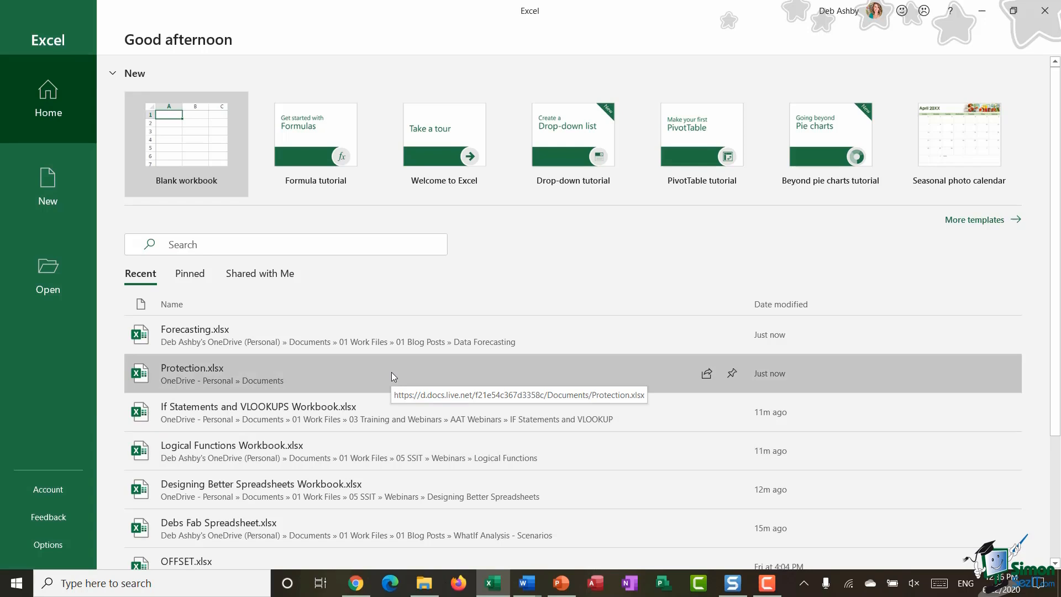
- Reopen Protection.xlsx from the Recent list and unlock it with its password
left_click(186, 140)
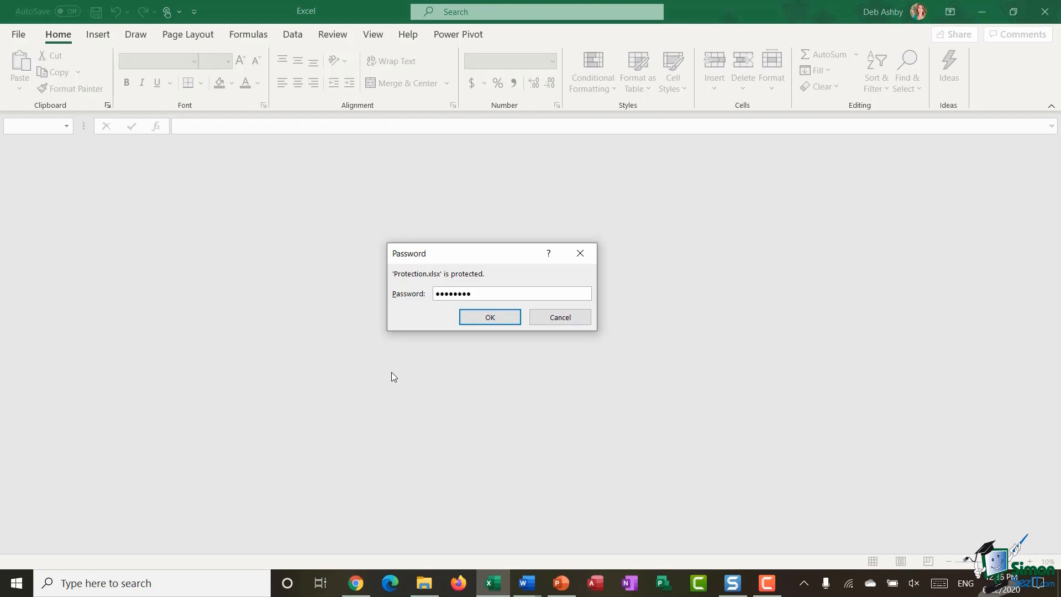
left_click(489, 317)
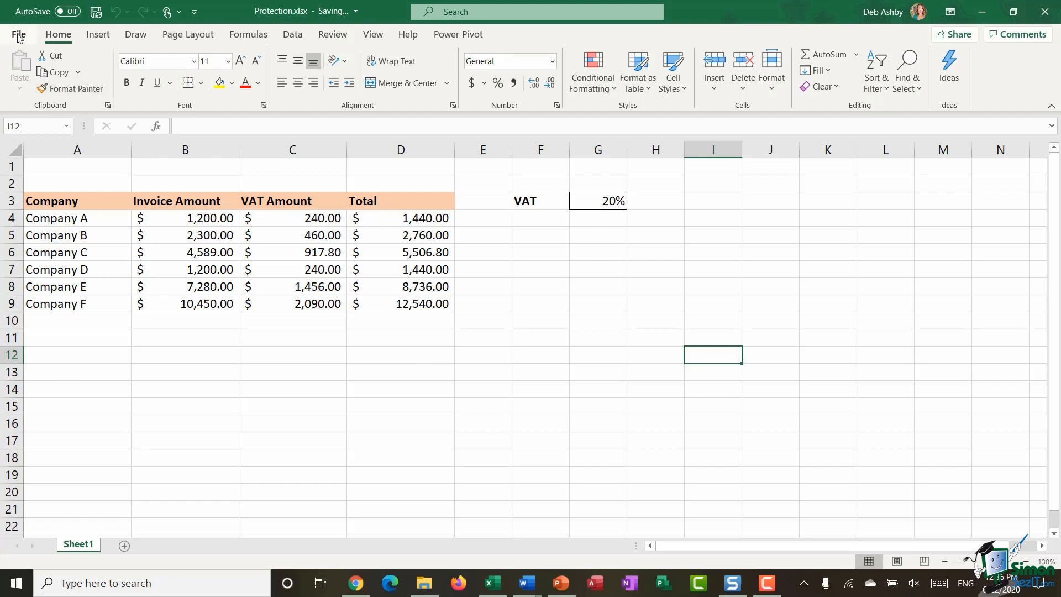
- Clear the workbook's open password in Encrypt with Password and return to the invoice sheet
left_click(18, 34)
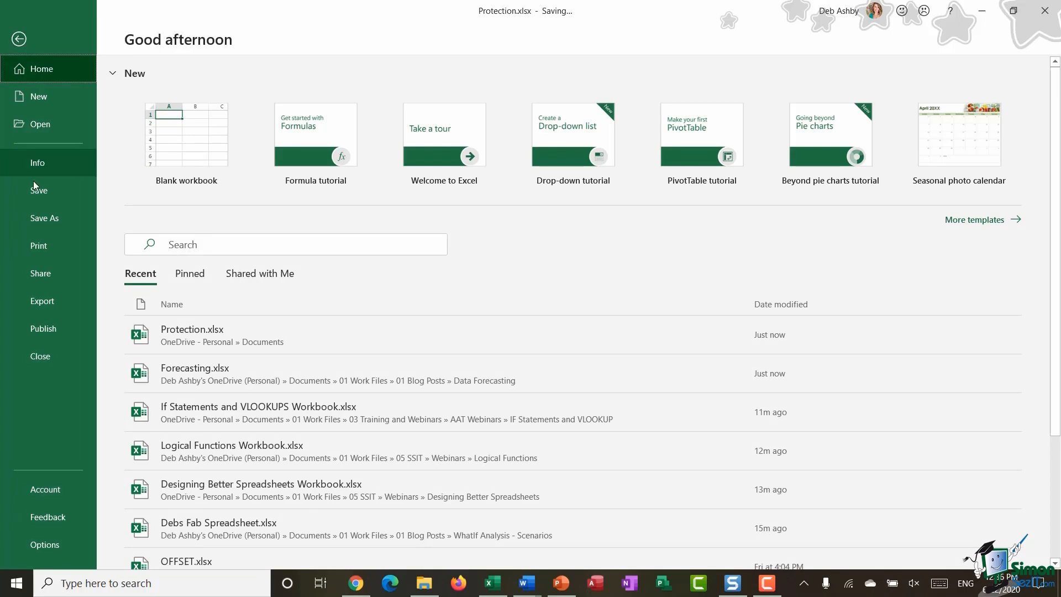
left_click(37, 163)
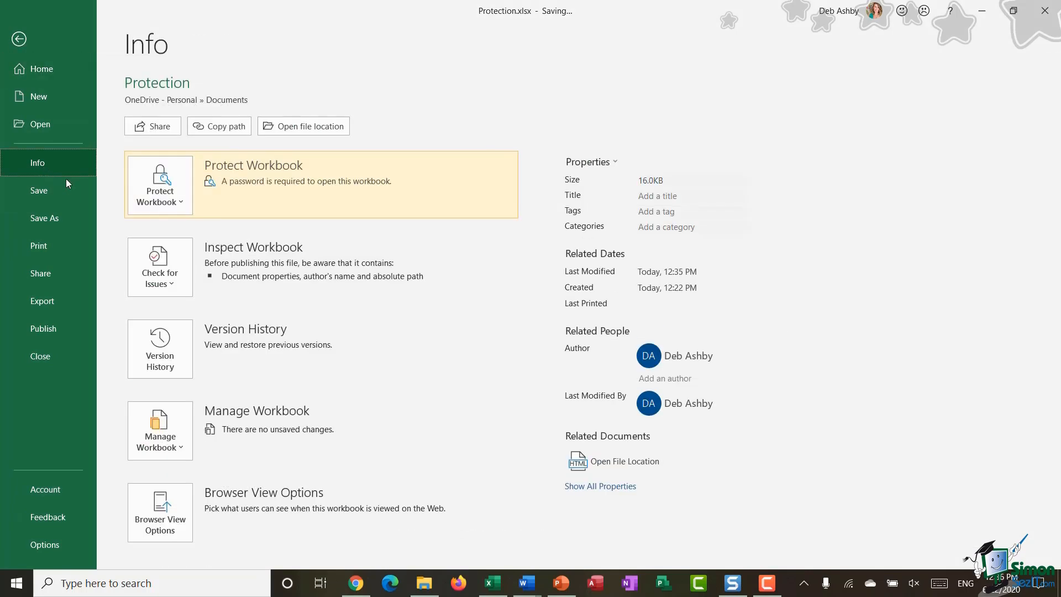
left_click(160, 185)
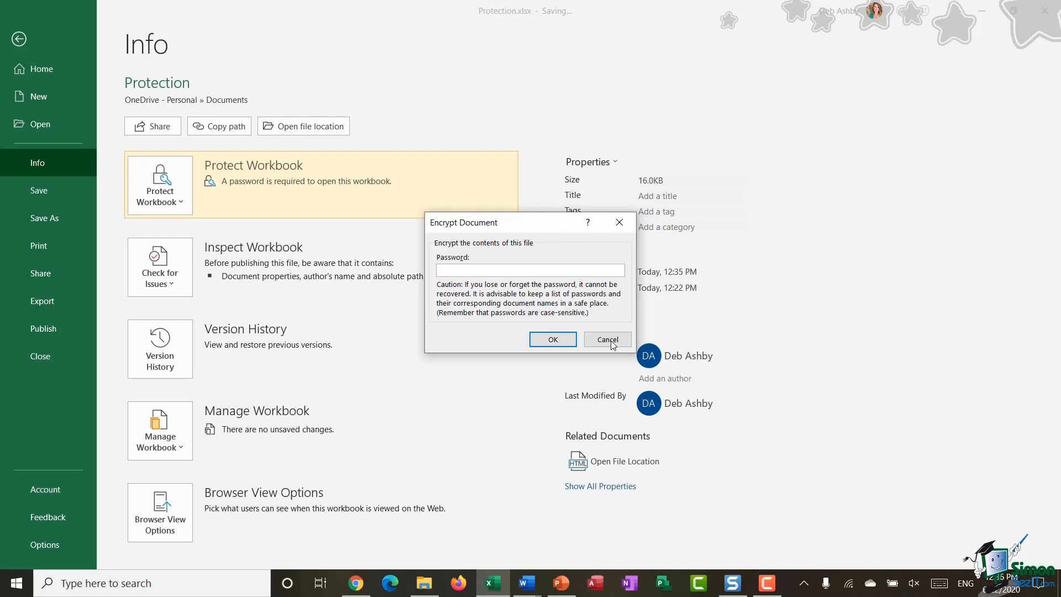
left_click(605, 340)
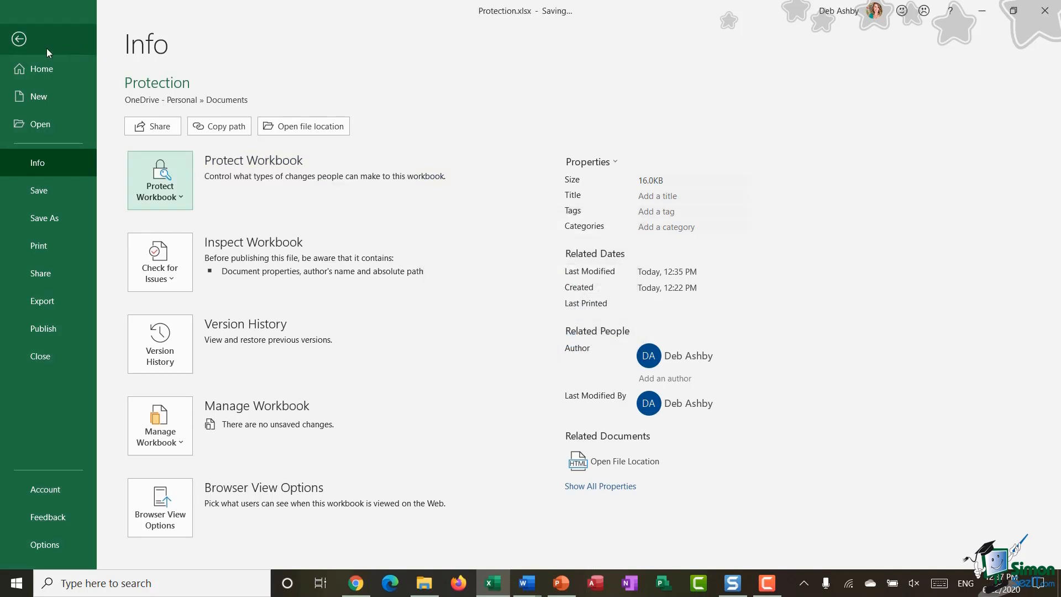
left_click(17, 39)
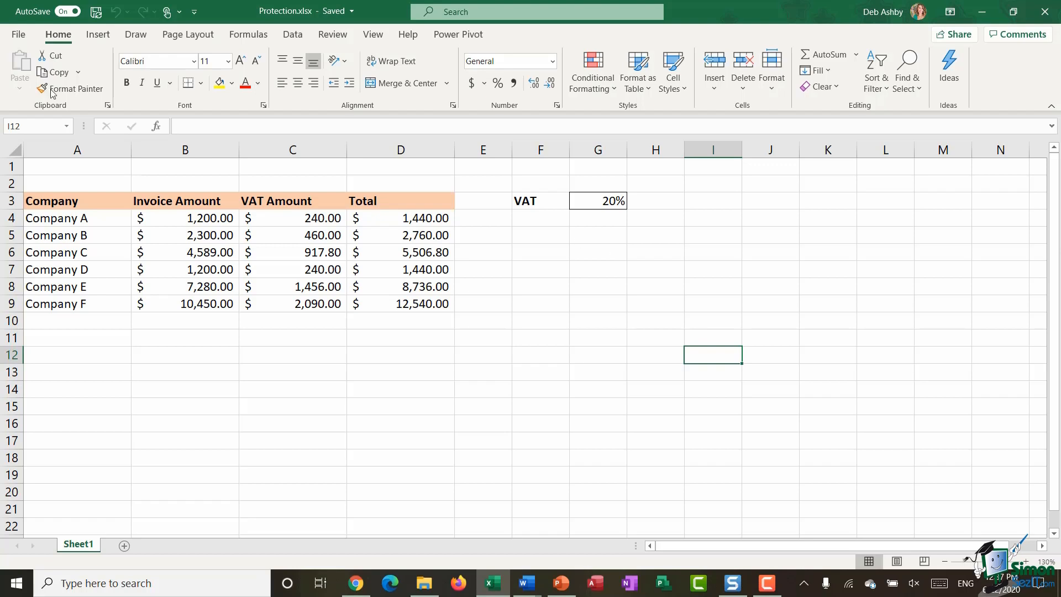
- Set the workbook to Always Open Read-Only, then close it
left_click(19, 34)
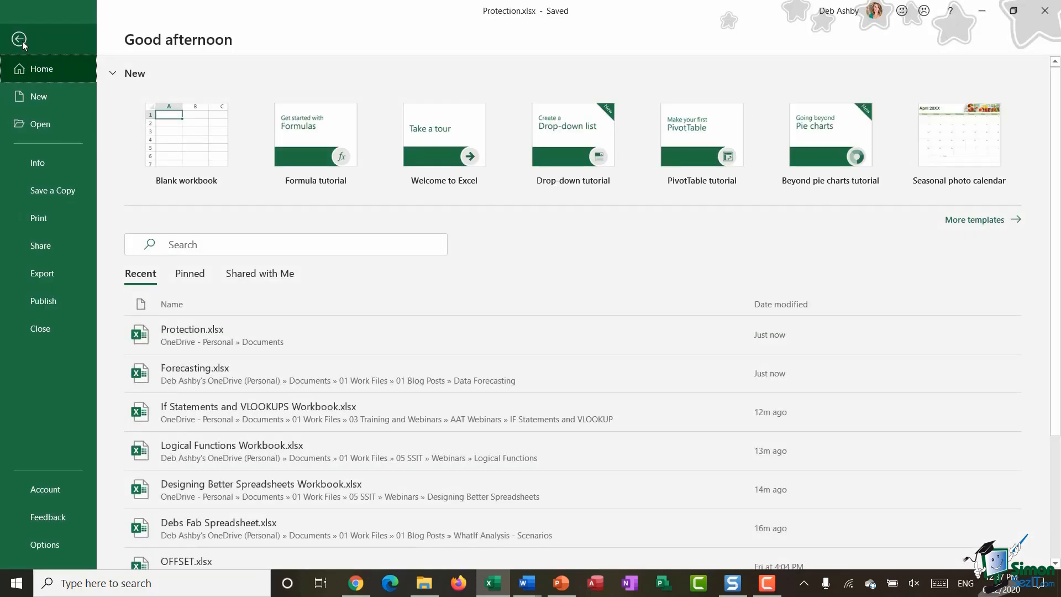
left_click(37, 162)
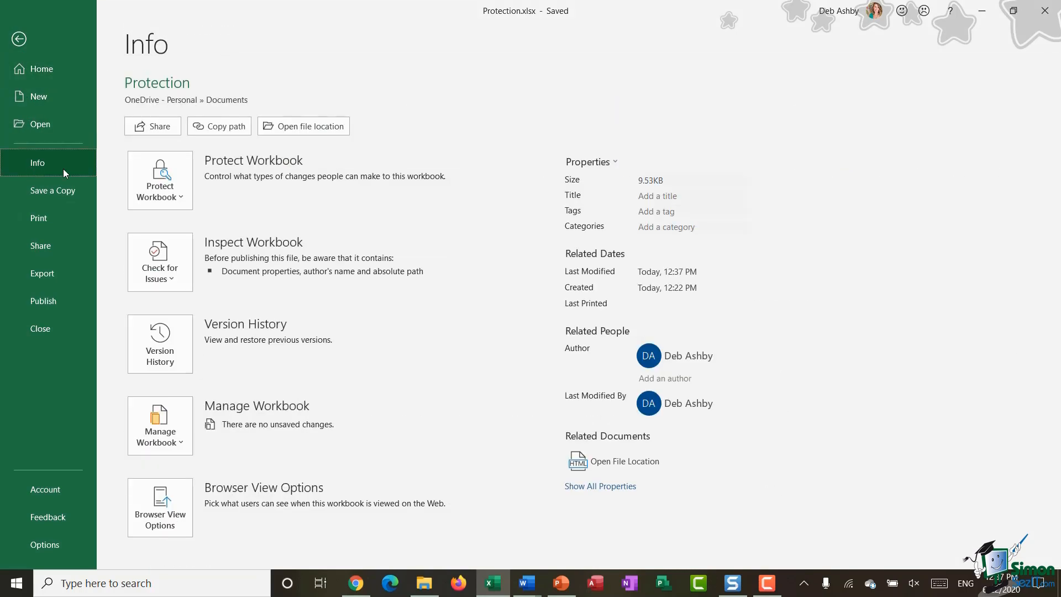
left_click(160, 179)
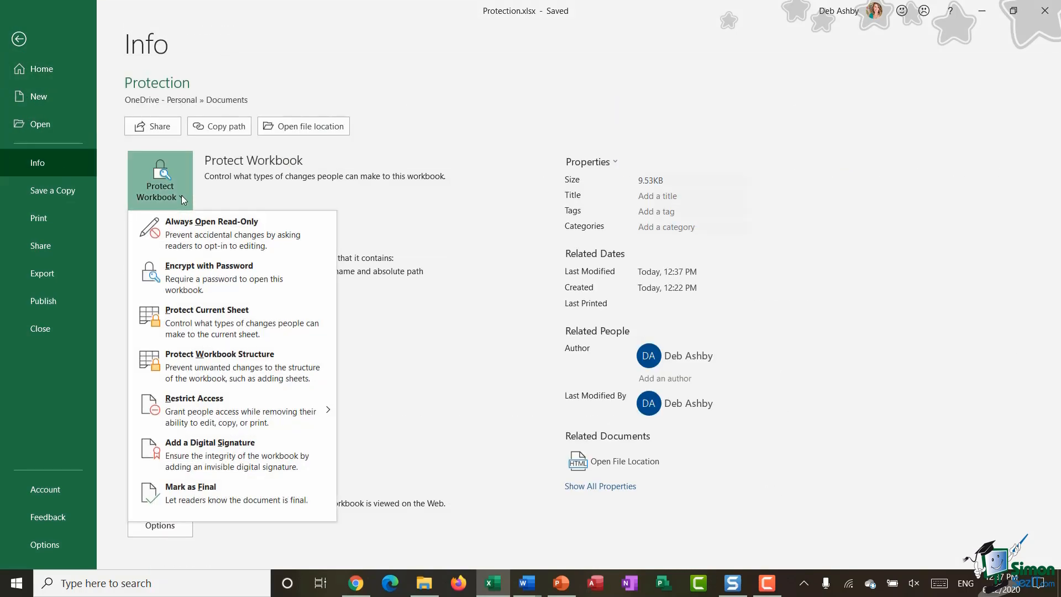
mouse_move(290, 239)
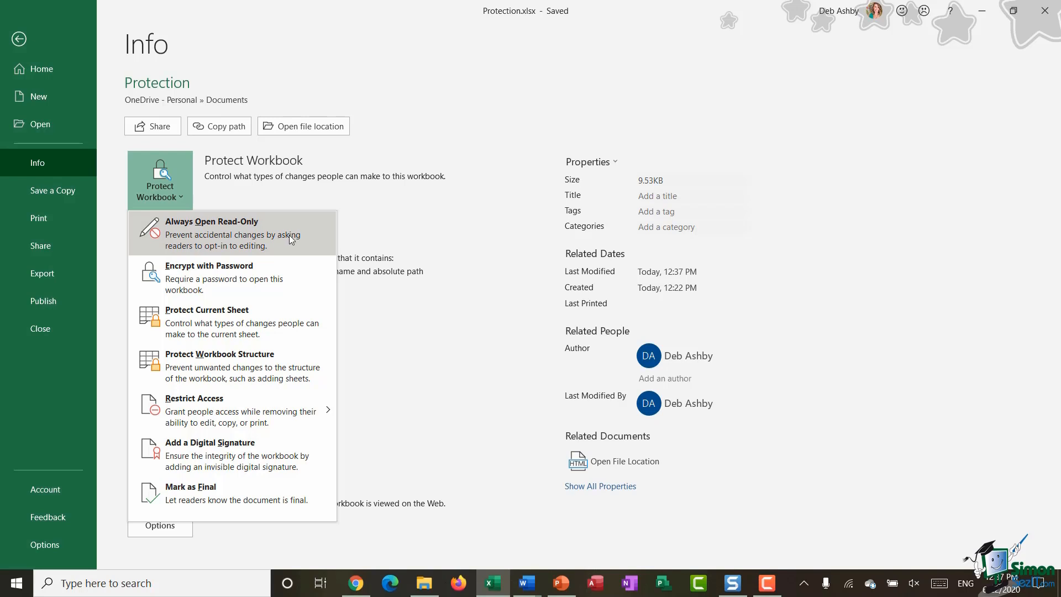
left_click(211, 234)
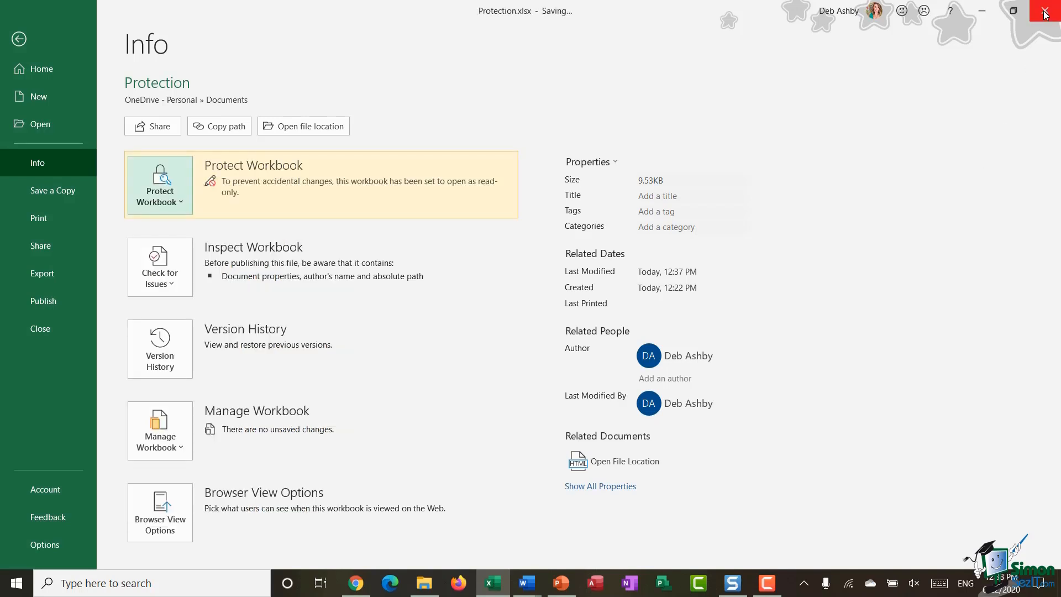
left_click(1045, 12)
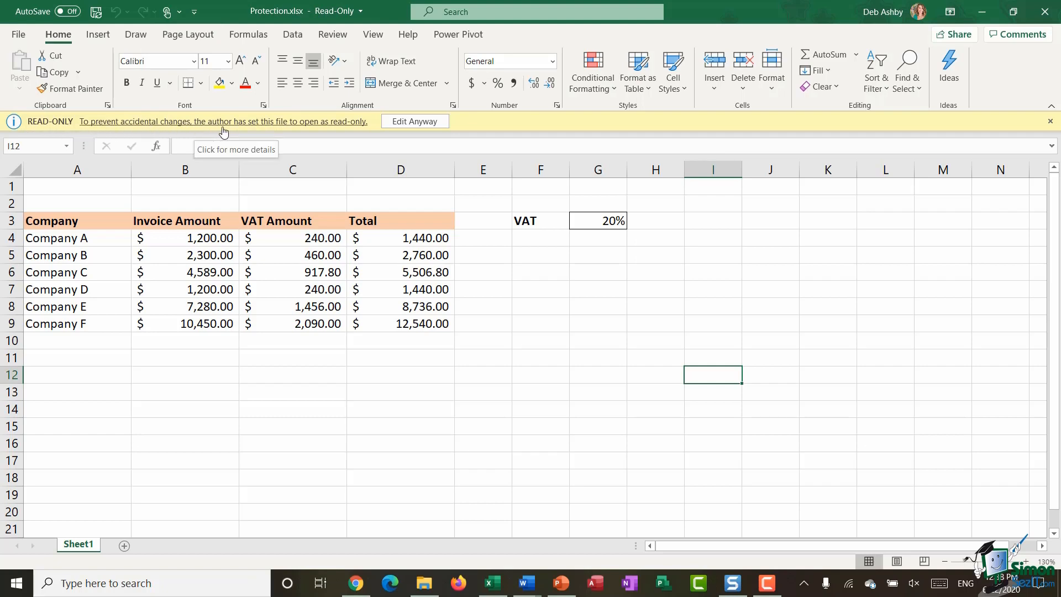
mouse_move(341, 131)
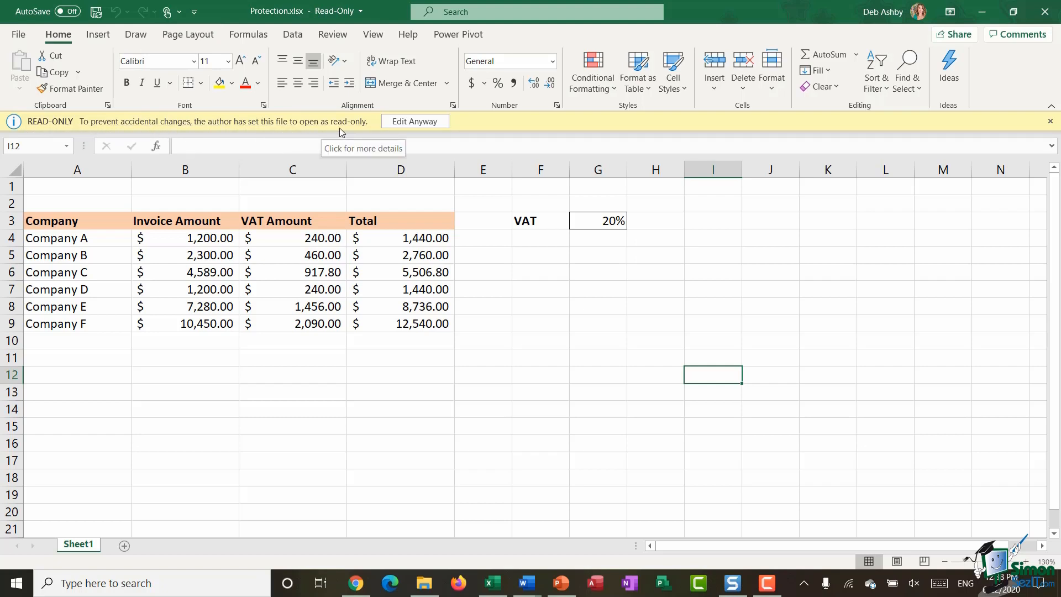
- Choose Edit Anyway on the read-only message bar to enable editing
left_click(597, 323)
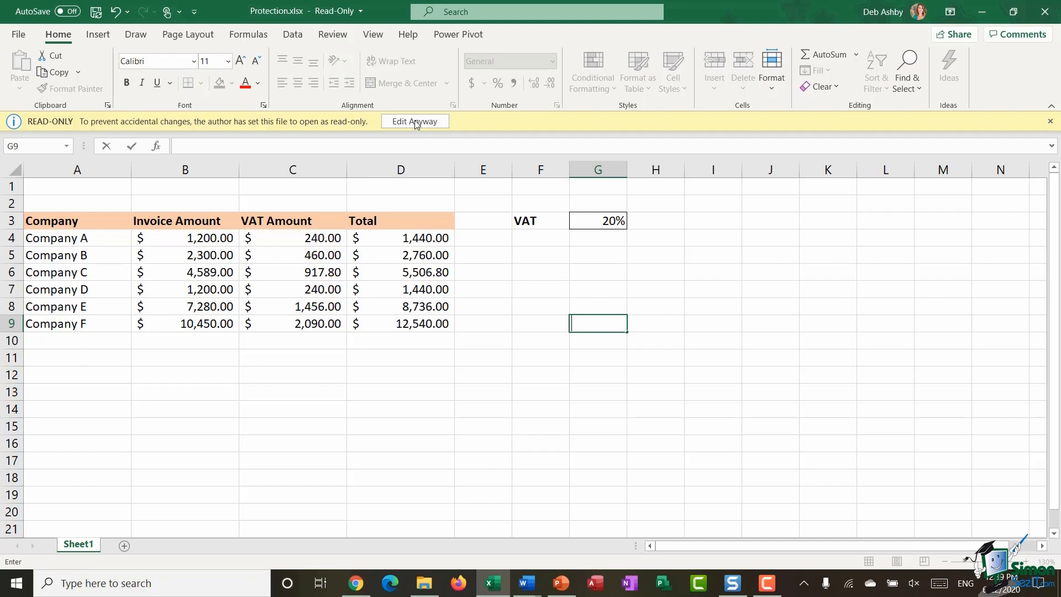
left_click(414, 122)
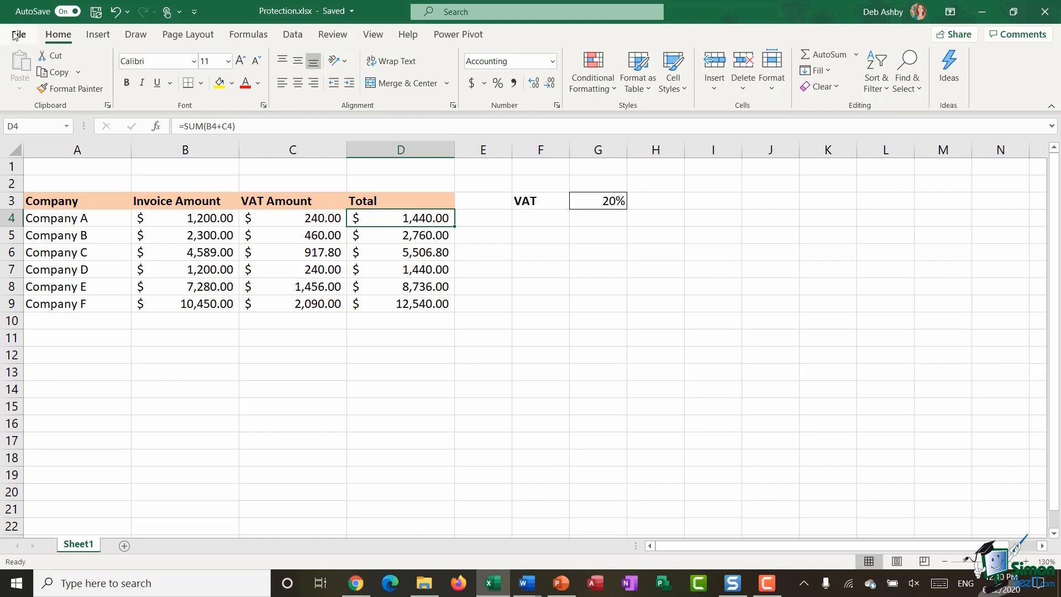
left_click(18, 34)
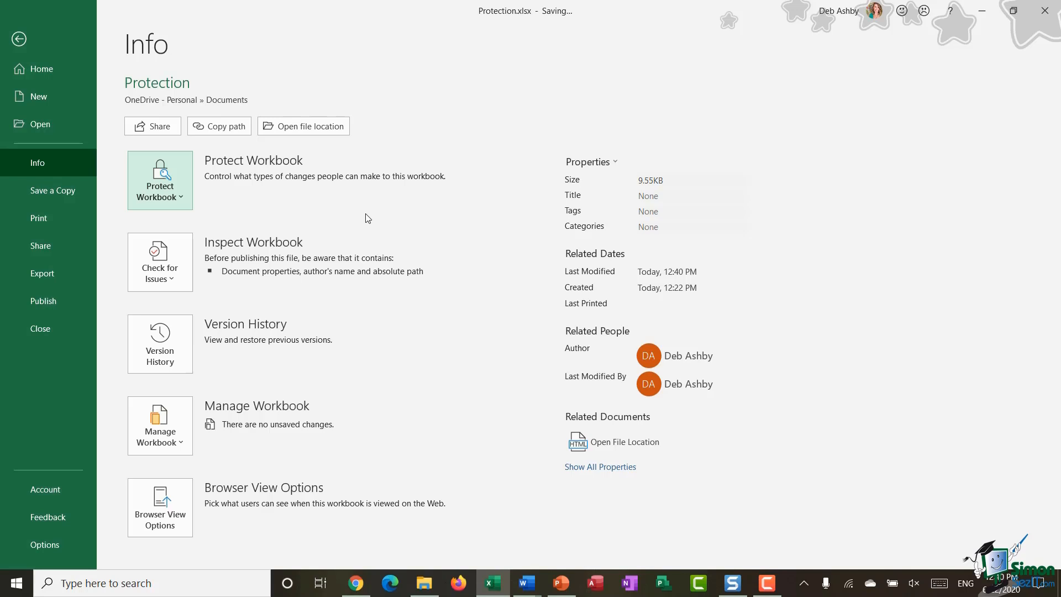
left_click(19, 39)
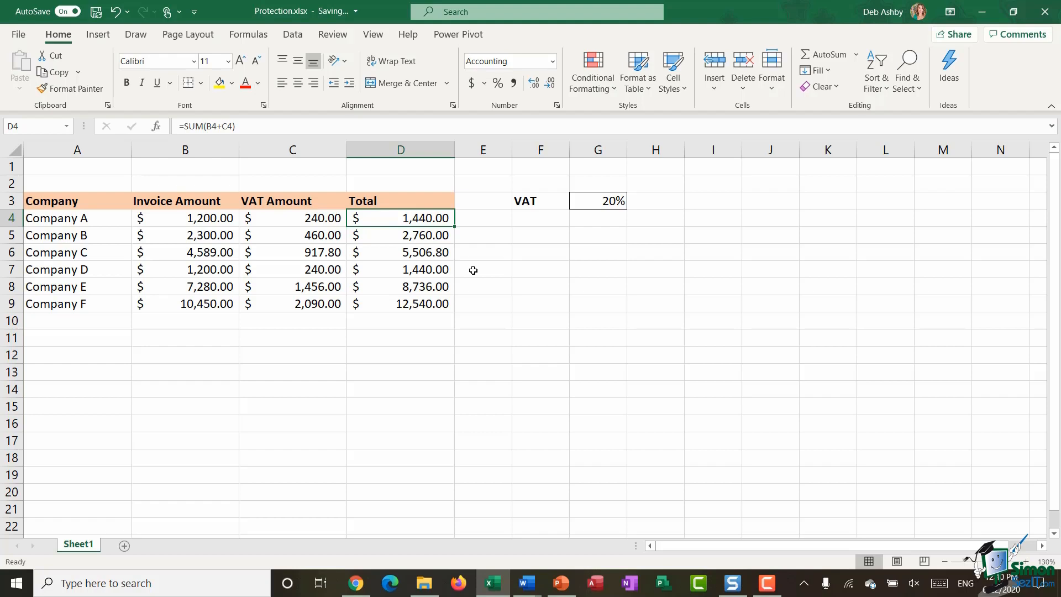
left_click(19, 35)
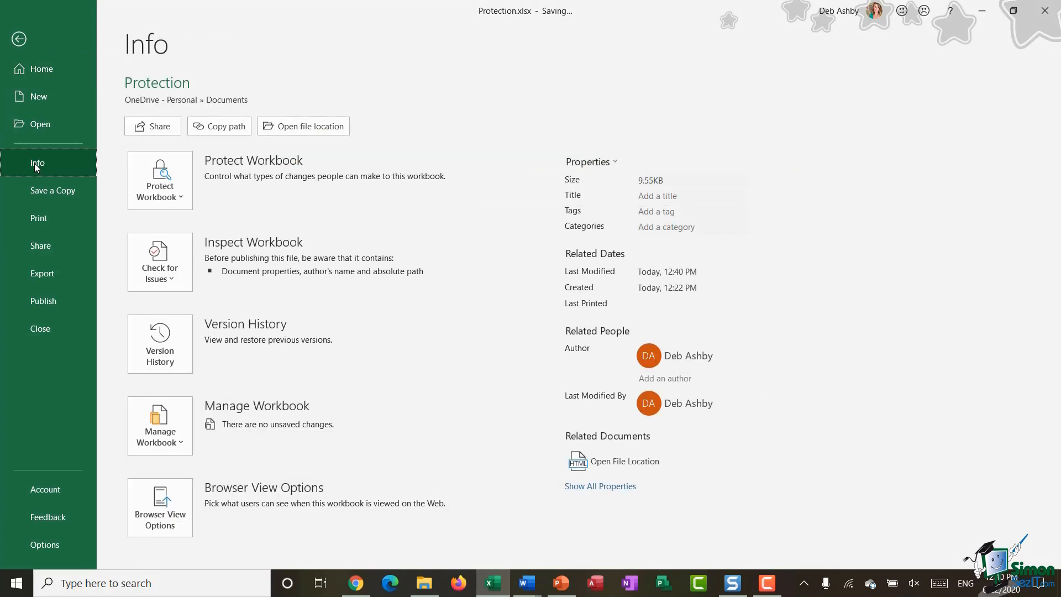
left_click(159, 179)
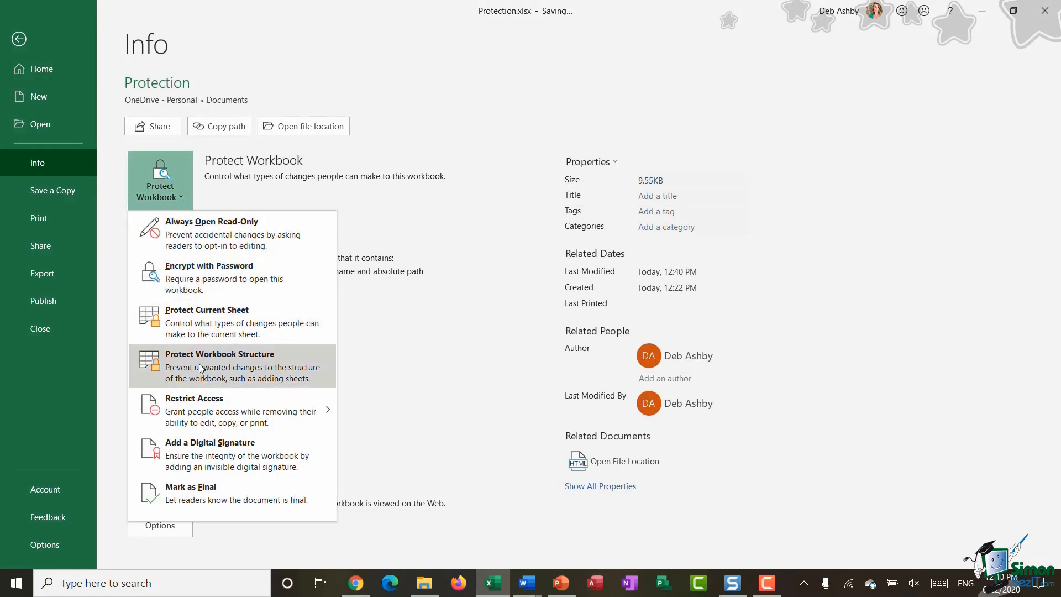
left_click(219, 354)
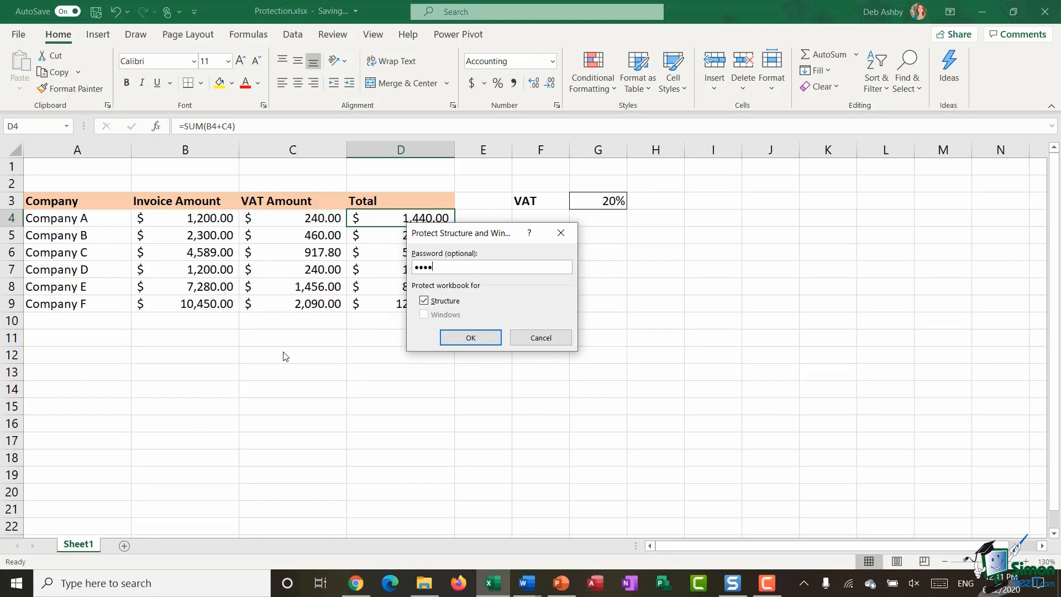
type("•••••")
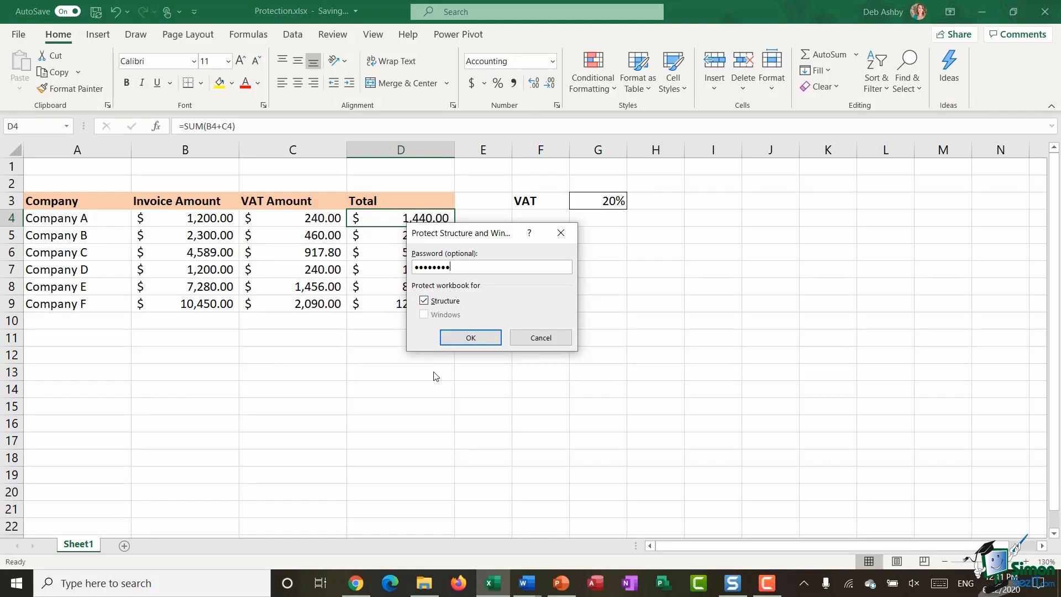
left_click(471, 337)
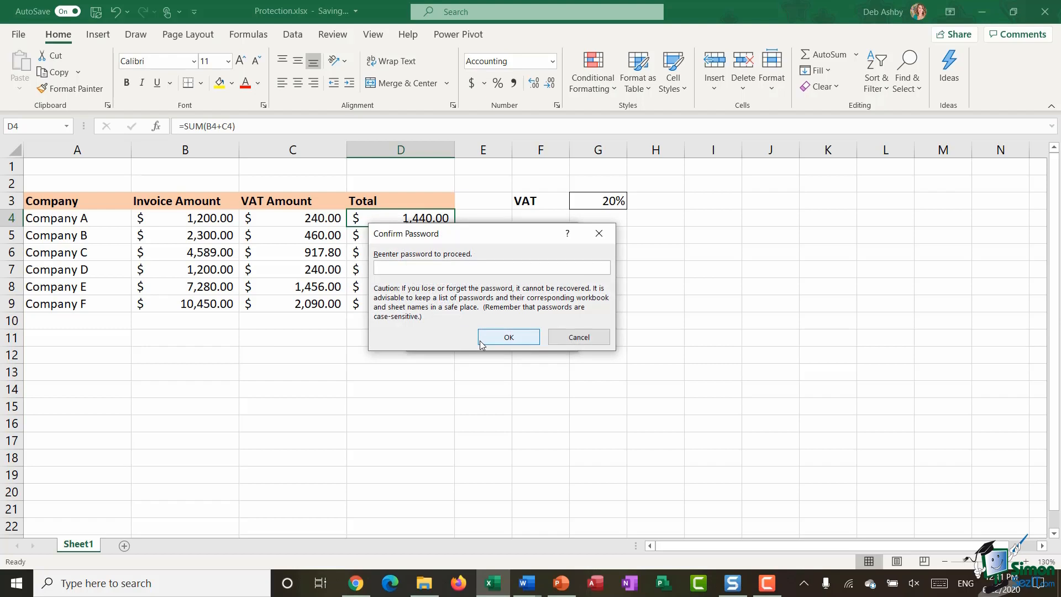
type("password")
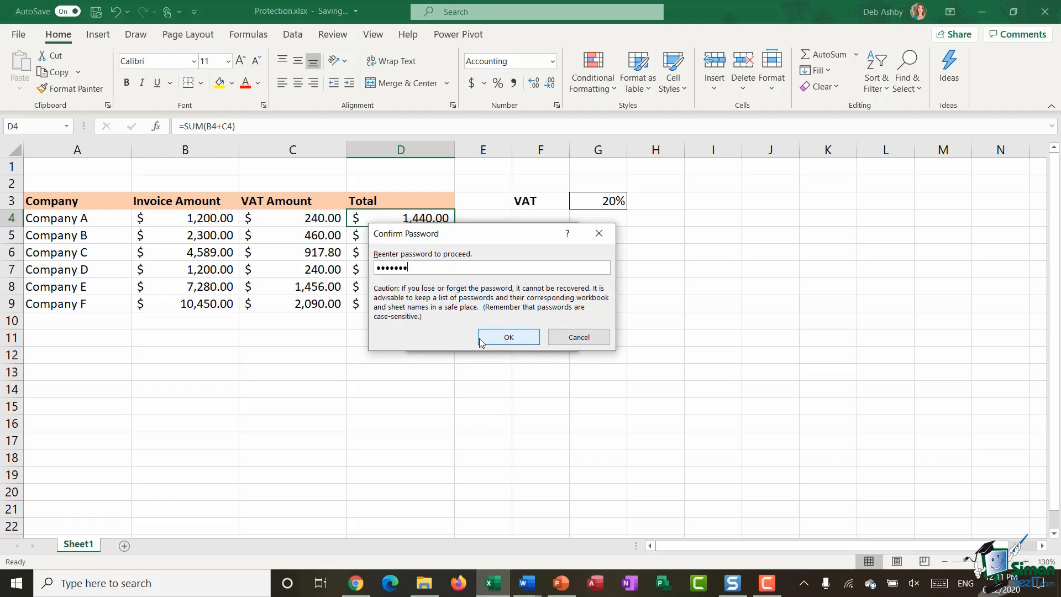
left_click(508, 337)
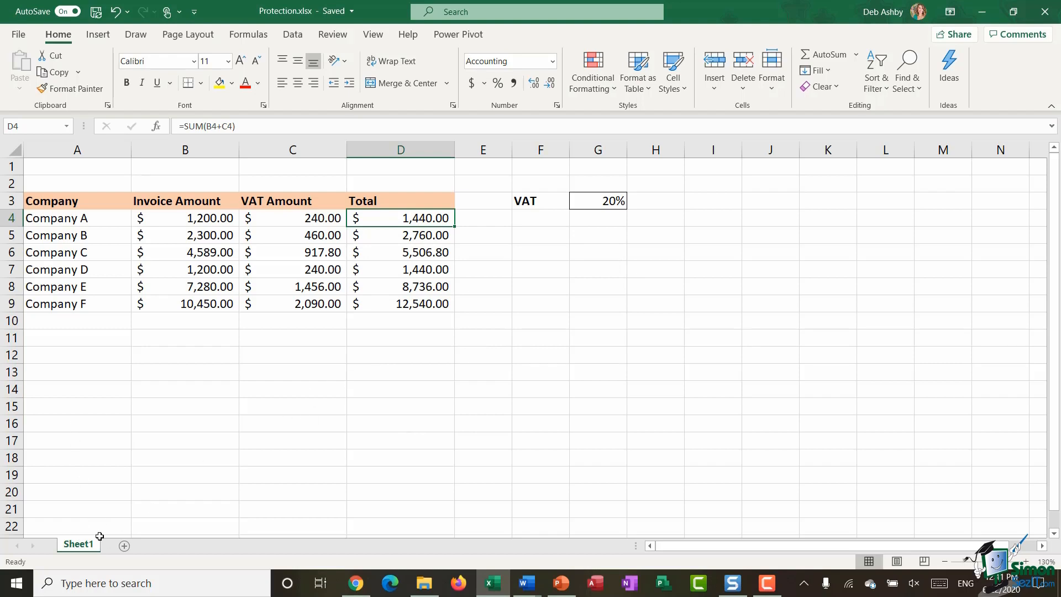
right_click(77, 544)
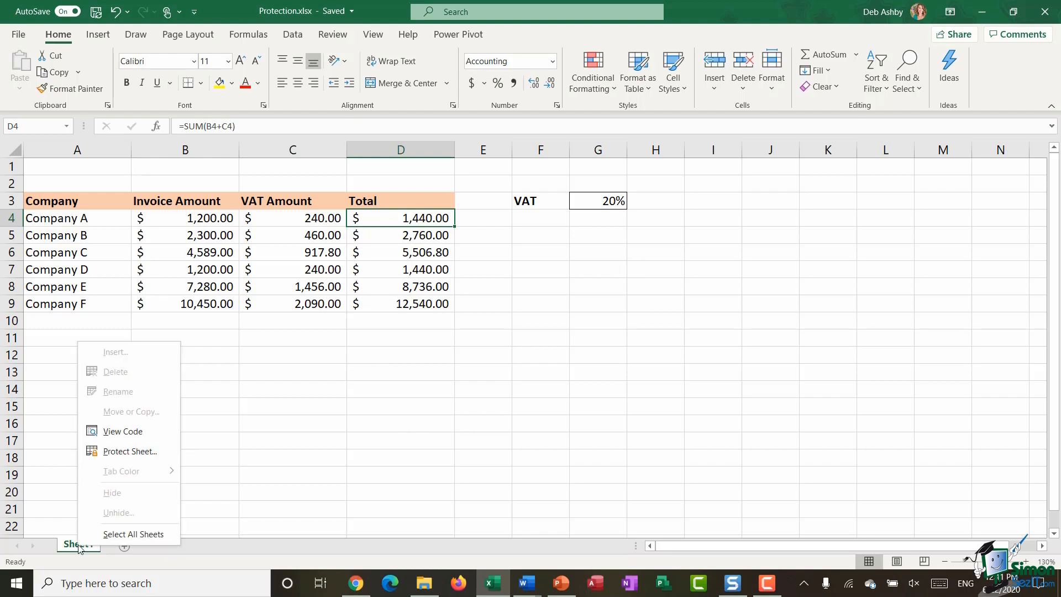
mouse_move(126, 484)
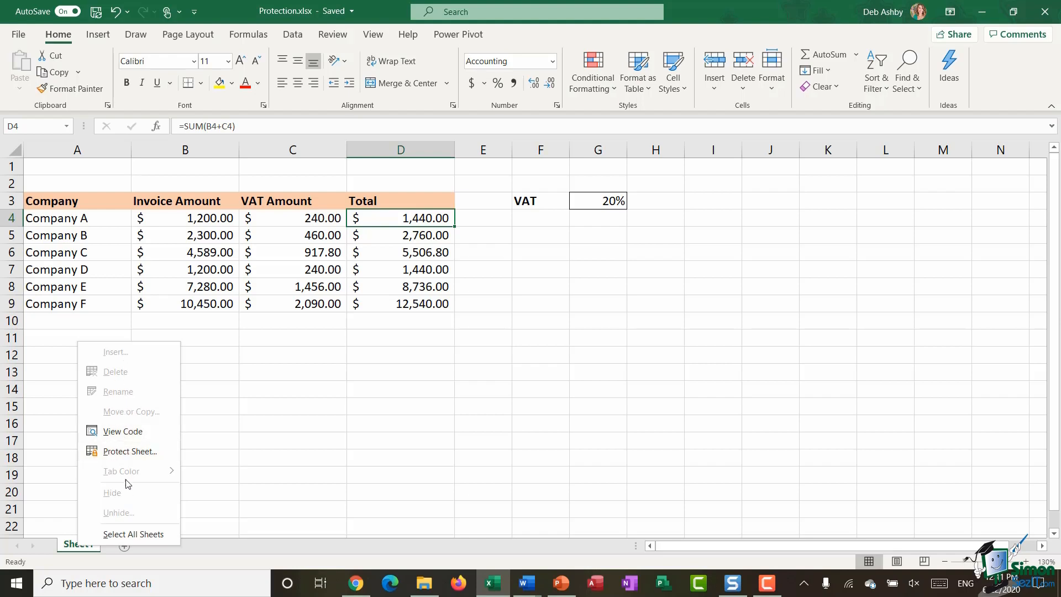
mouse_move(142, 379)
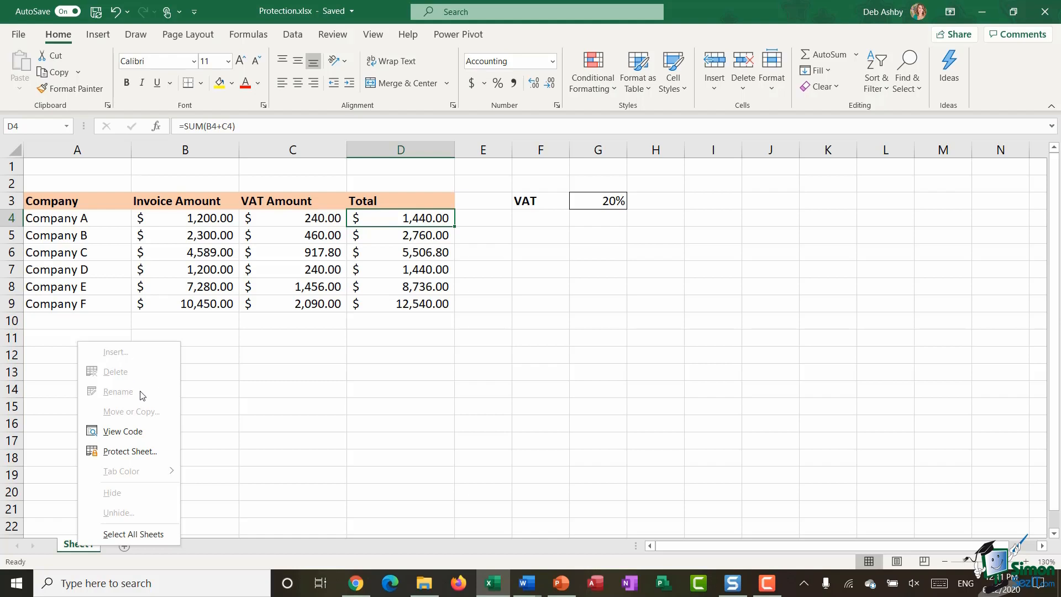
mouse_move(159, 415)
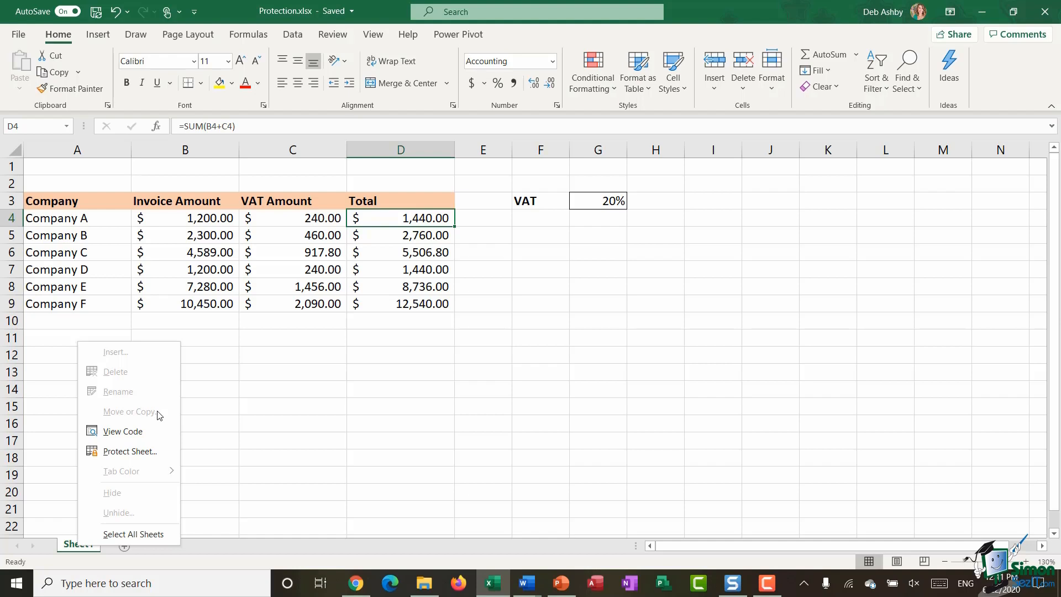
left_click(541, 270)
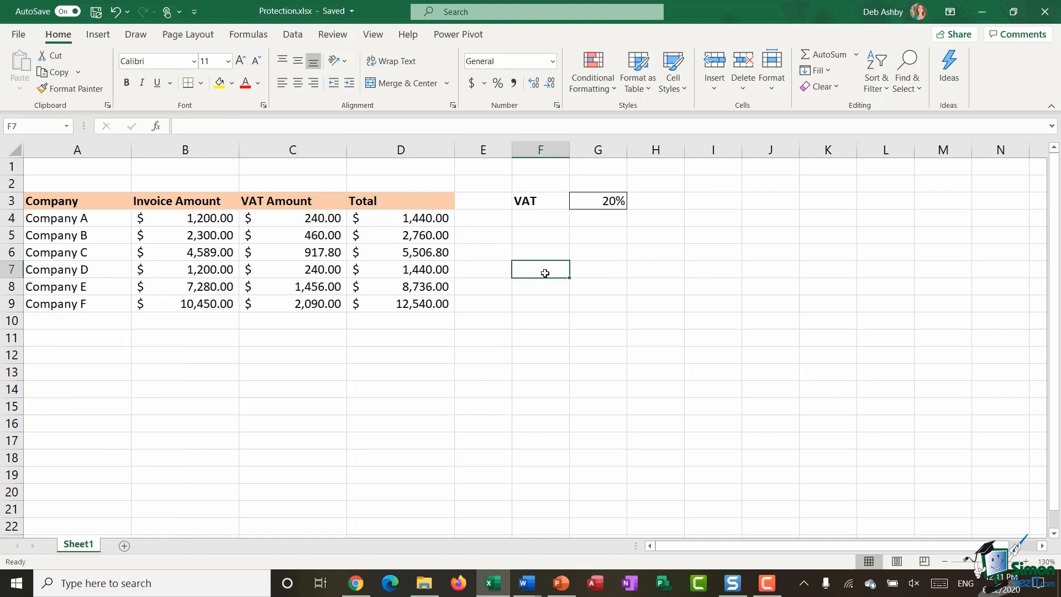
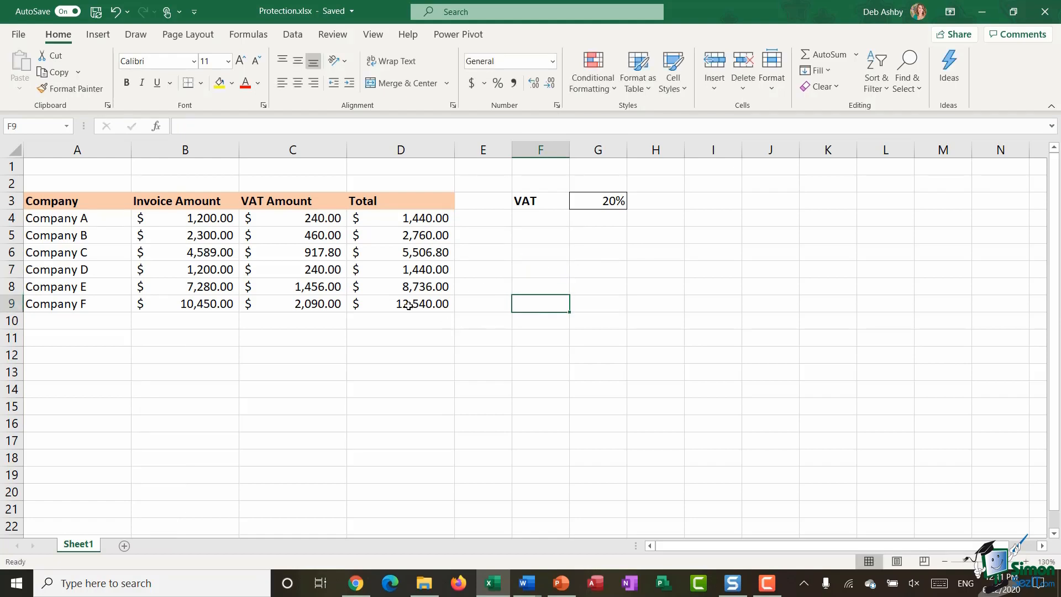
- Unprotect the workbook structure by entering its password
left_click(19, 34)
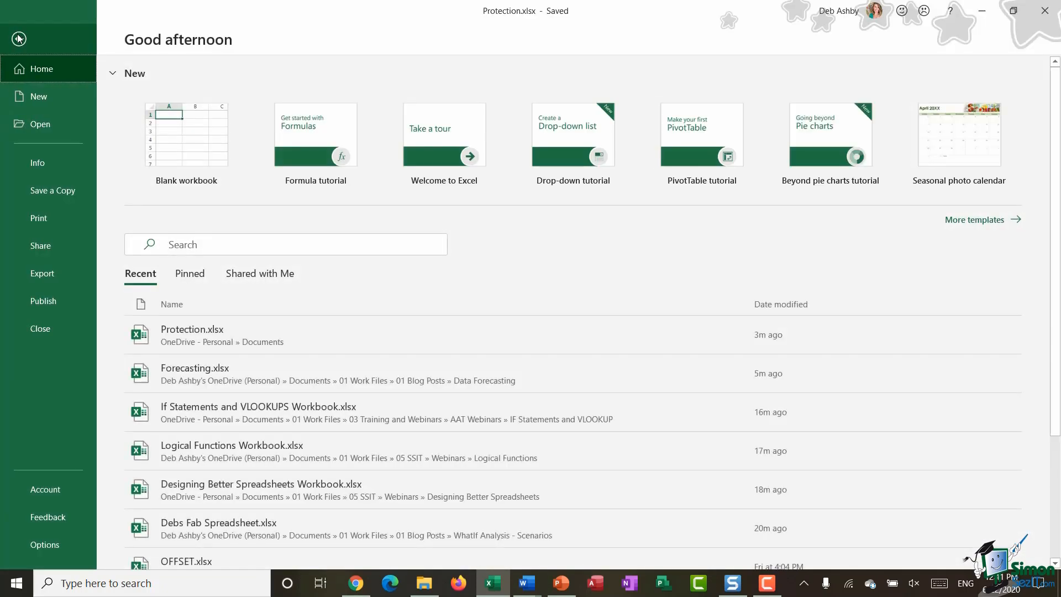
left_click(38, 162)
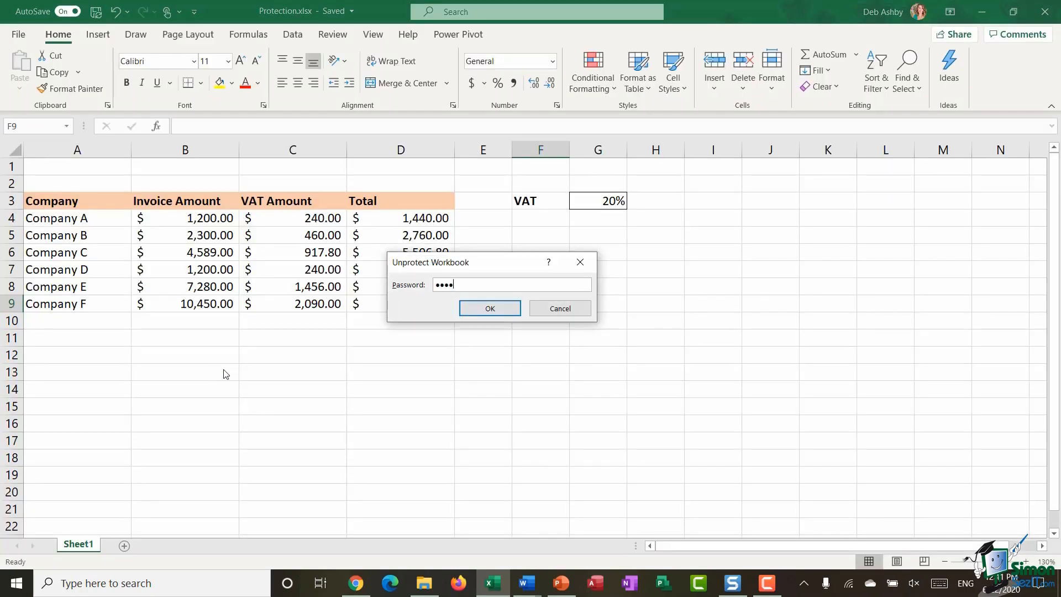
type("•••")
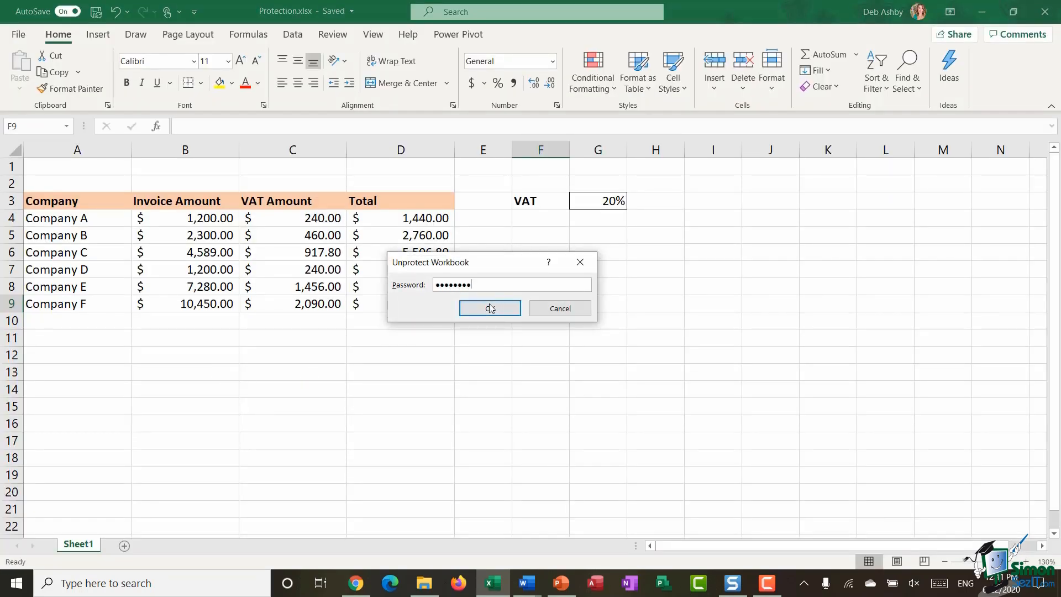
left_click(490, 308)
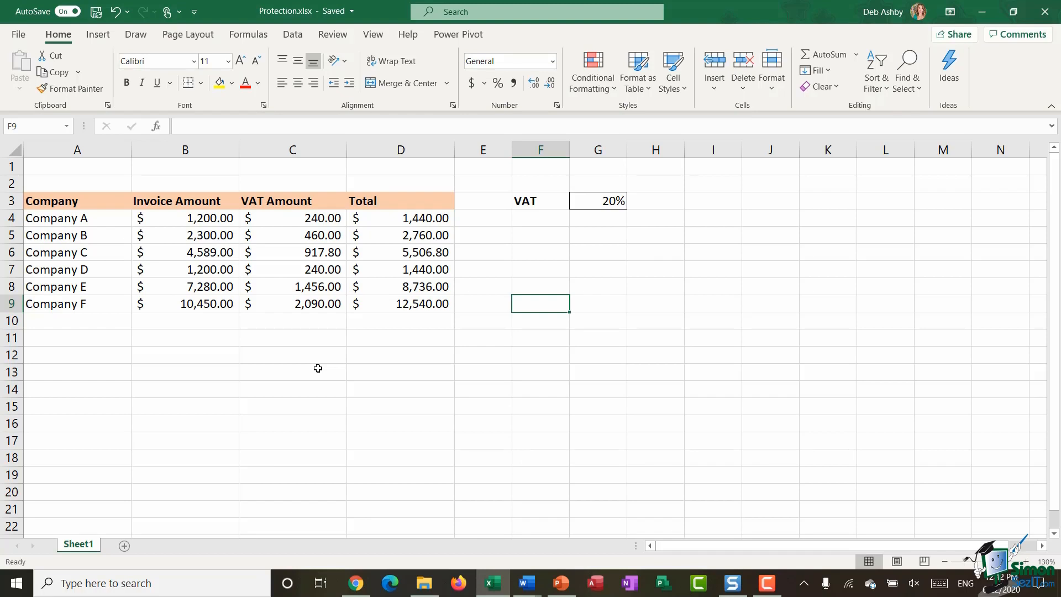
- Add Sheet2 and Sheet3 with the New Sheet button, then return to Sheet1
left_click(122, 544)
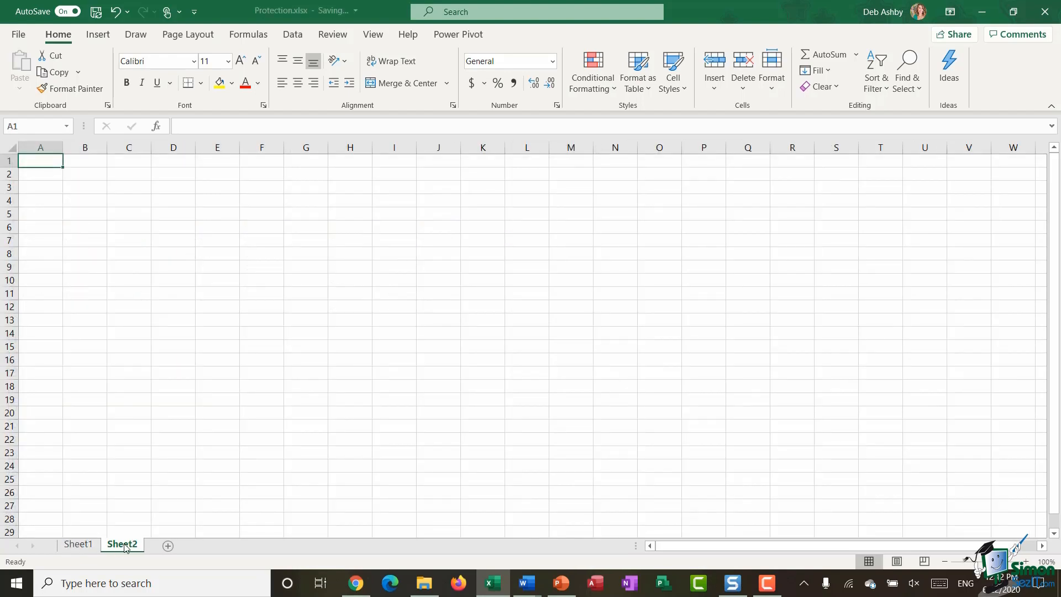
left_click(167, 548)
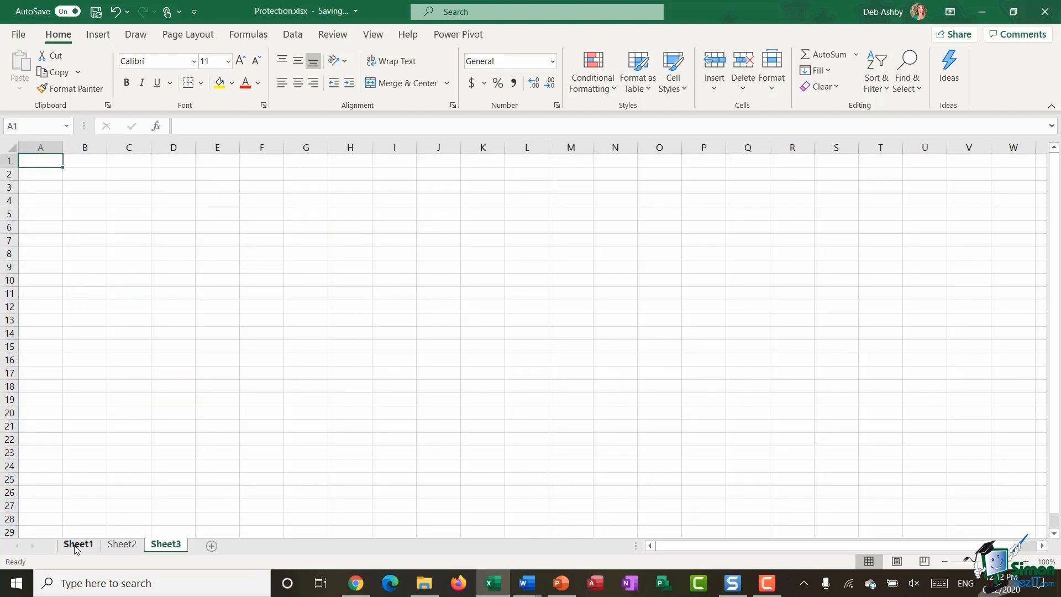
left_click(77, 544)
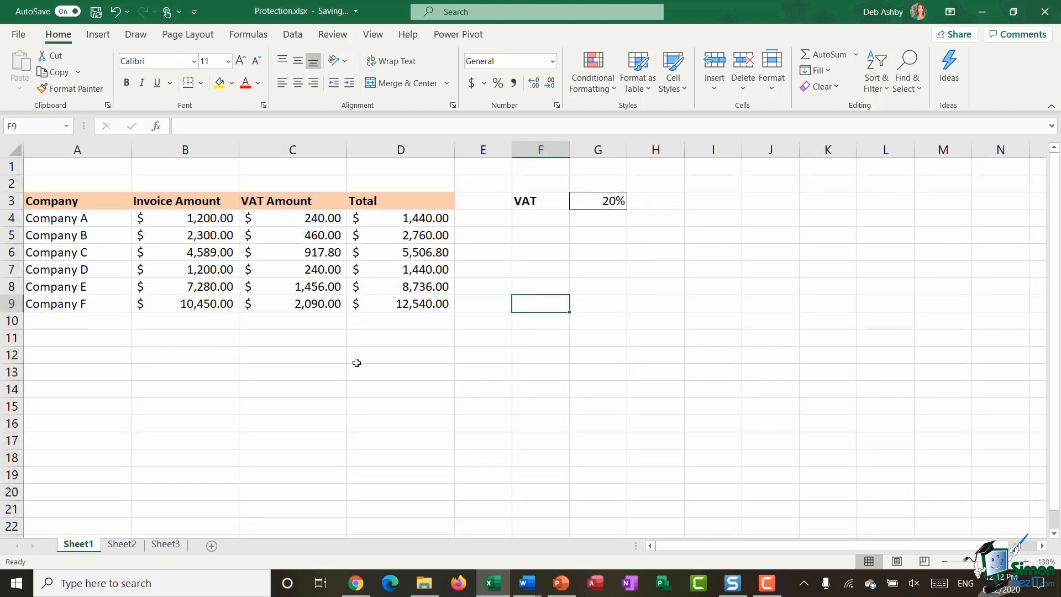
mouse_move(186, 523)
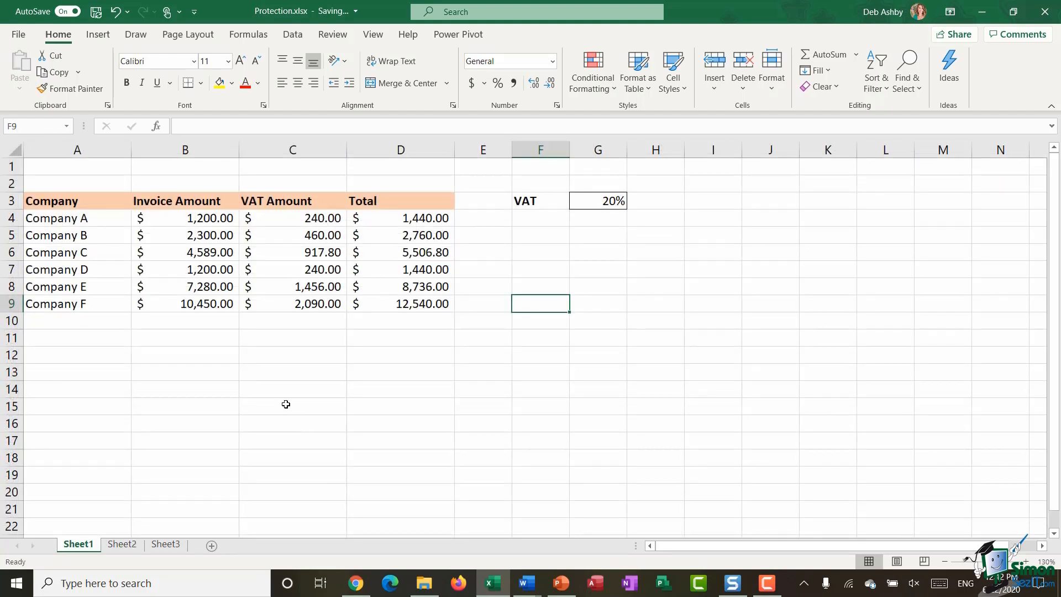
mouse_move(294, 404)
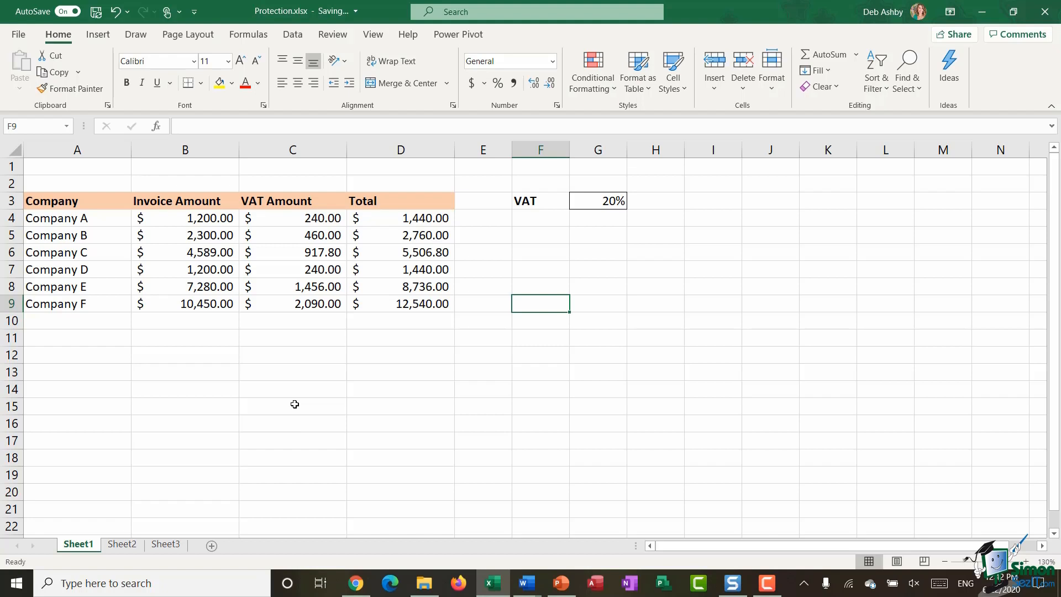
mouse_move(287, 406)
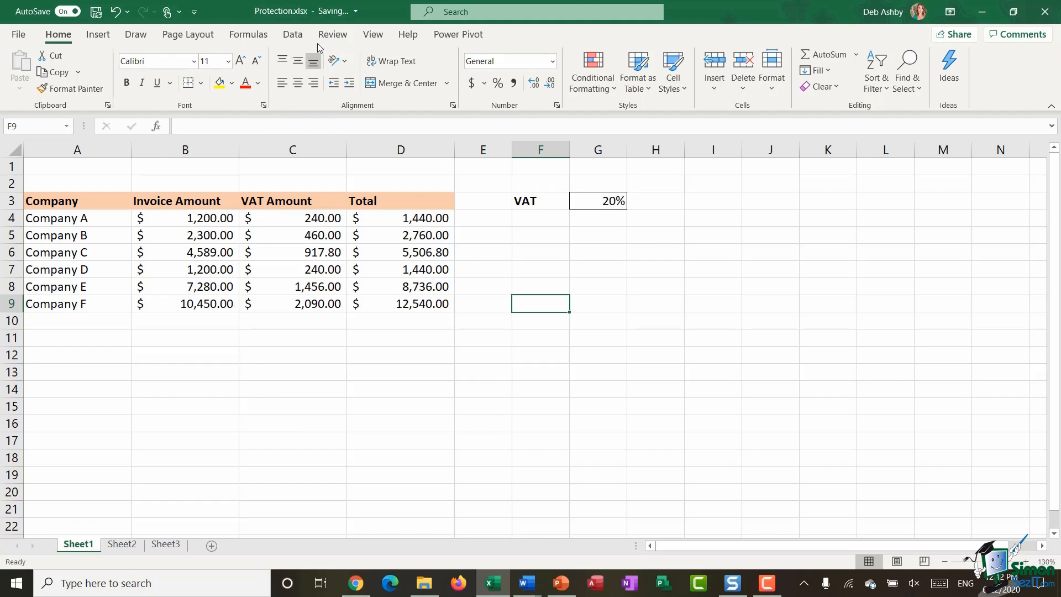
- Protect Sheet1 from the Review tab, keeping both select-cells options and confirming a password
left_click(332, 34)
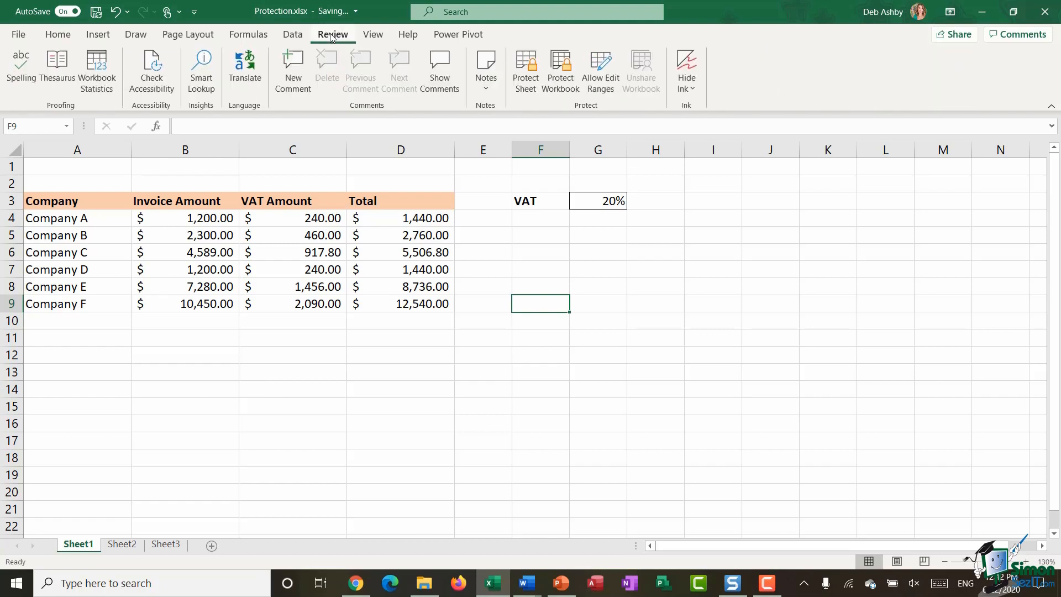
mouse_move(619, 119)
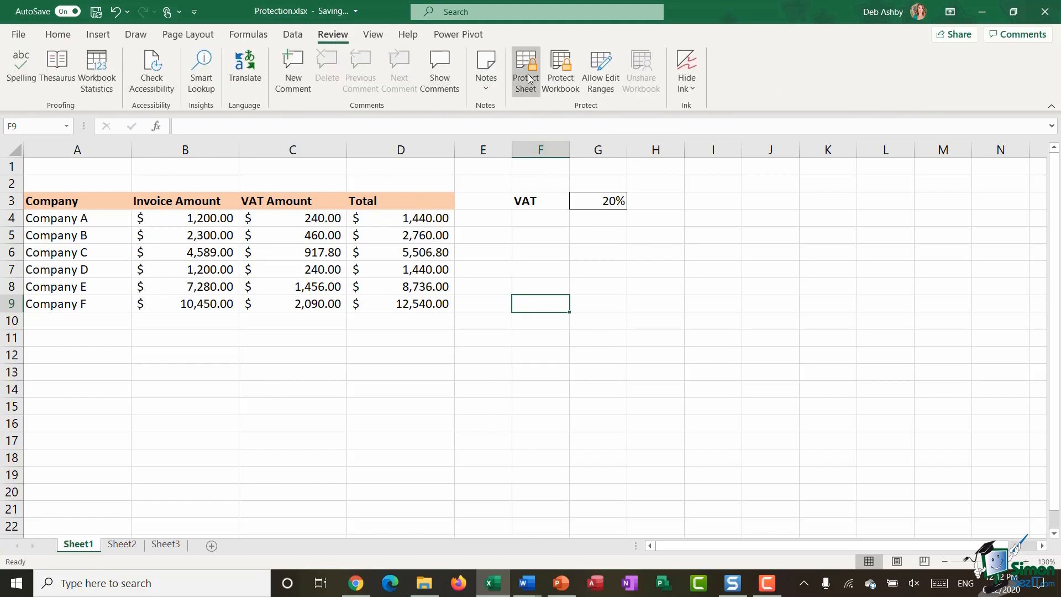
left_click(524, 71)
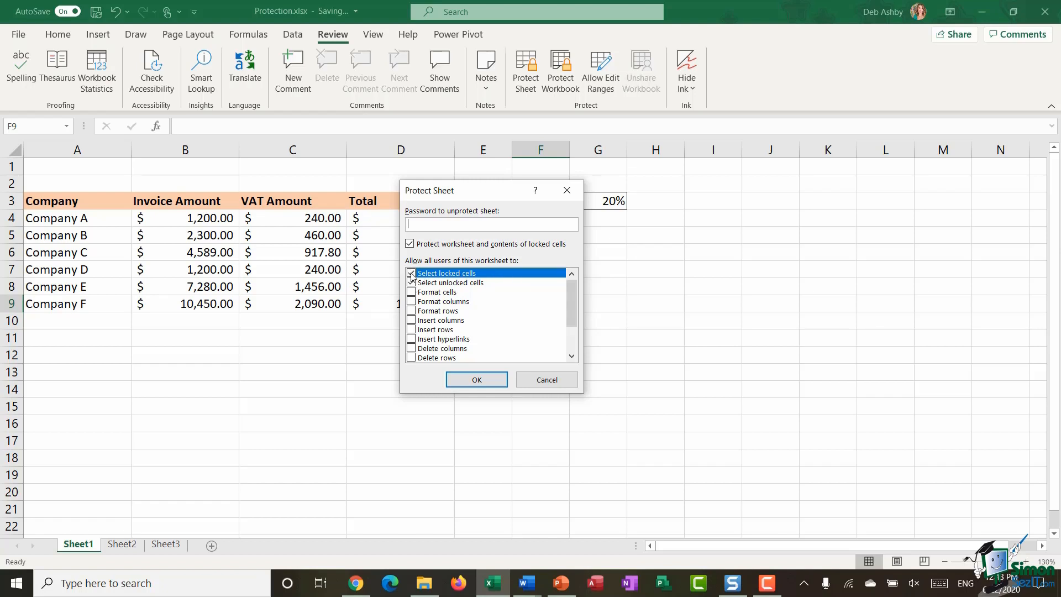
left_click(410, 282)
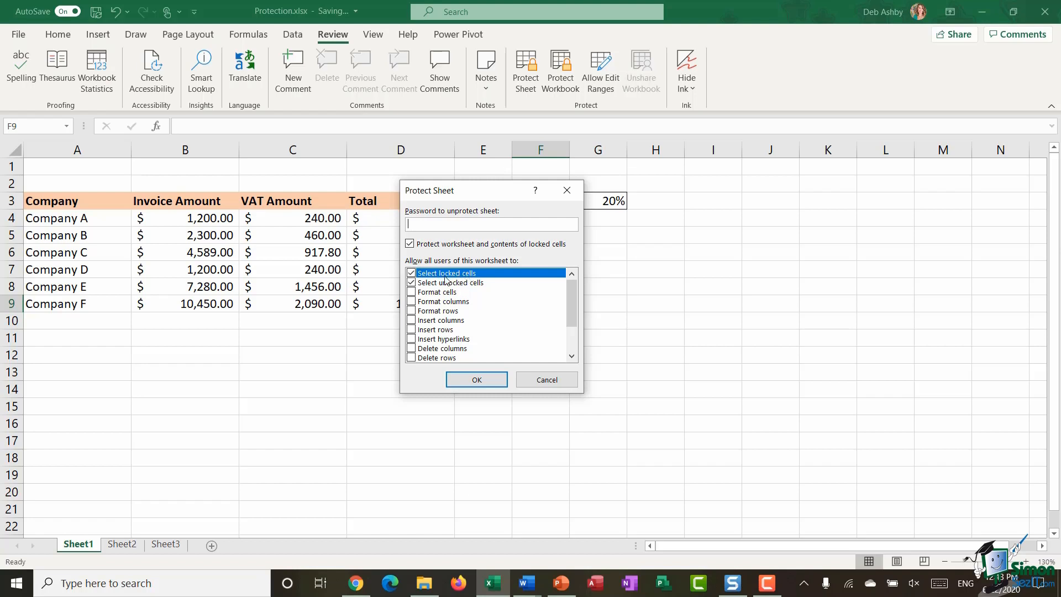
mouse_move(442, 296)
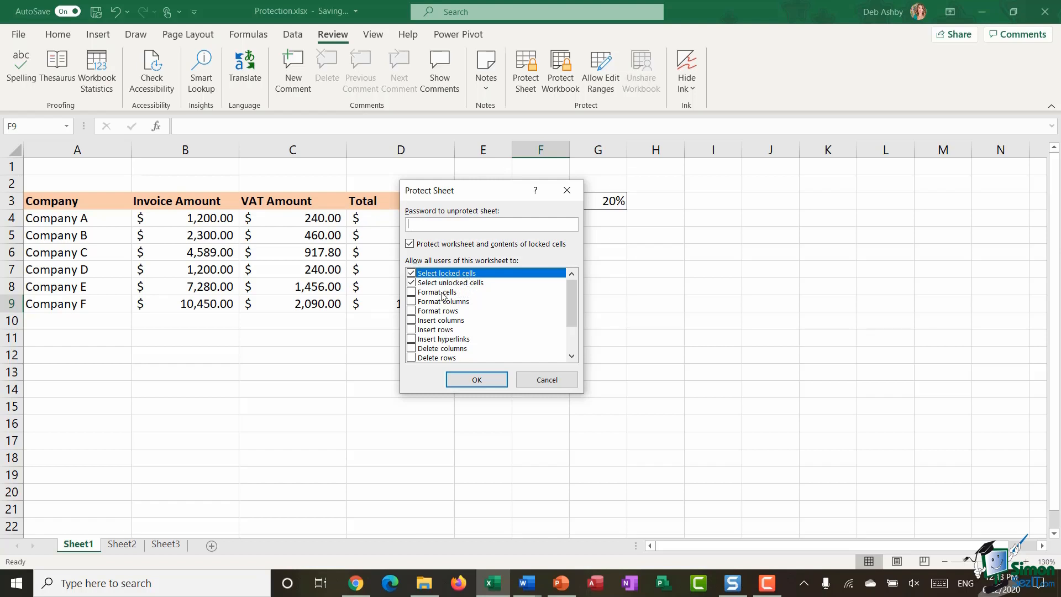
mouse_move(286, 444)
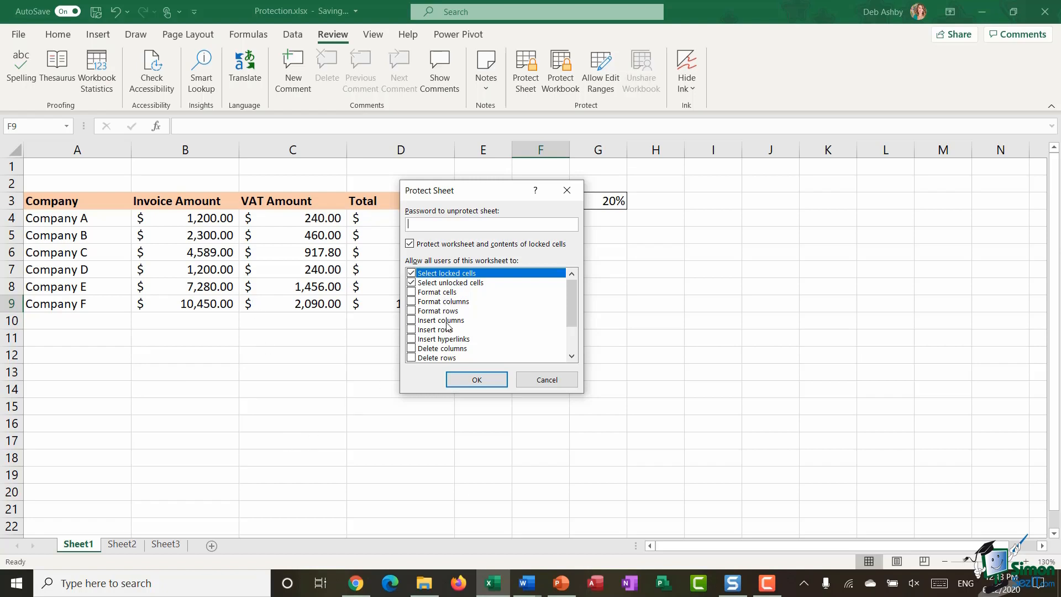
mouse_move(459, 321)
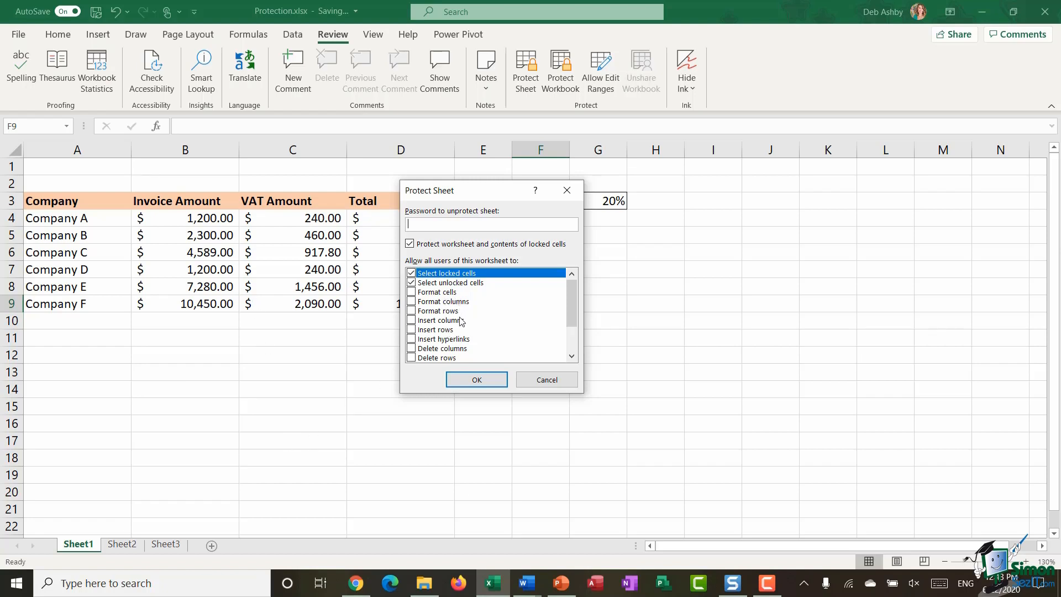
mouse_move(409, 302)
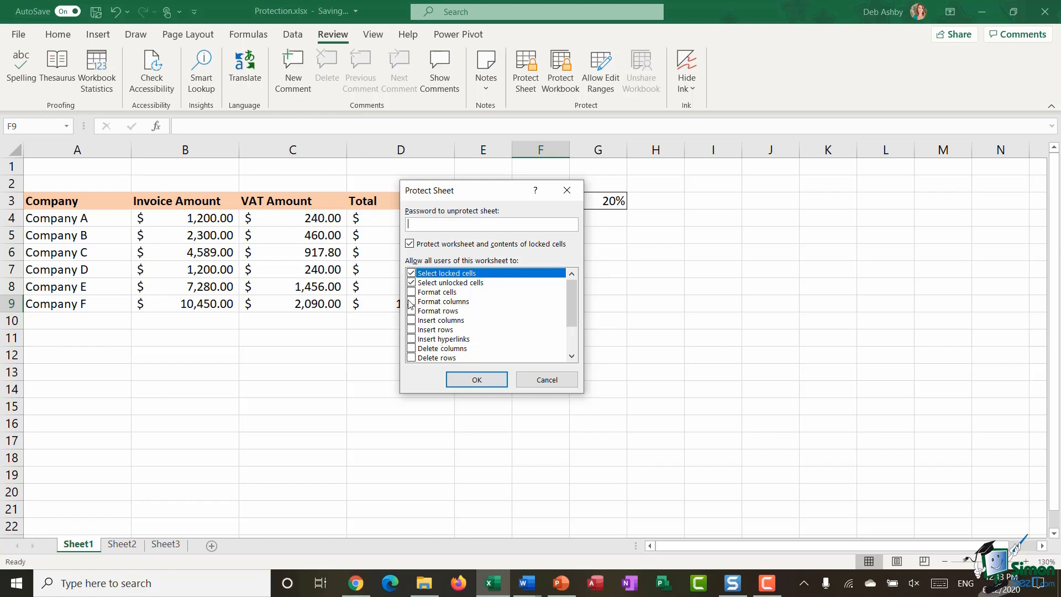
scroll("down", 3)
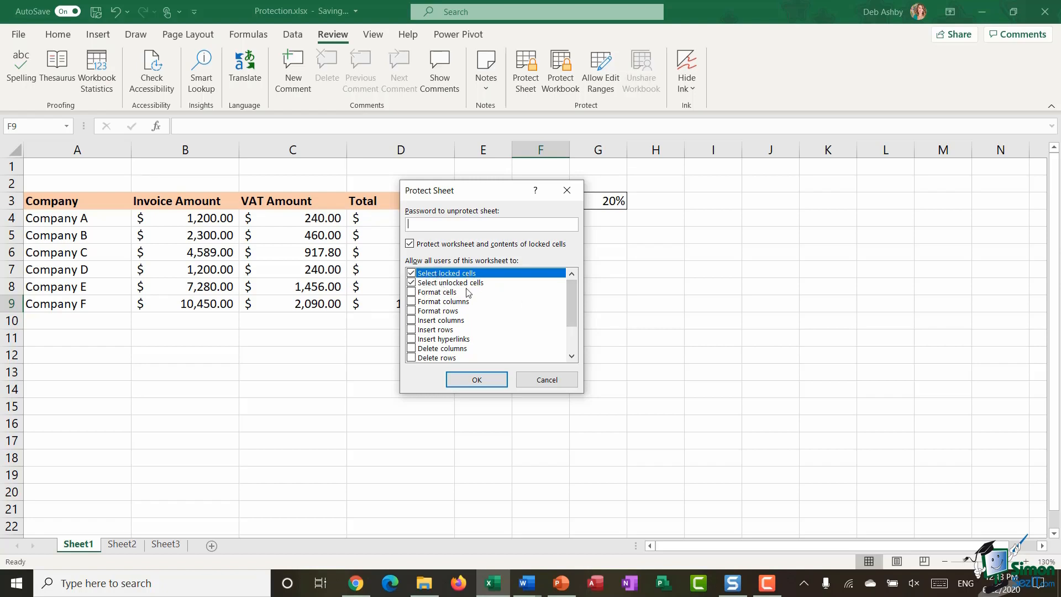
type("***")
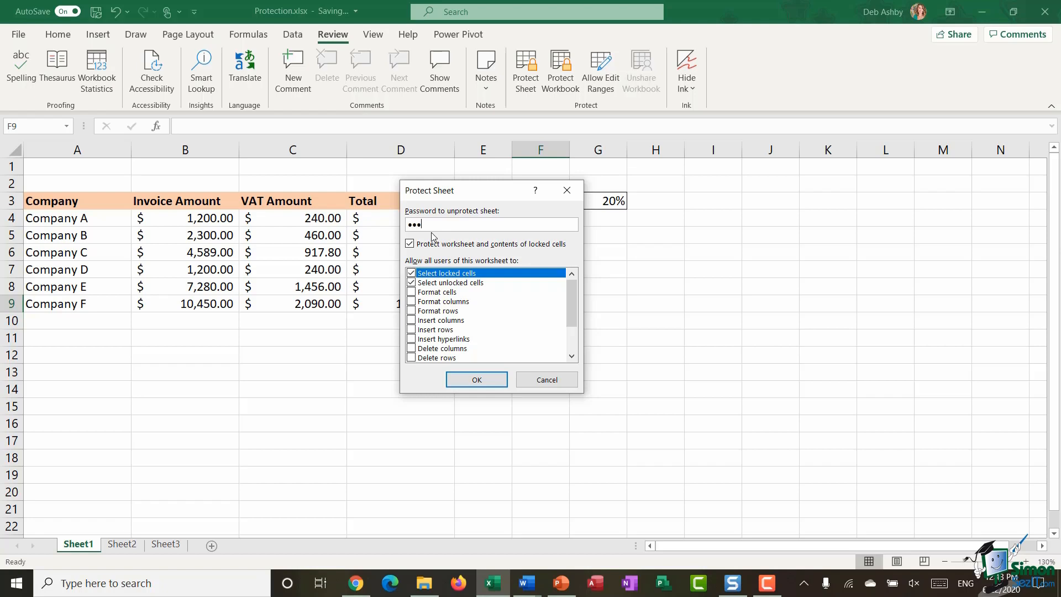
type("•••••")
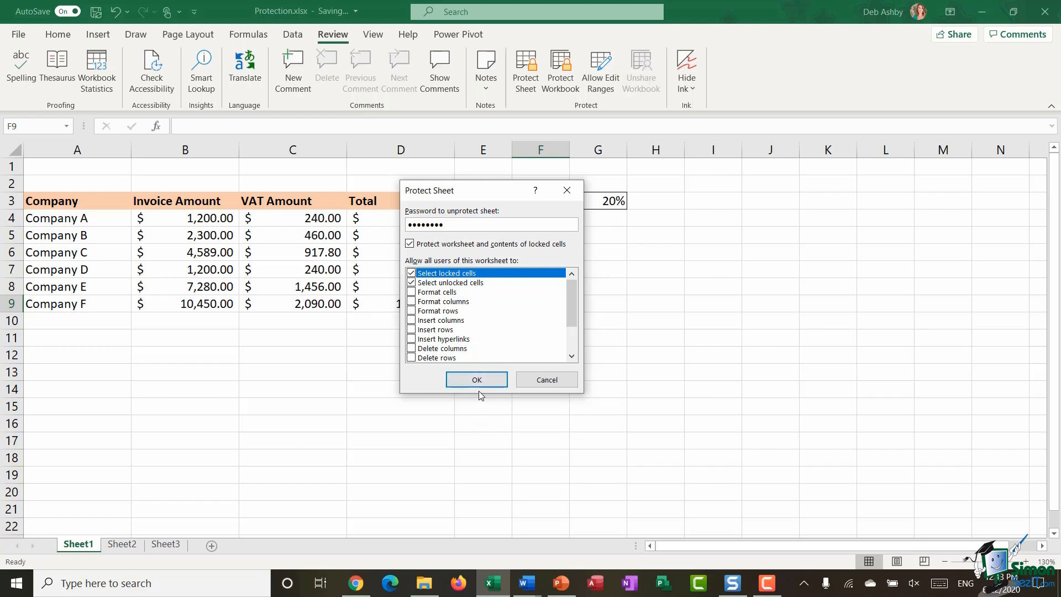
left_click(475, 379)
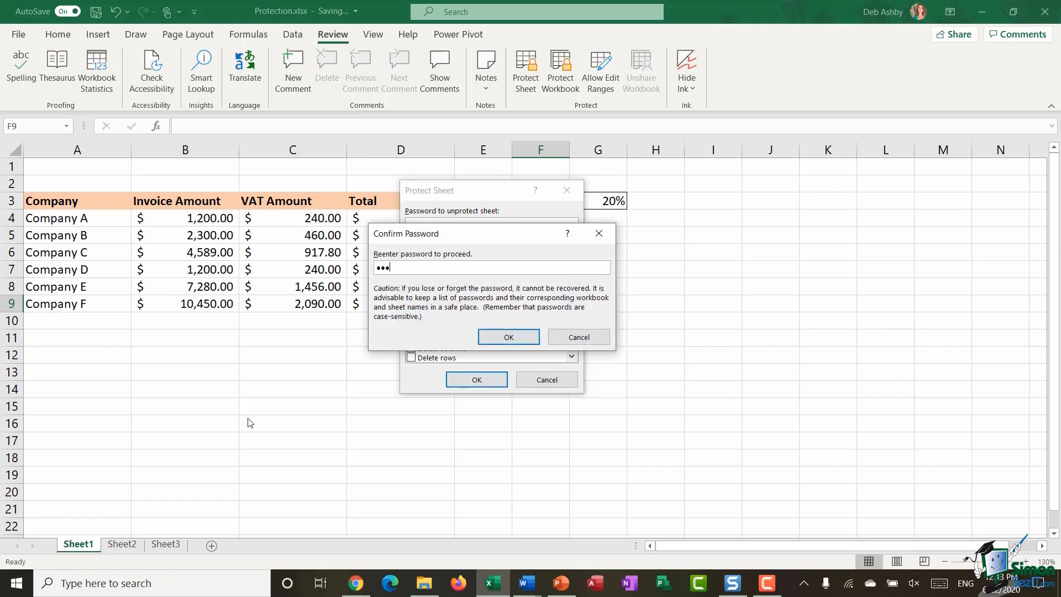
left_click(509, 337)
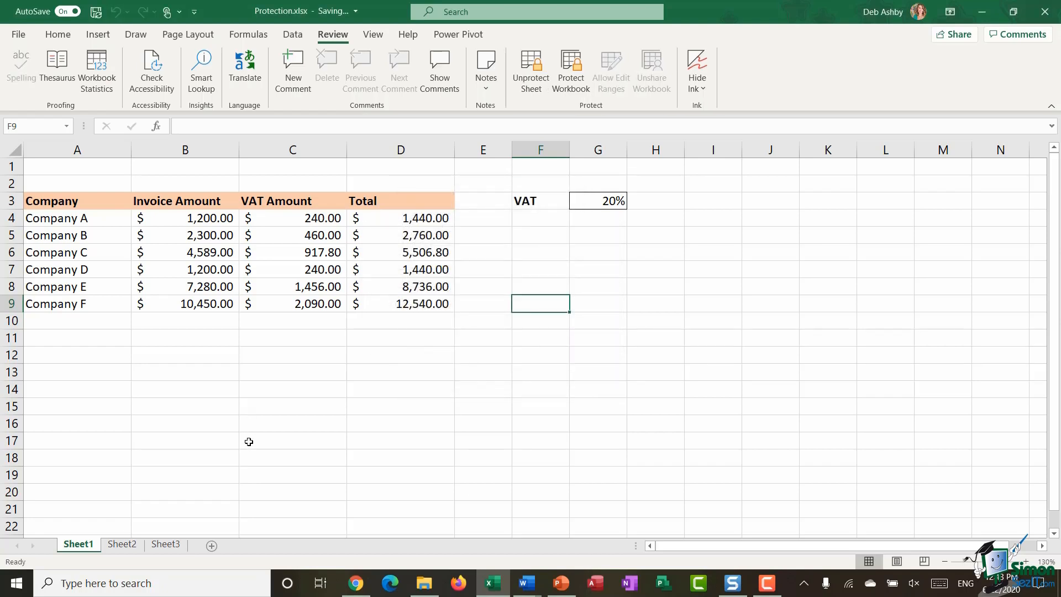
left_click(292, 234)
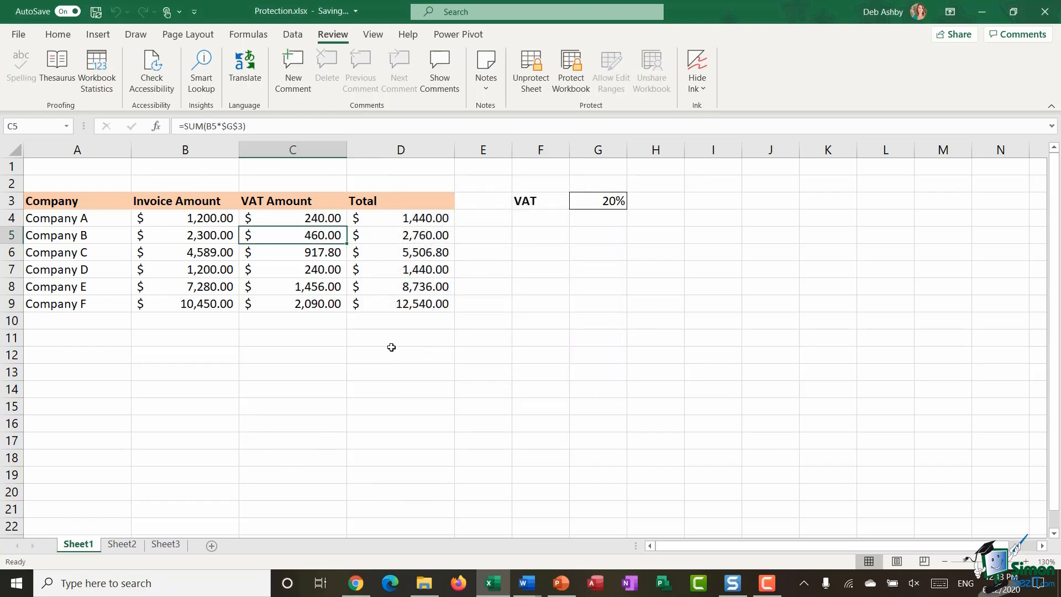
left_click(291, 252)
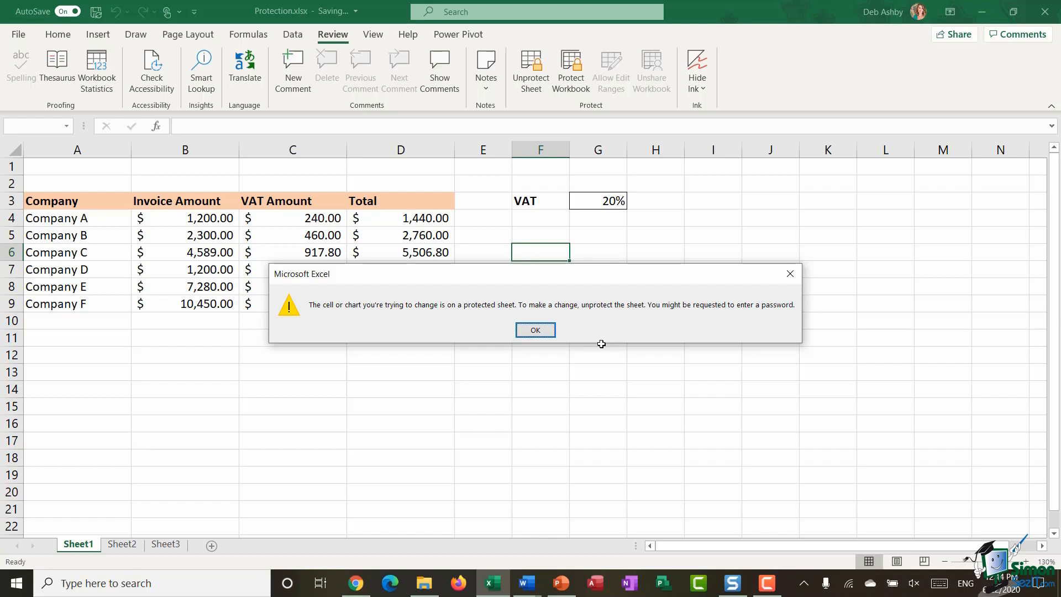
left_click(534, 330)
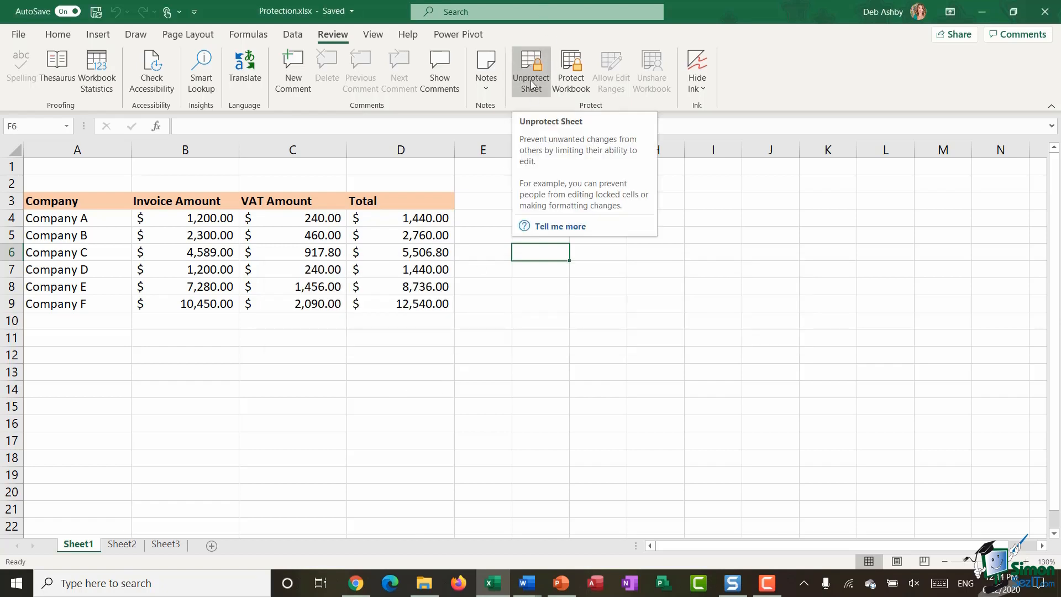
- Unprotect Sheet1 from the Review tab by confirming its password
left_click(530, 71)
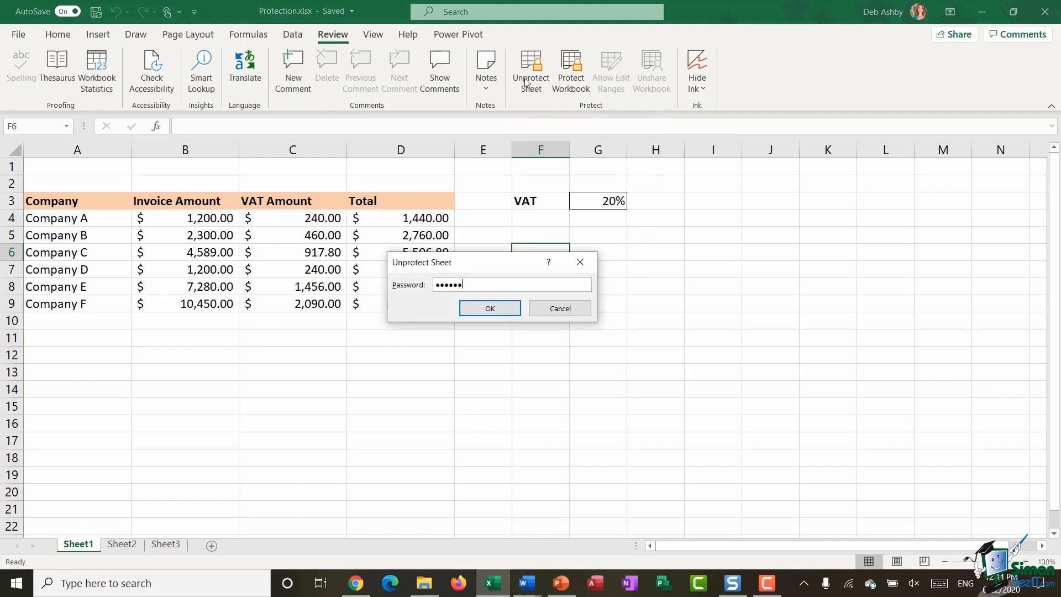
left_click(489, 309)
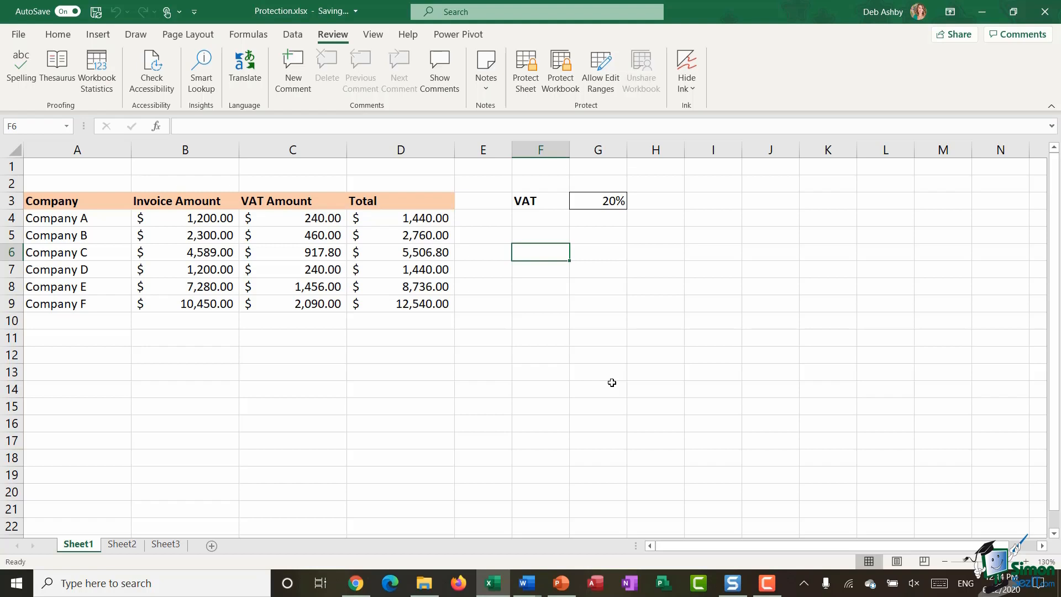
mouse_move(467, 379)
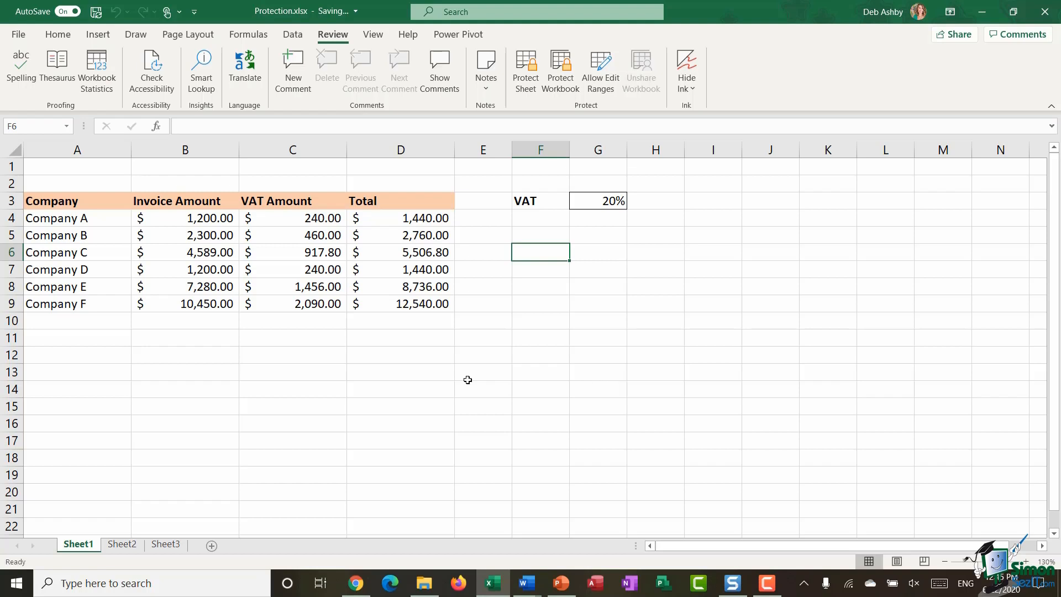
mouse_move(84, 201)
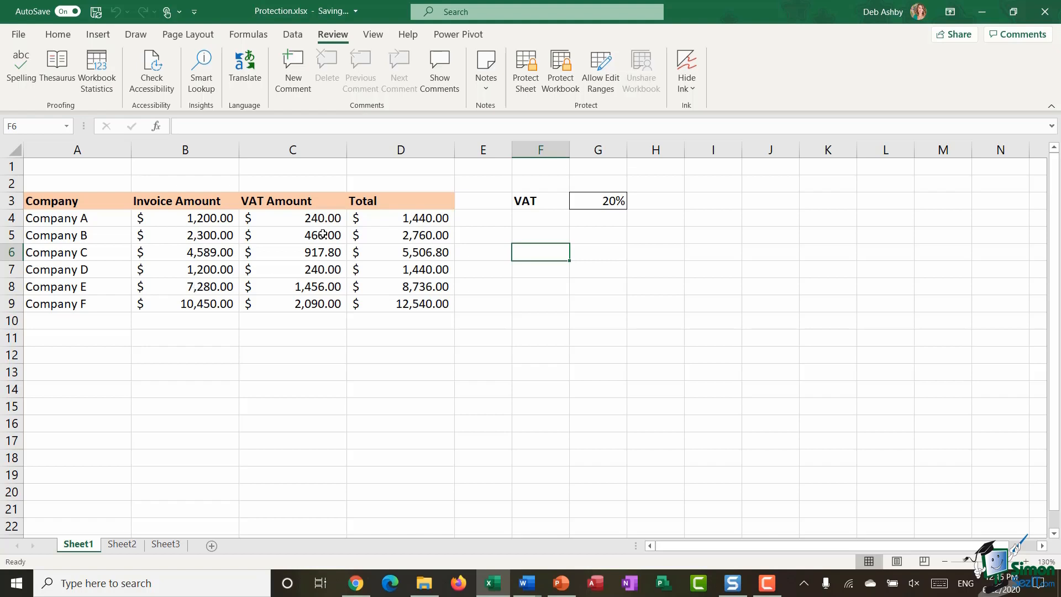
left_click(291, 217)
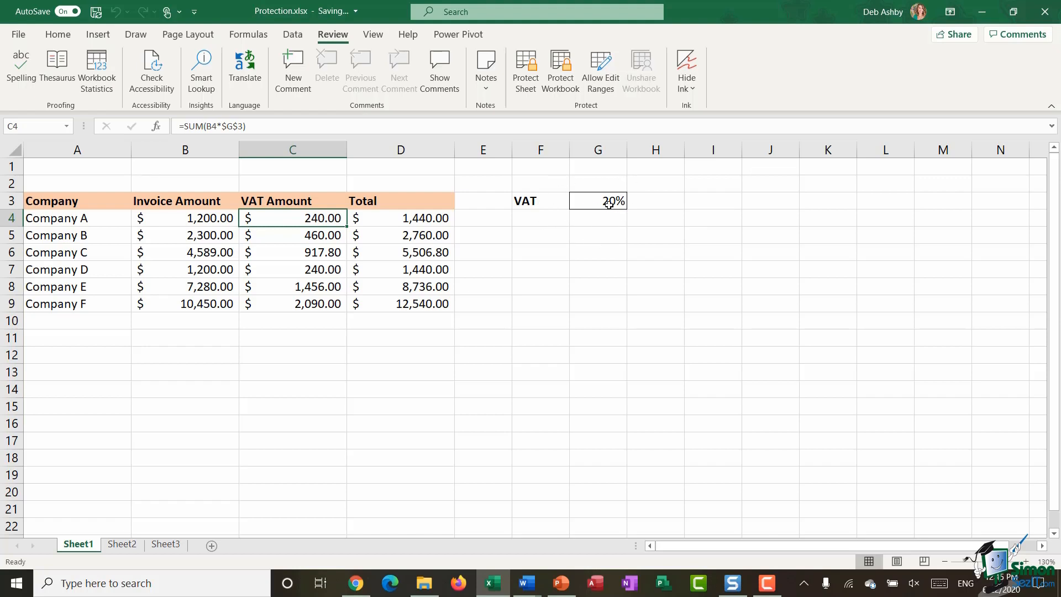
mouse_move(389, 221)
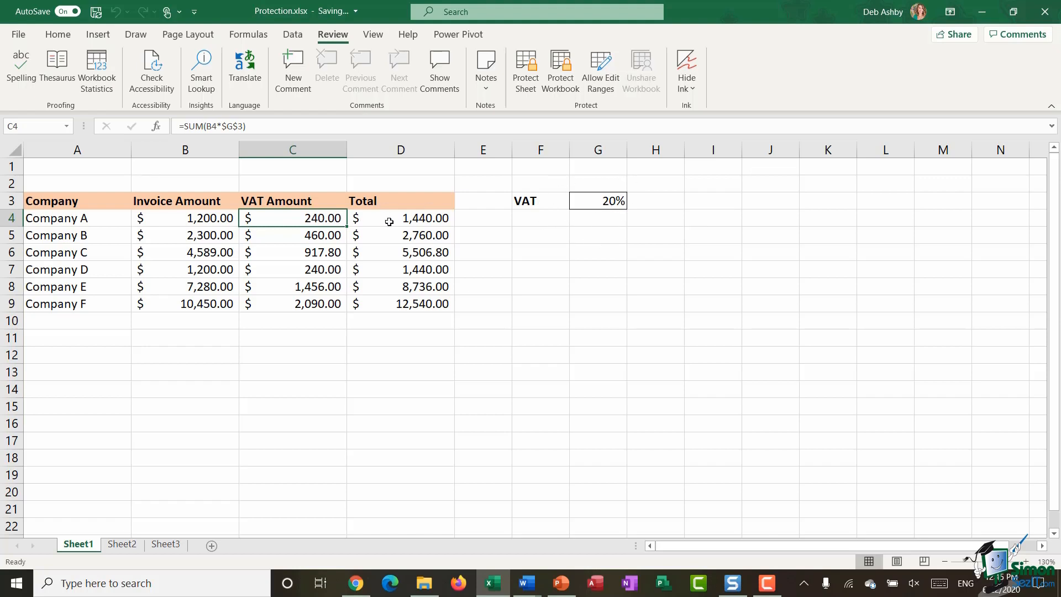
left_click(400, 218)
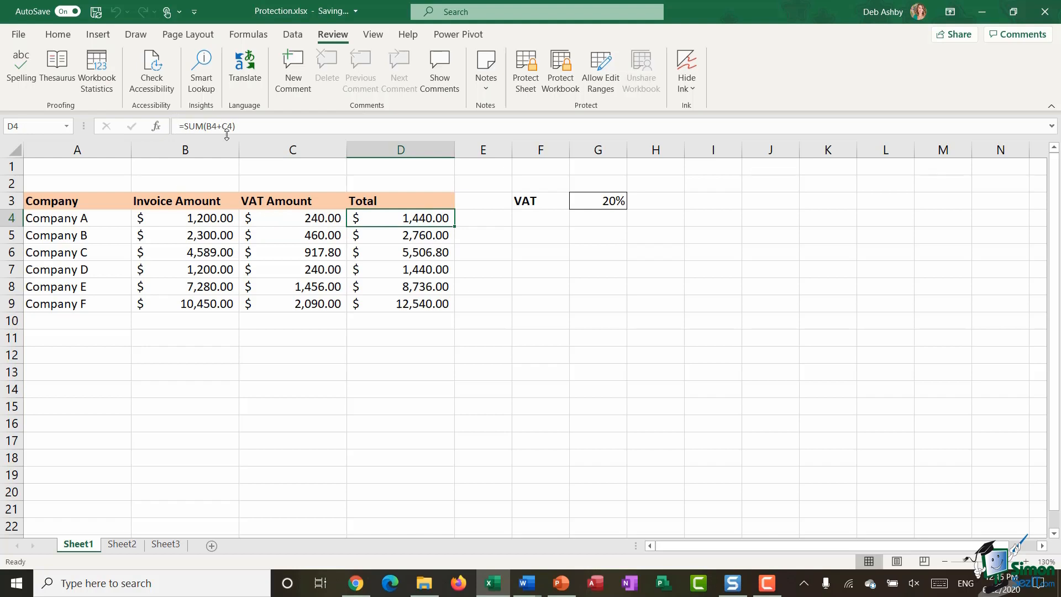
mouse_move(187, 230)
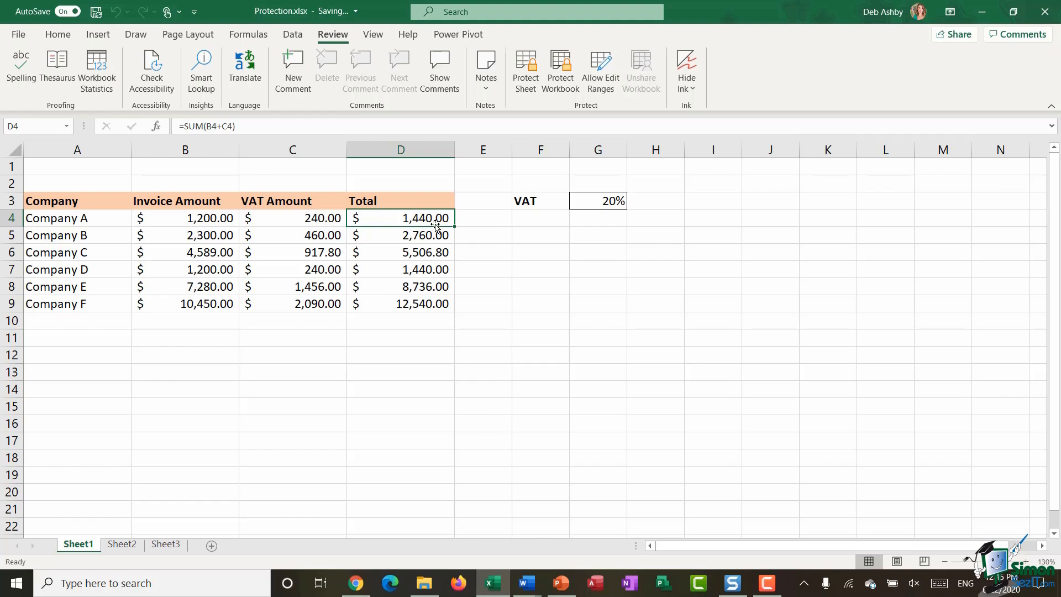
mouse_move(356, 471)
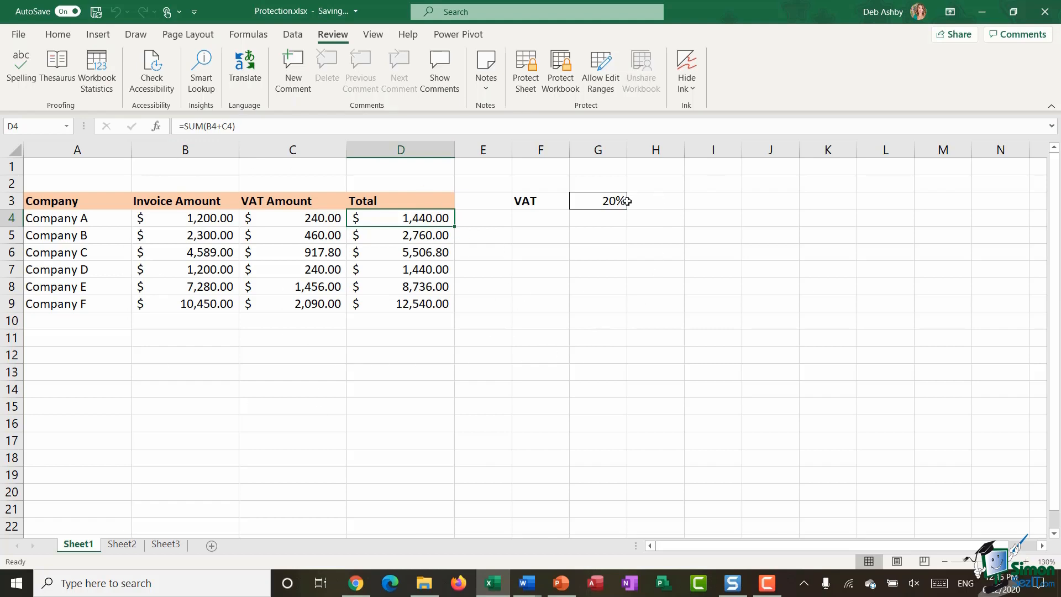
left_click(597, 200)
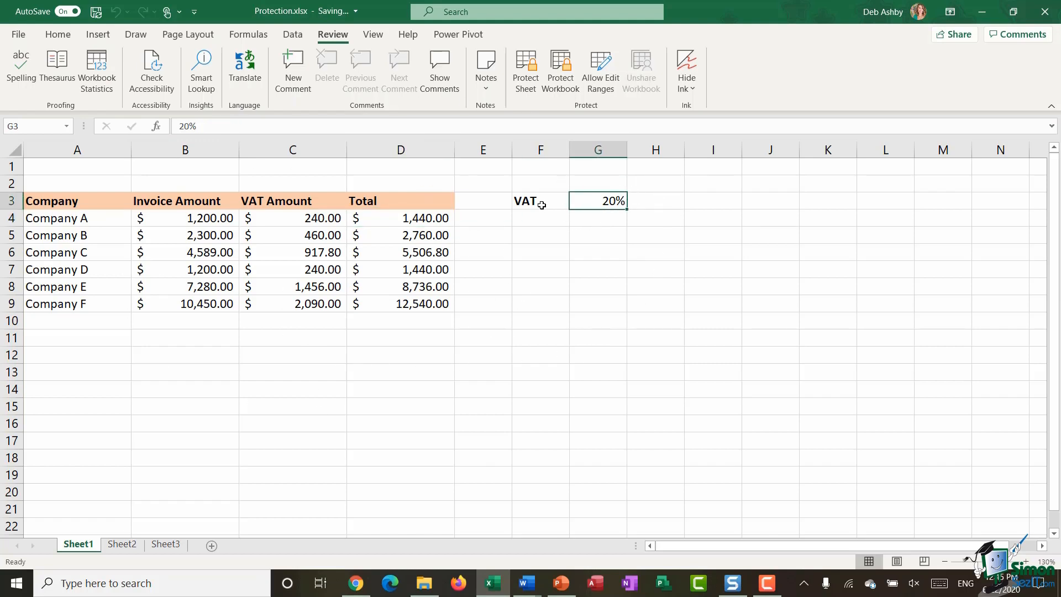
mouse_move(622, 217)
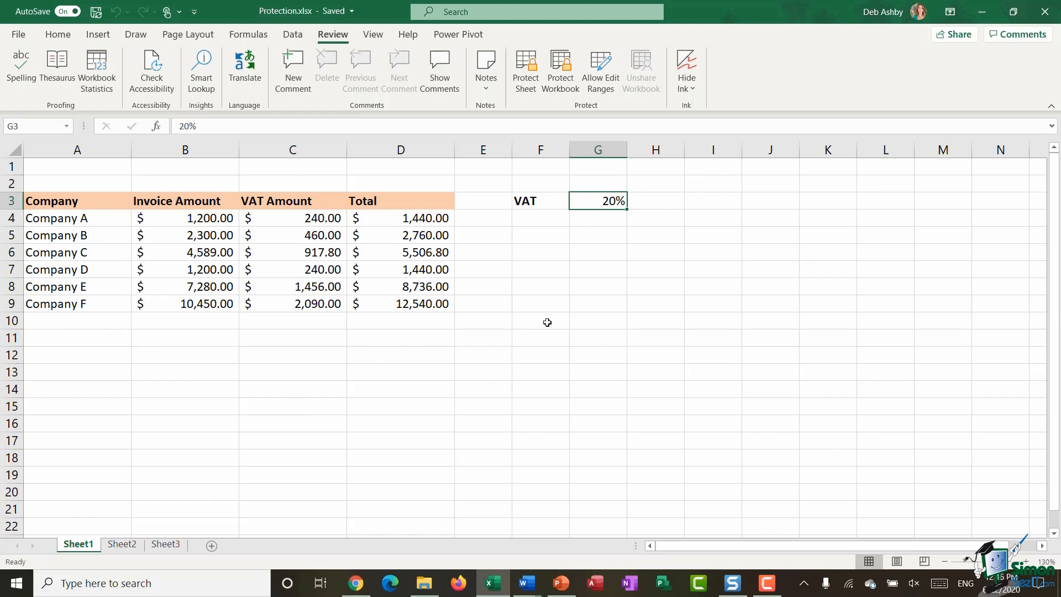
mouse_move(603, 201)
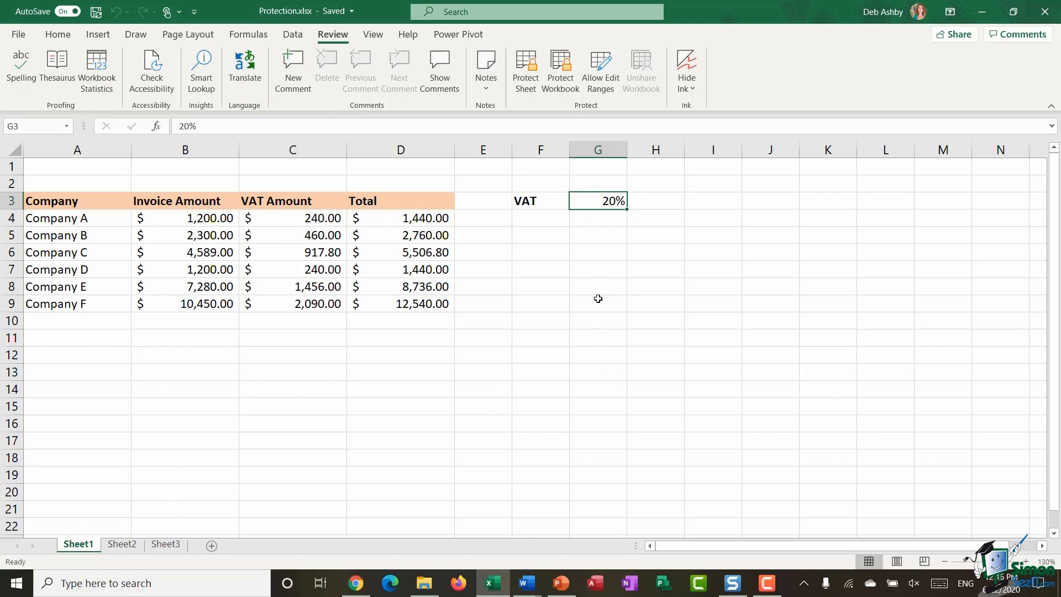
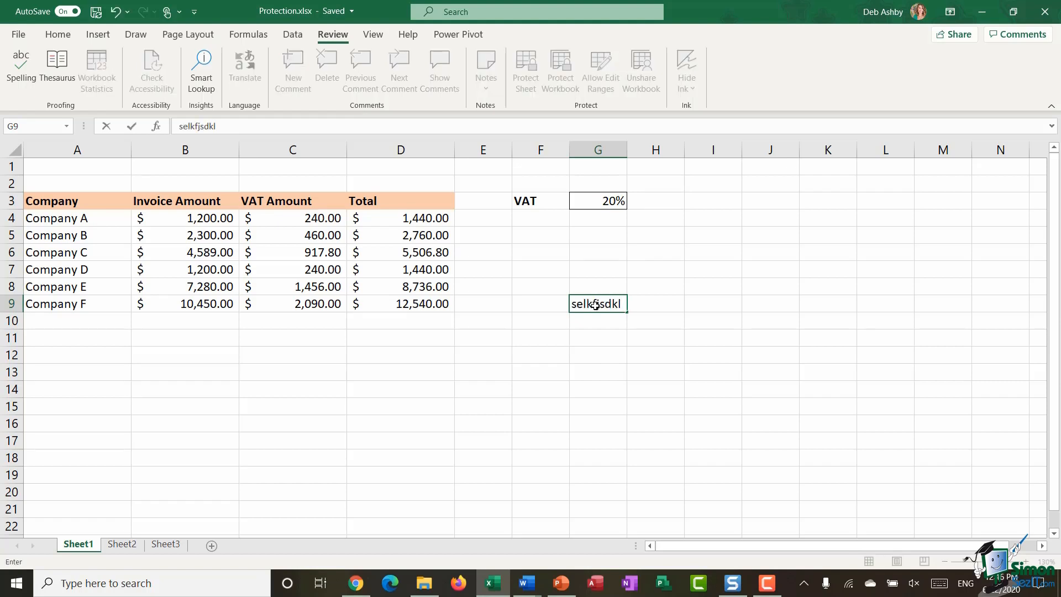
key("Backspace")
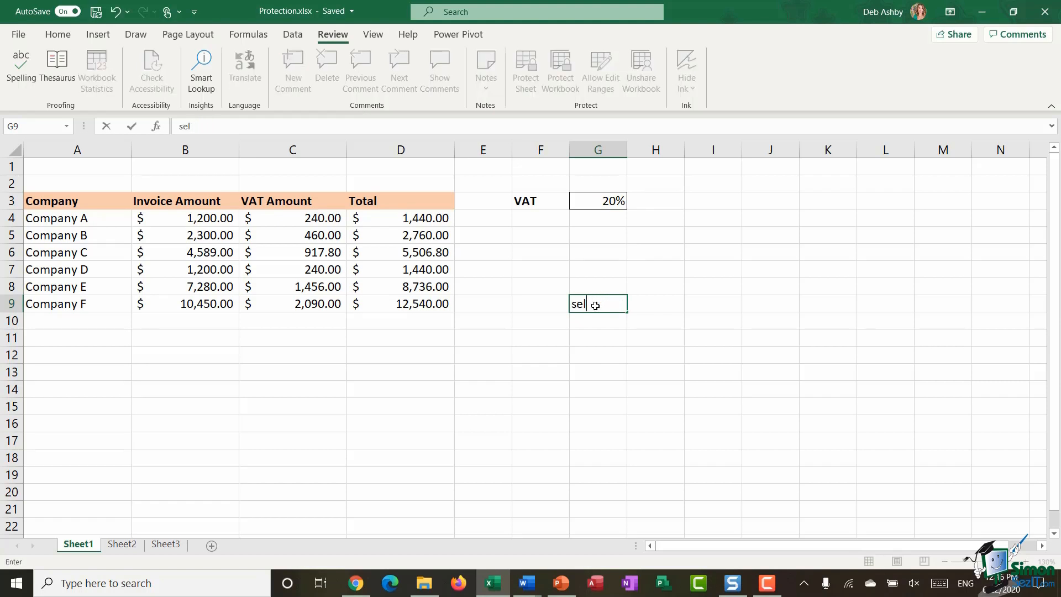
key("Escape")
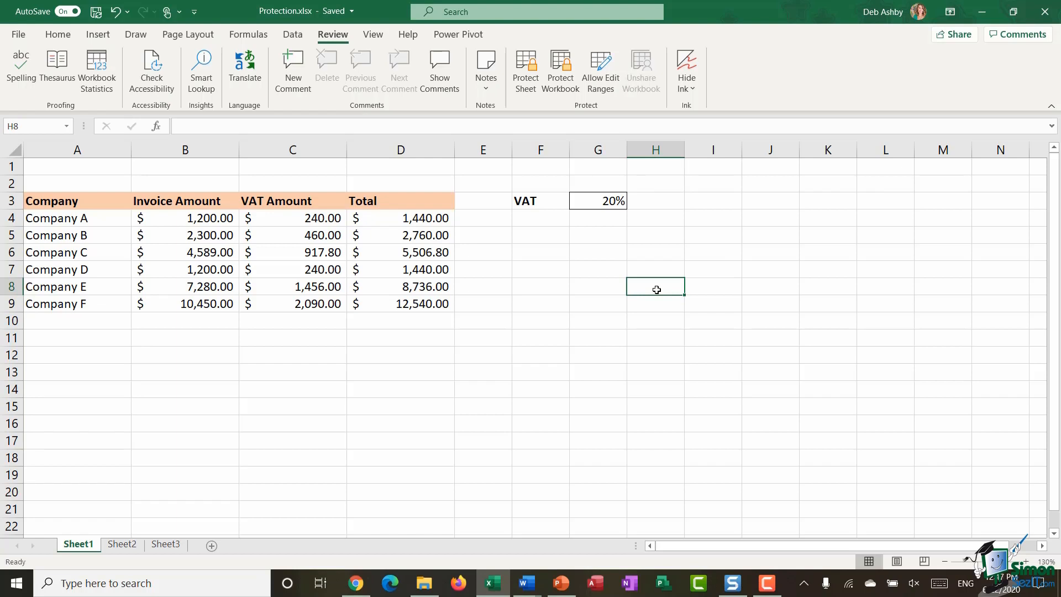
mouse_move(525, 69)
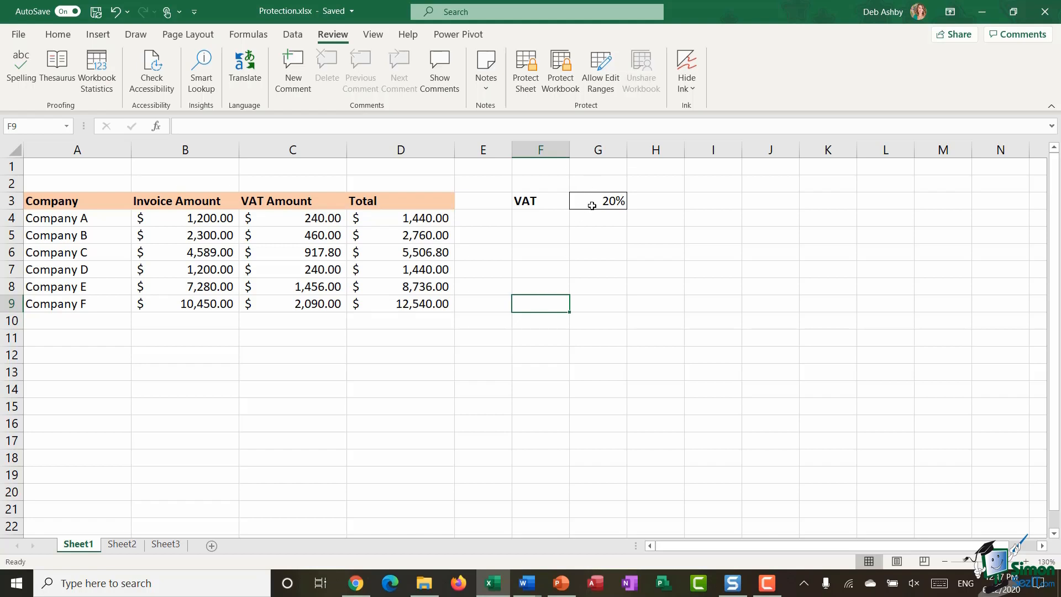
- Clear the Locked protection setting on VAT rate cell G3 through Format Cells
left_click(598, 200)
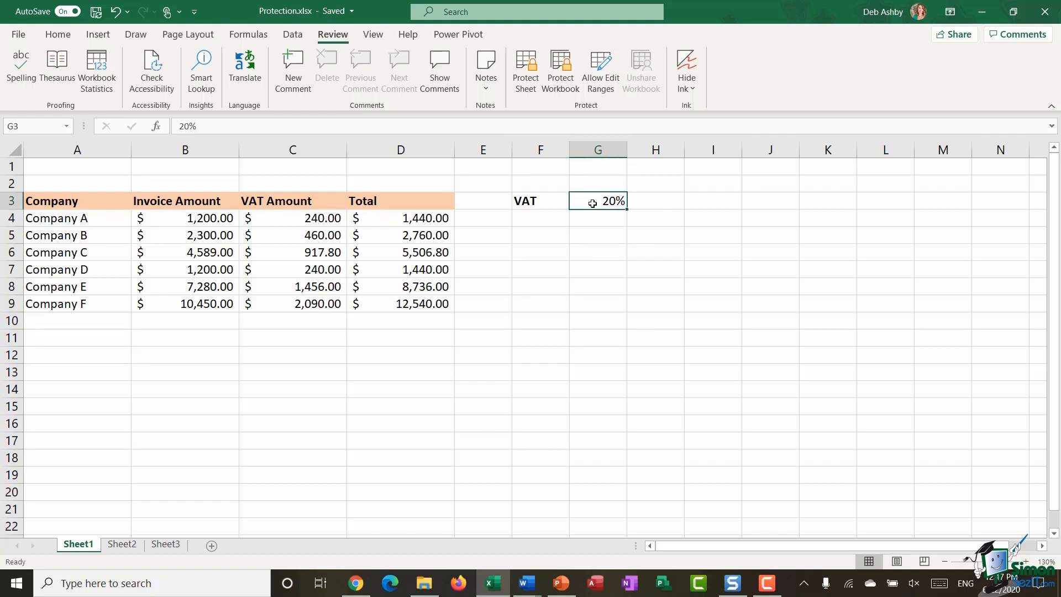
right_click(598, 201)
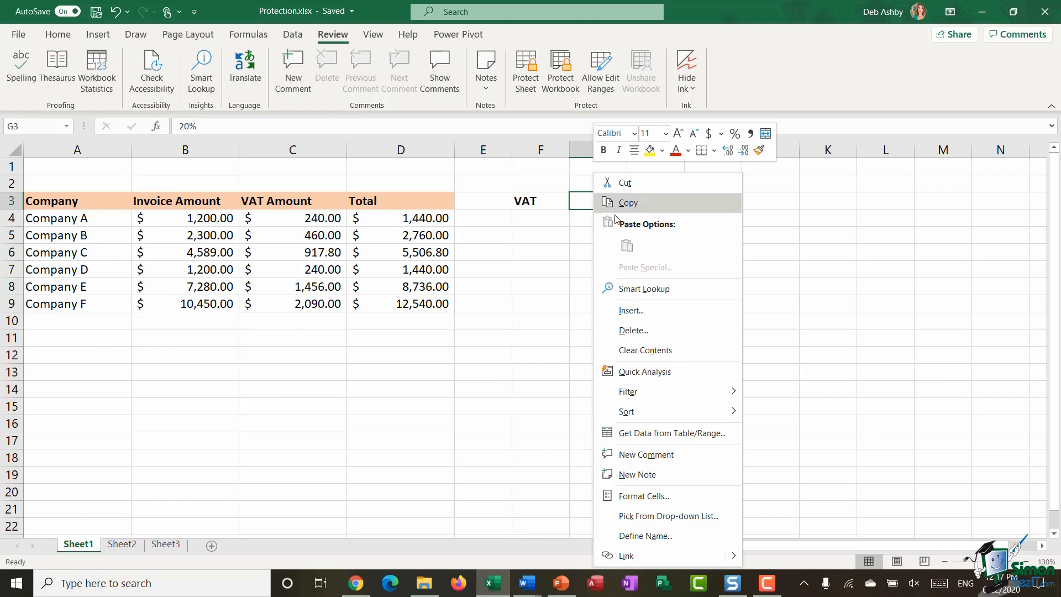
left_click(643, 495)
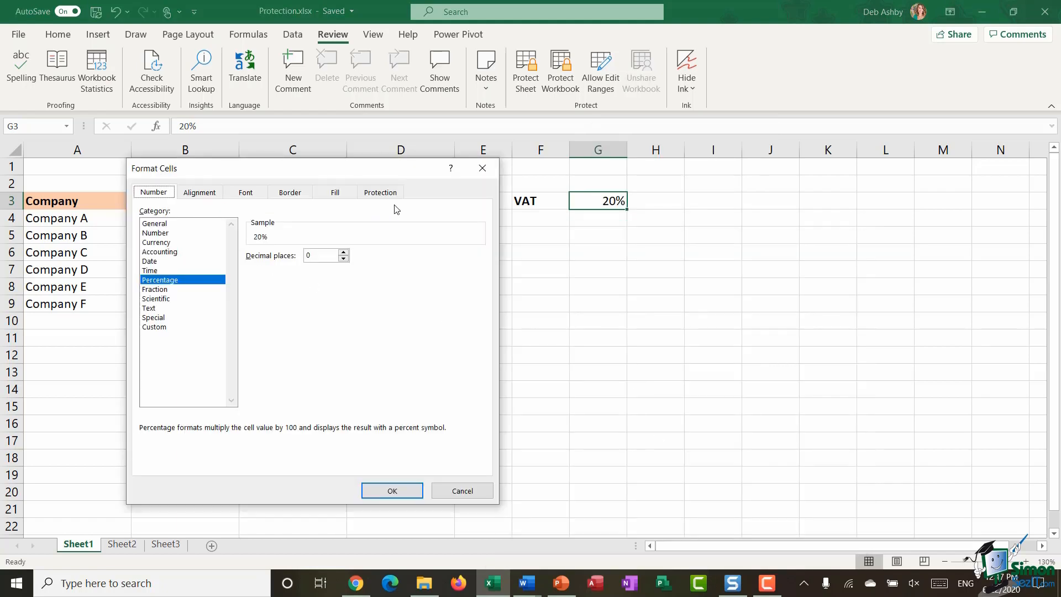
left_click(379, 192)
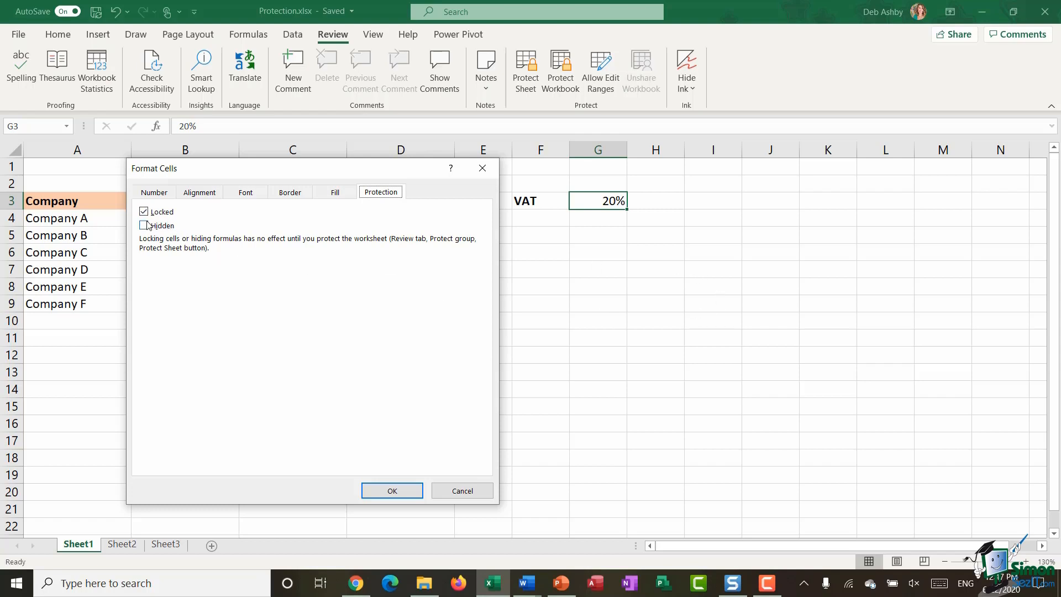
left_click(143, 211)
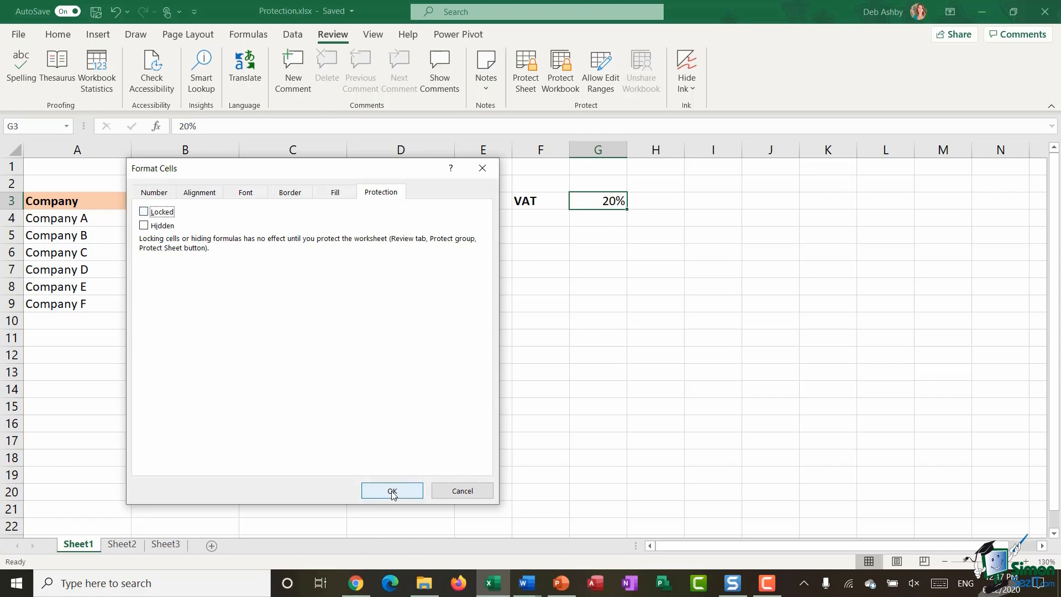
left_click(392, 490)
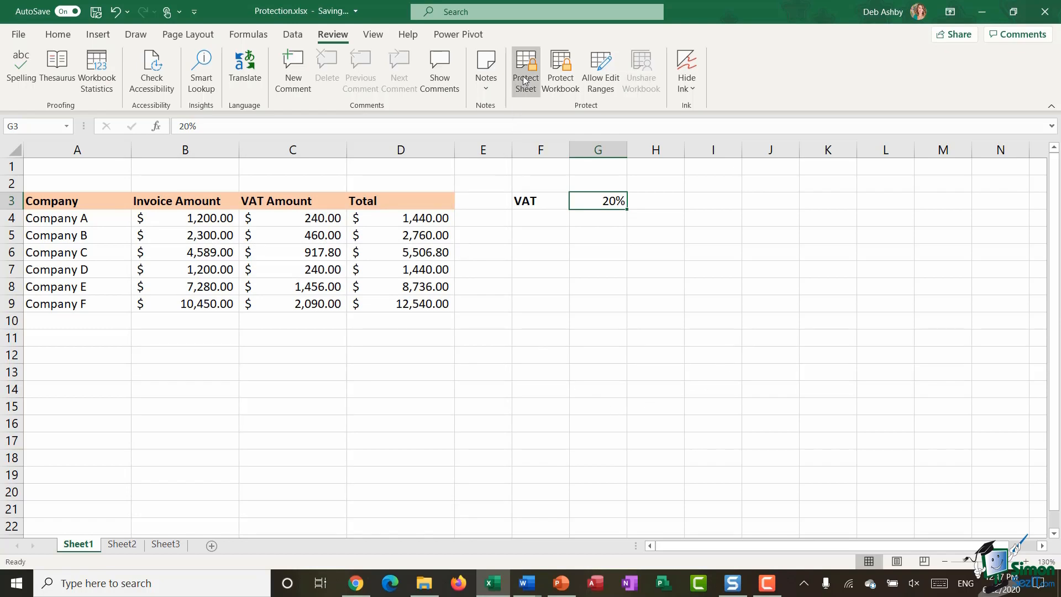
mouse_move(526, 70)
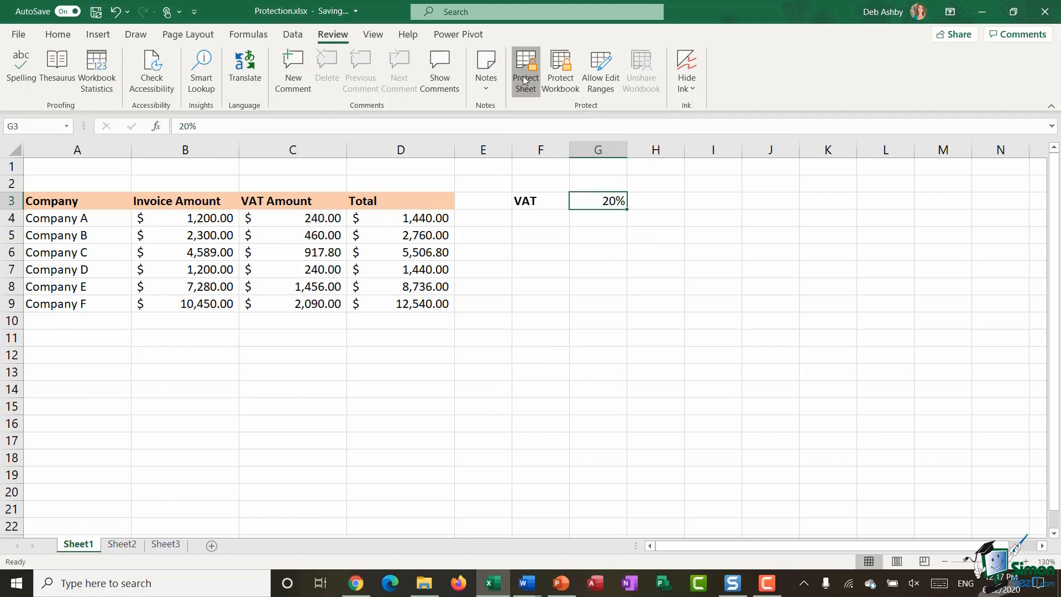
- Protect Sheet1 with a password, entering and confirming it
left_click(524, 71)
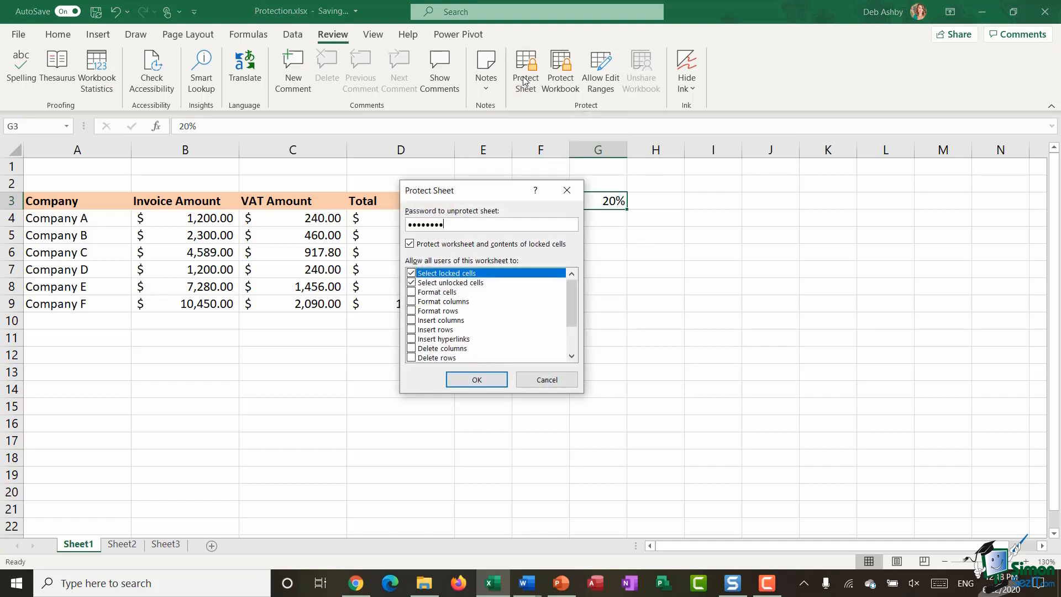
left_click(475, 379)
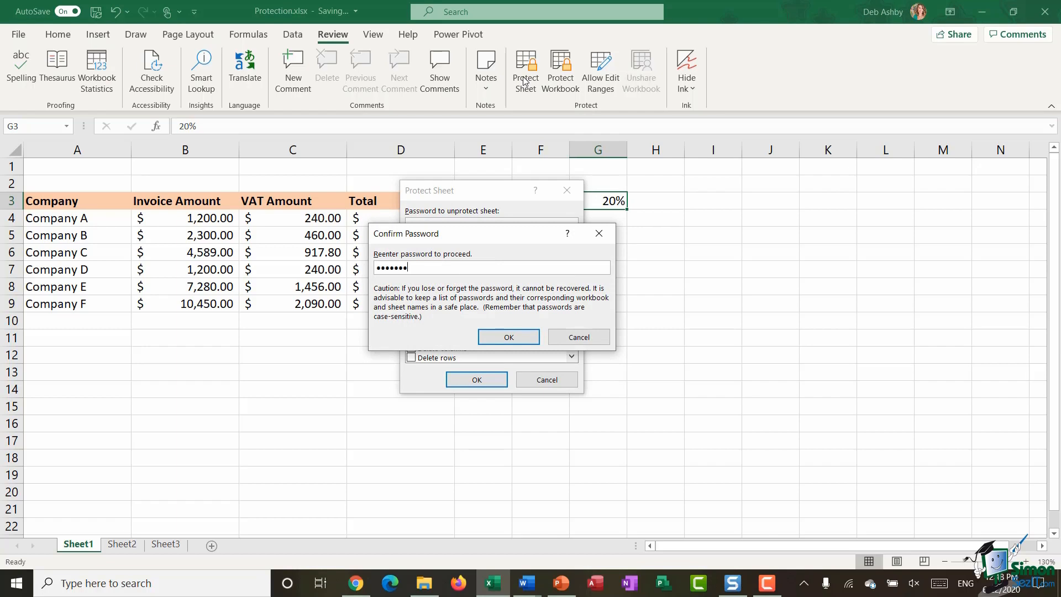
left_click(509, 337)
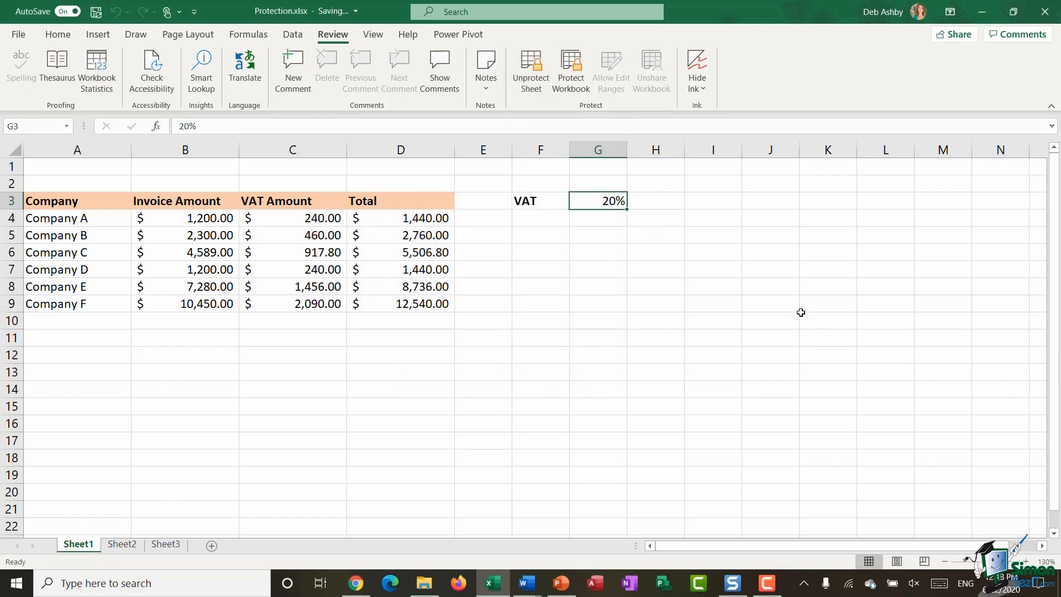
- Attempt to edit Company A's VAT amount in C4 and dismiss the protected-sheet warning
left_click(769, 339)
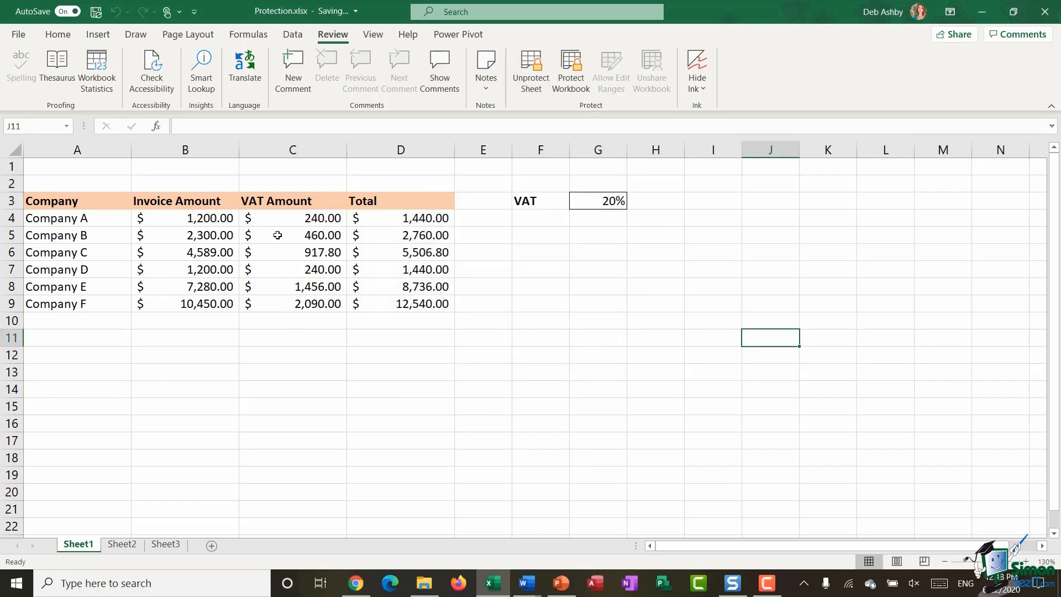
left_click(292, 234)
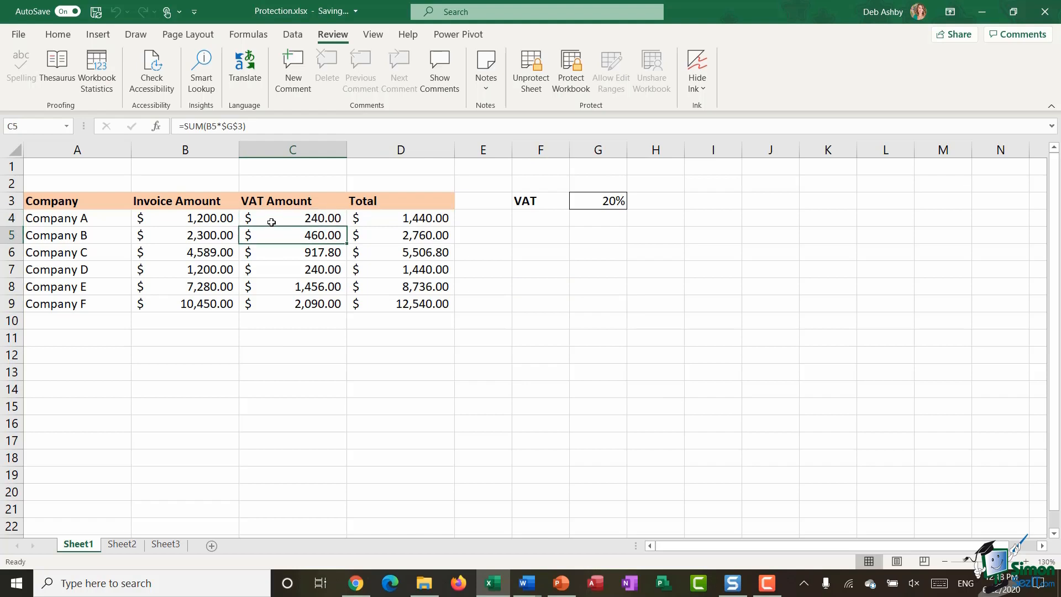
left_click(292, 218)
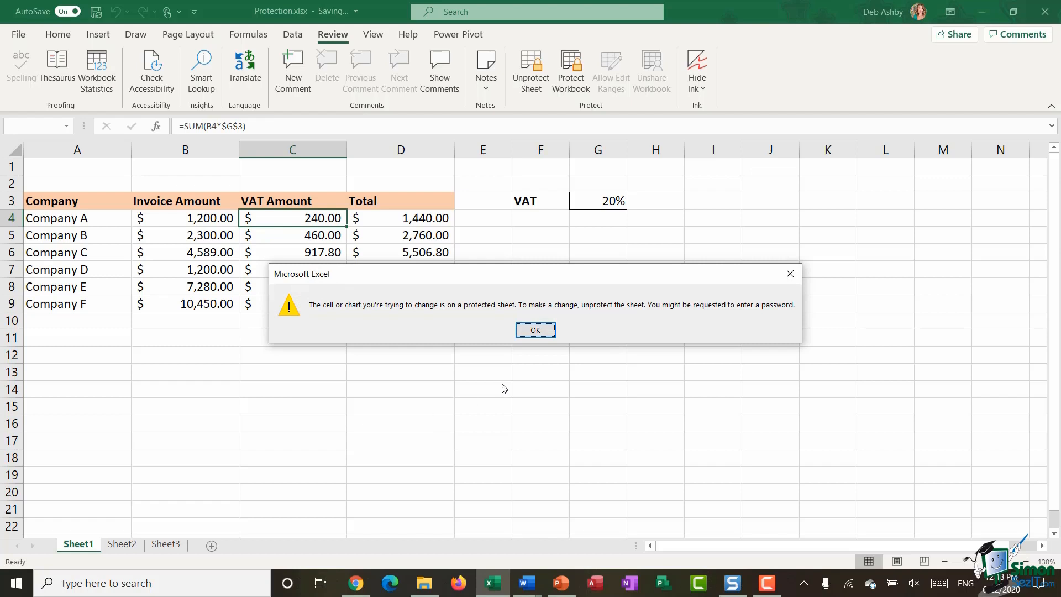
left_click(535, 329)
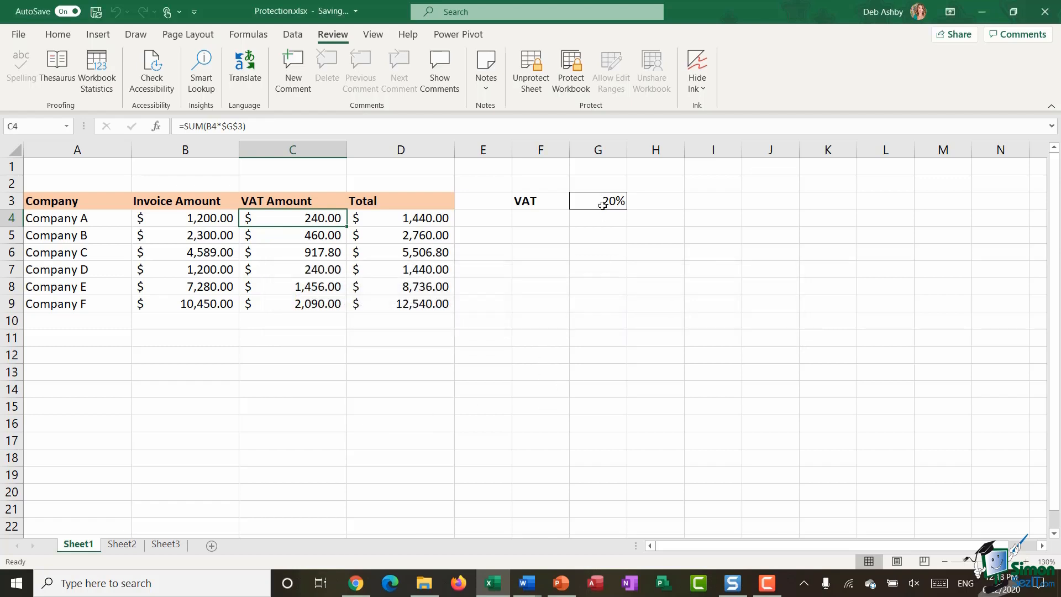
left_click(597, 200)
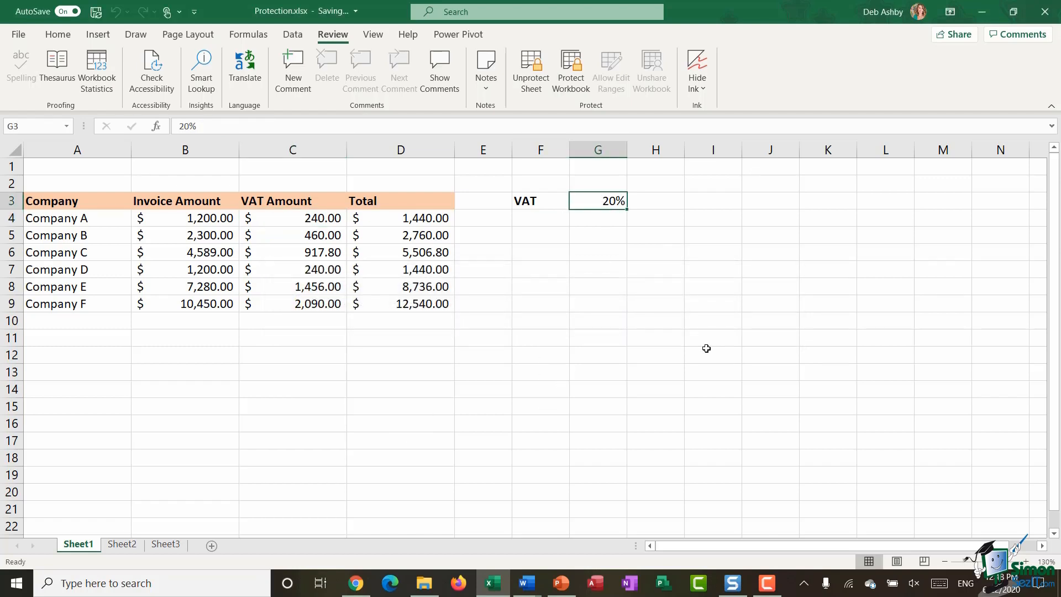
- Enter 25% as the VAT rate in unlocked cell G3 so amounts and totals recalculate
type("25%")
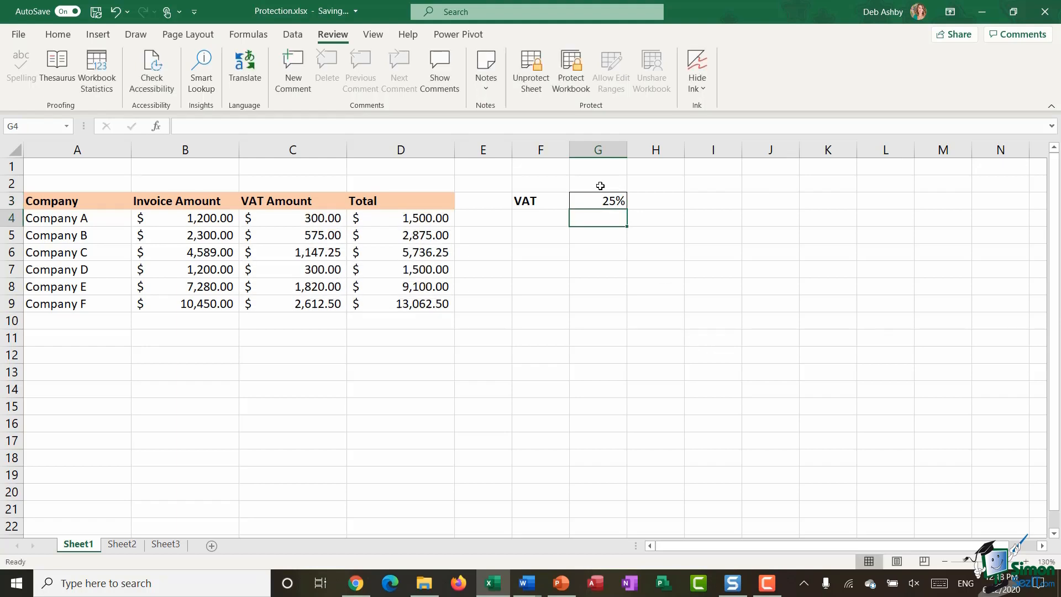
mouse_move(726, 481)
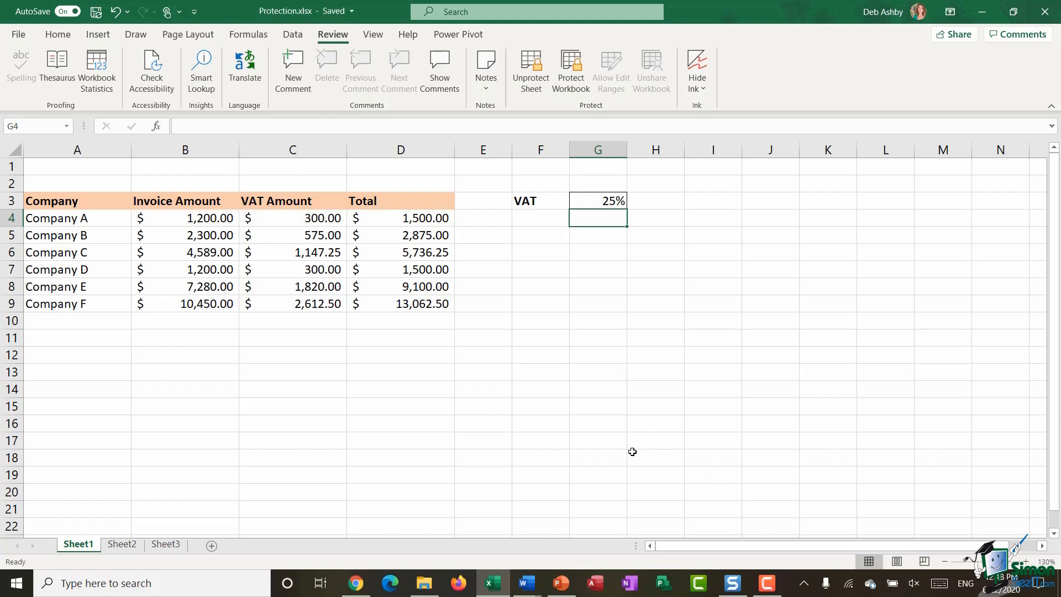
mouse_move(634, 450)
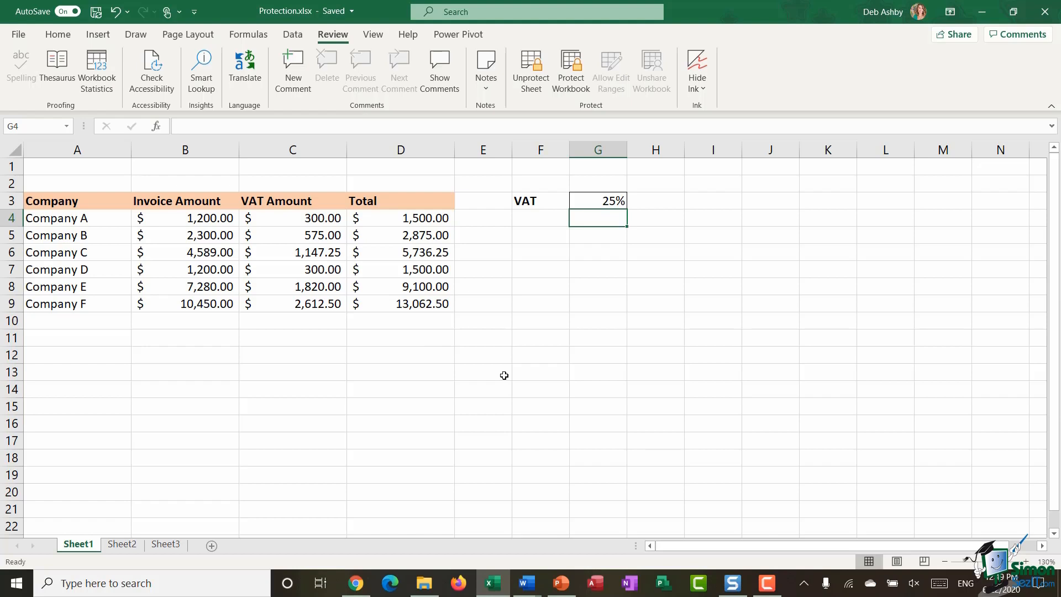
mouse_move(530, 69)
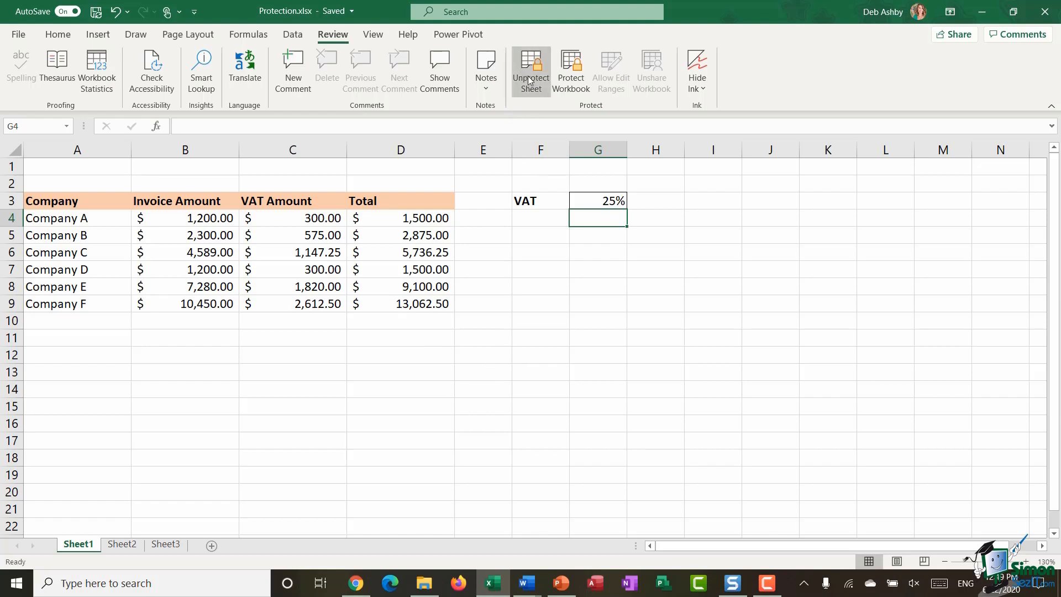
- Unprotect Sheet1 with its password and enter 40 in Company A's VAT amount cell C4
left_click(529, 71)
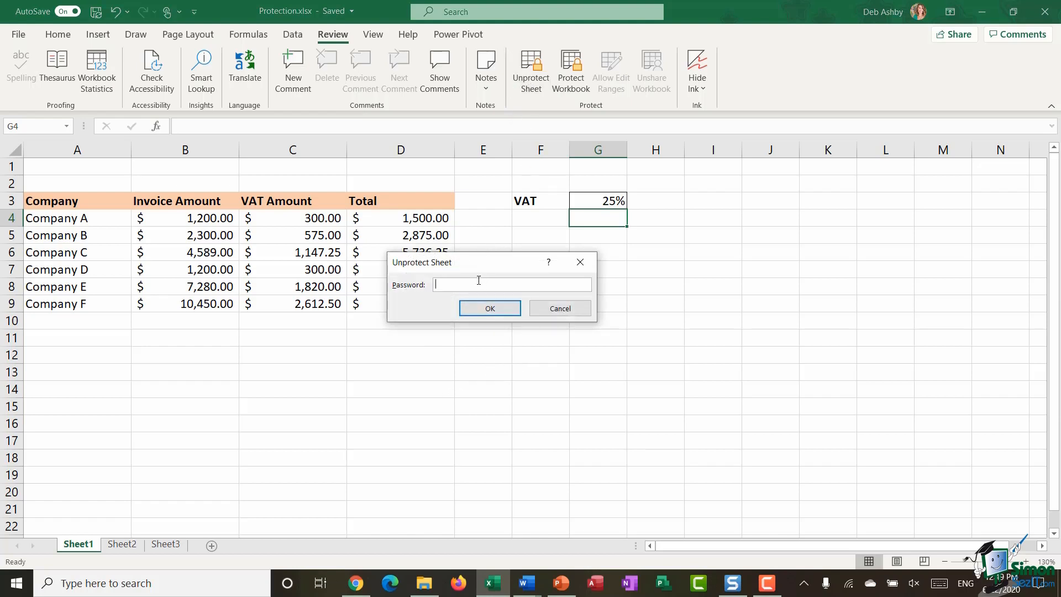
left_click(489, 308)
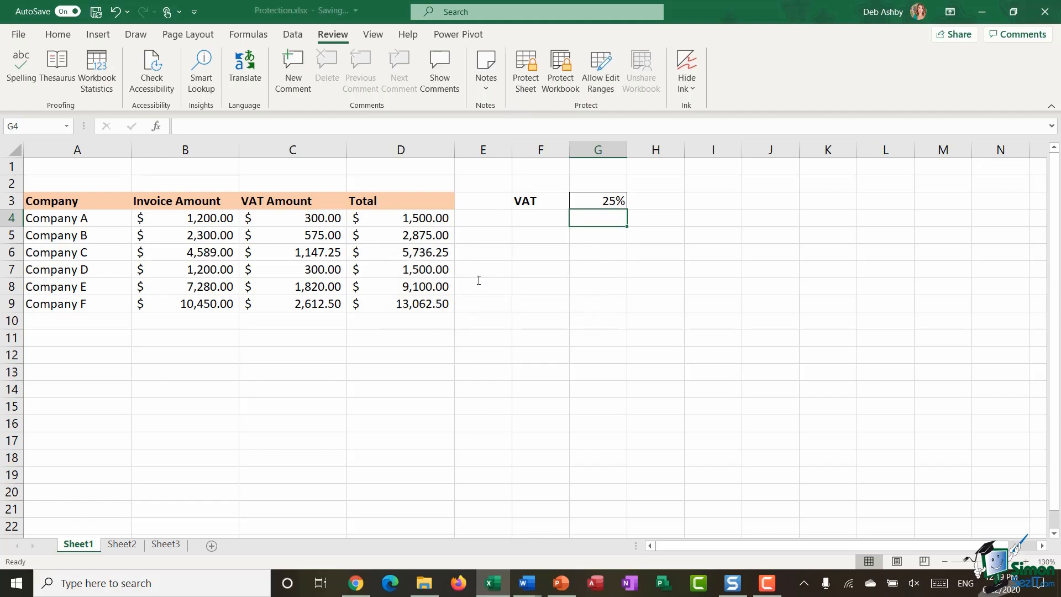
left_click(291, 217)
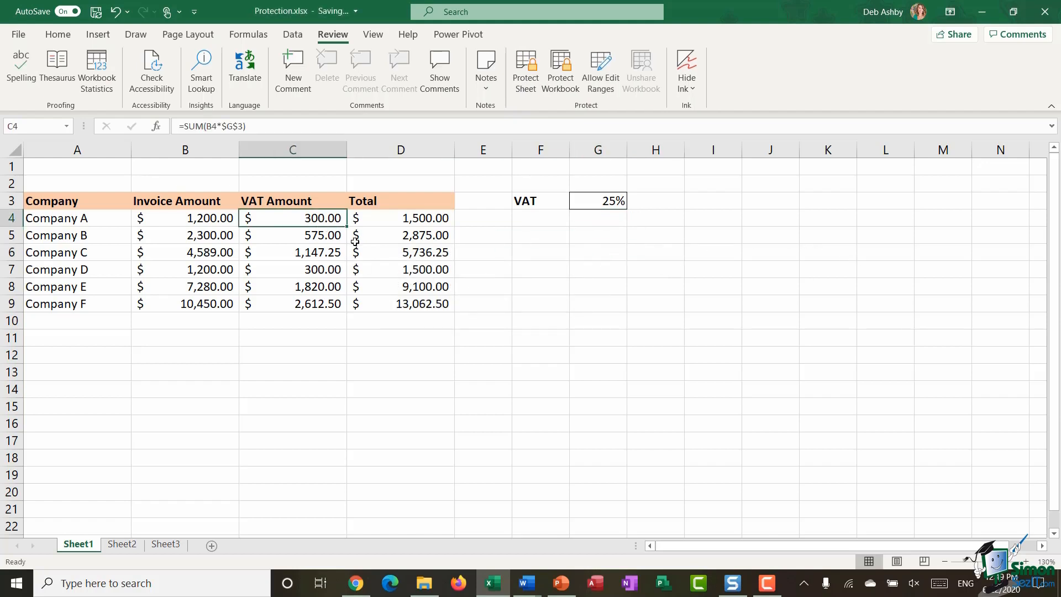
type("40")
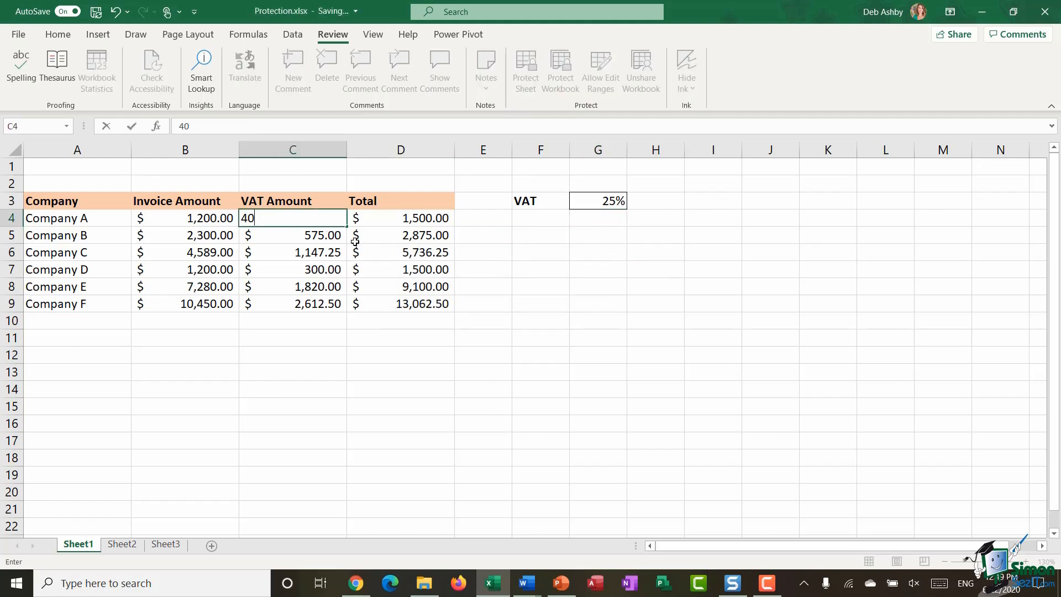